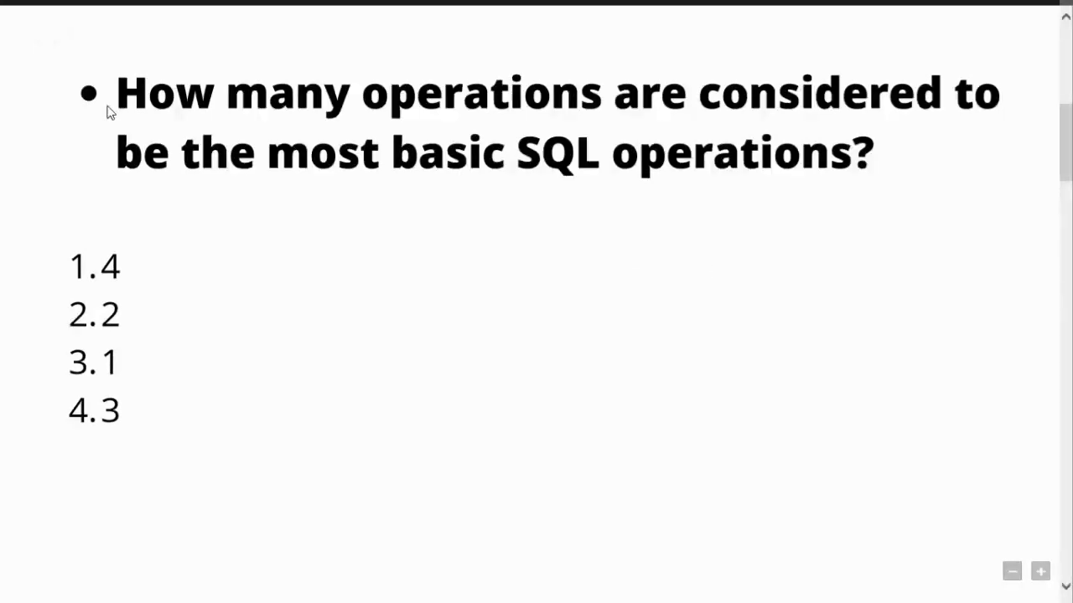
mouse_move(821, 92)
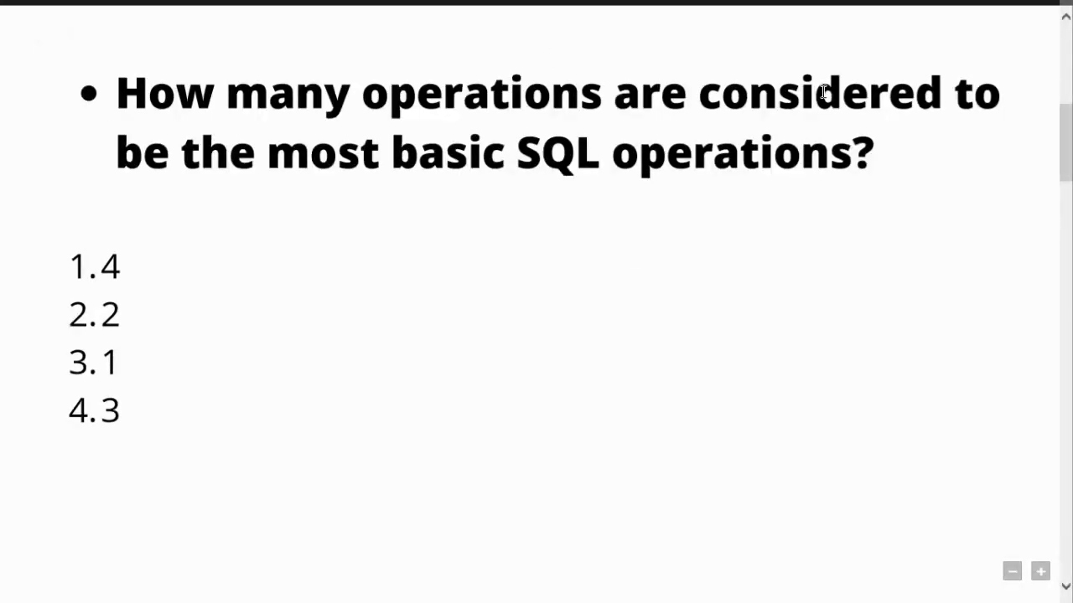
mouse_move(945, 160)
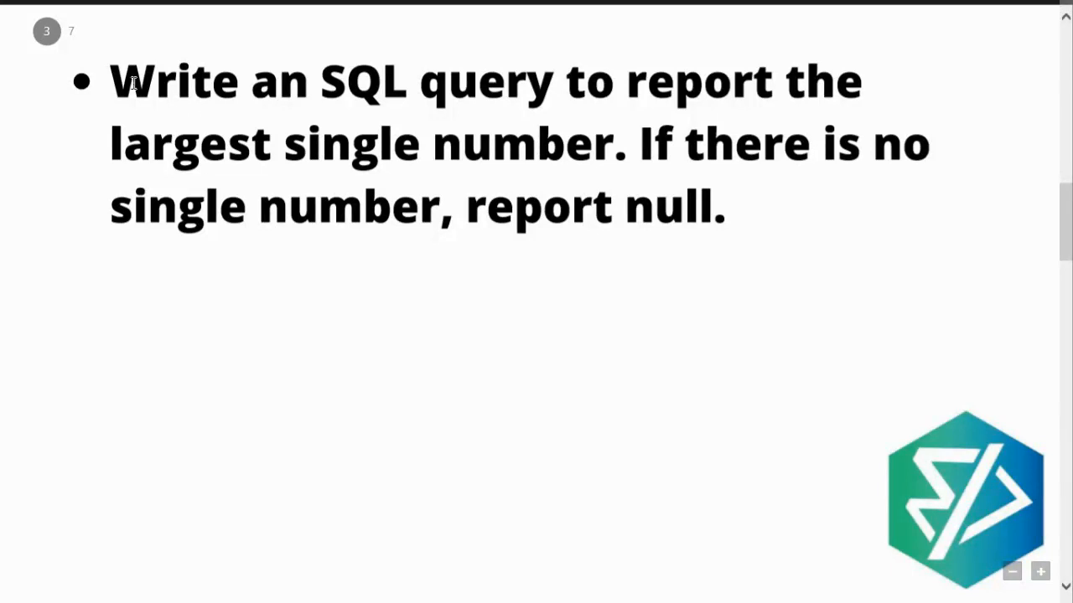
Step: Advance the slides to the sample input Number table showing 8, 8, 3, 3, 1
drag(109, 80, 419, 81)
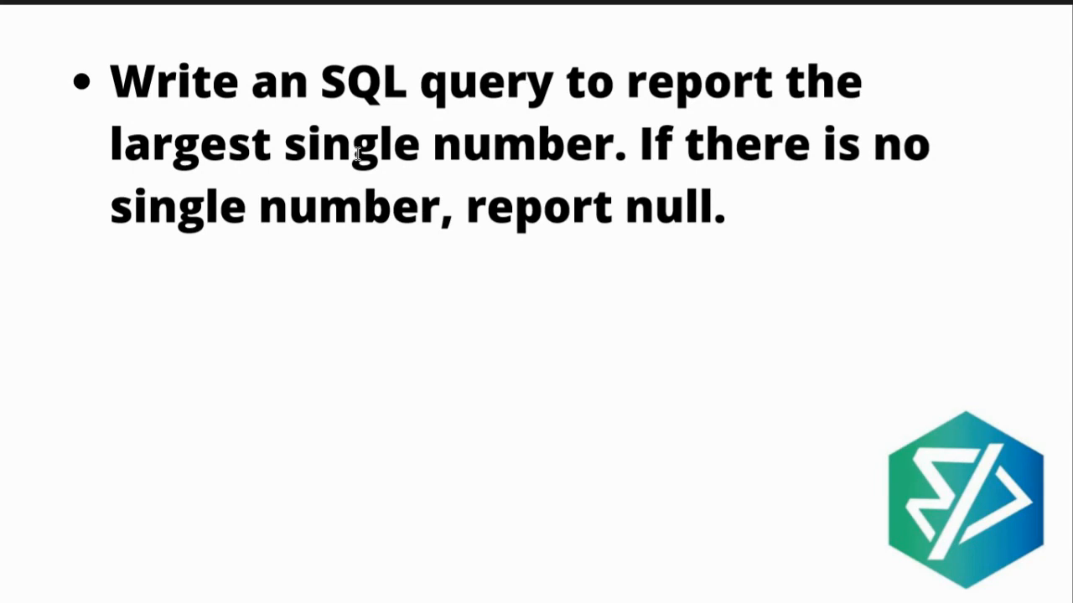
drag(284, 143, 636, 143)
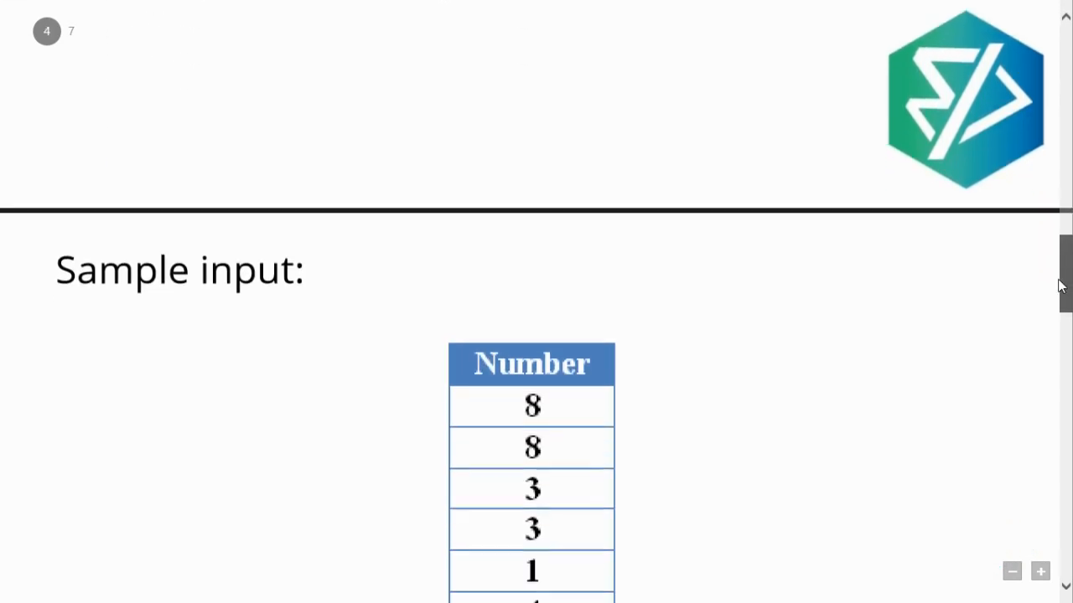
Step: Scroll between the sample input table and the sample output slide where Number is 6
scroll(down, 3)
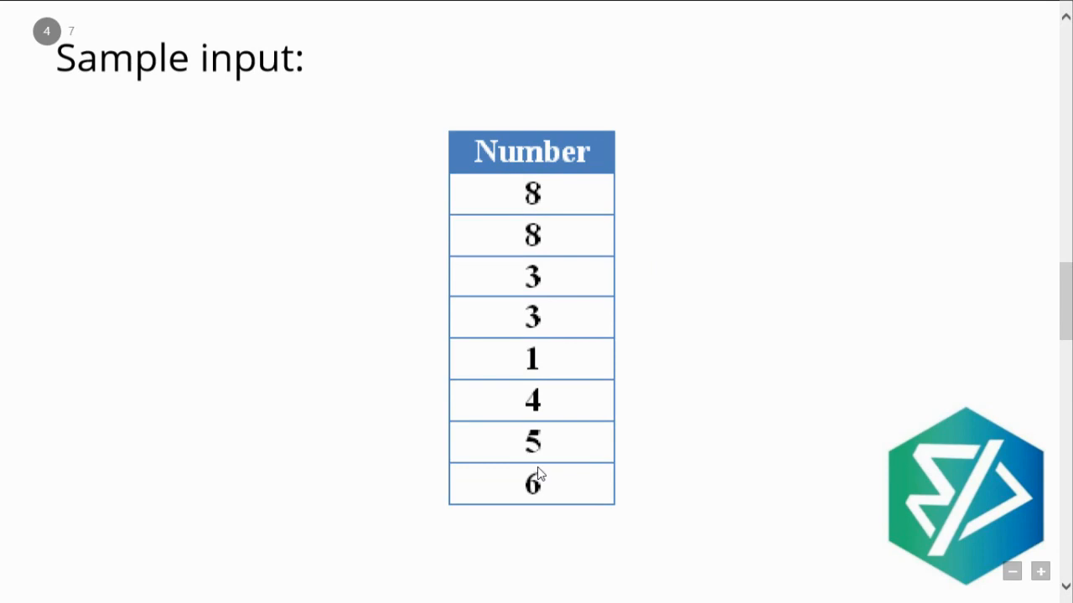
mouse_move(525, 387)
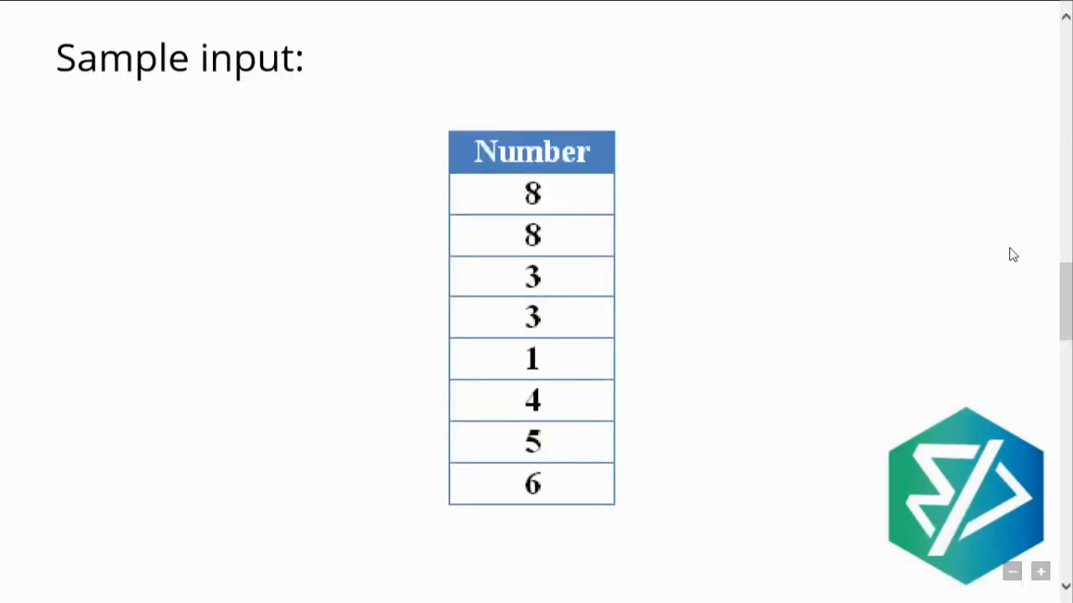
scroll(down, 3)
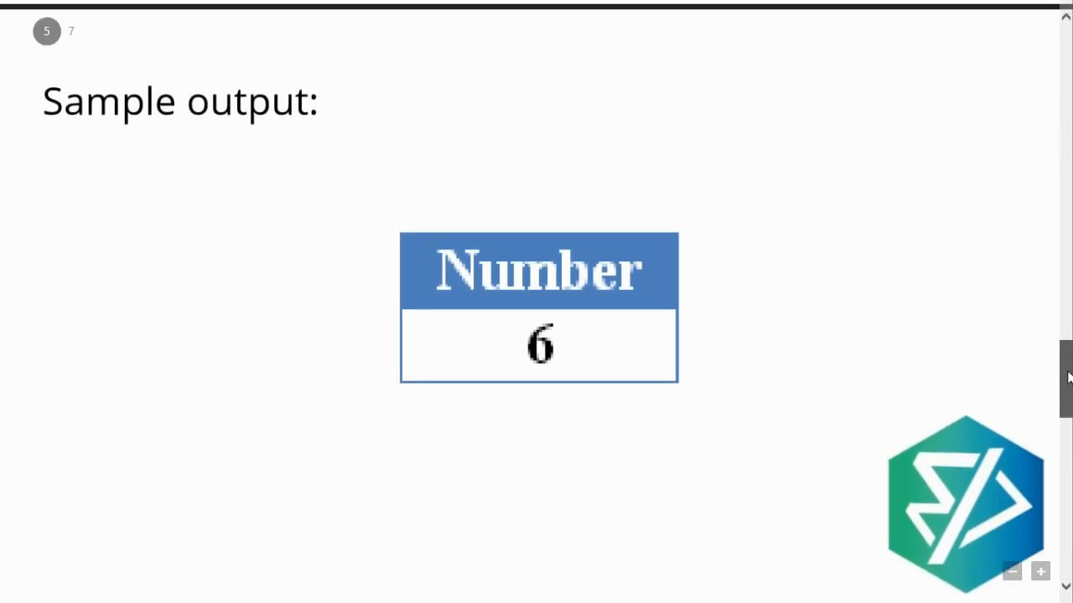
scroll(up, 3)
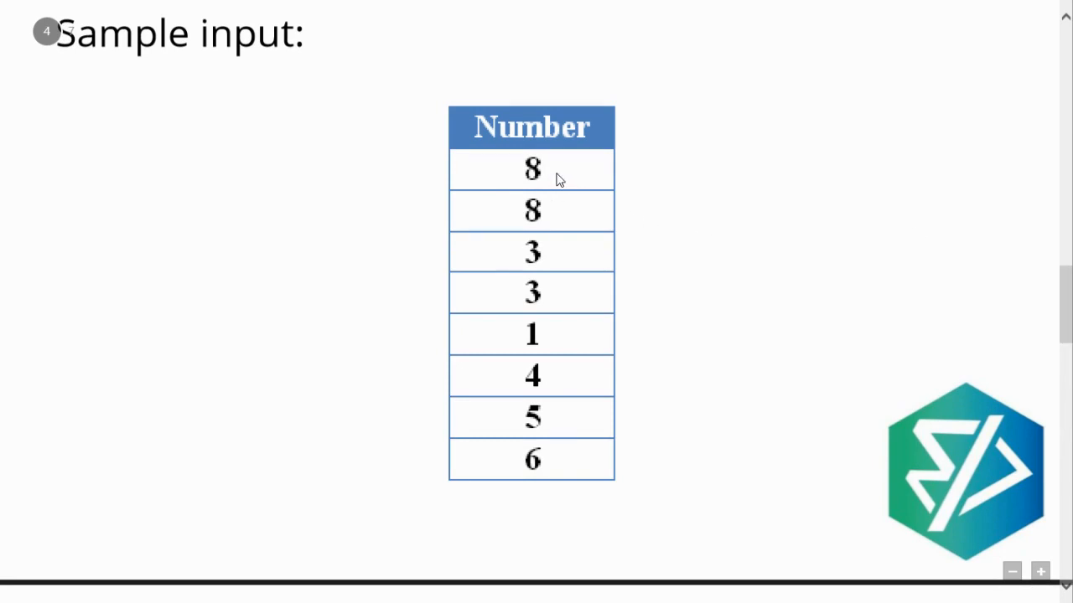
mouse_move(564, 220)
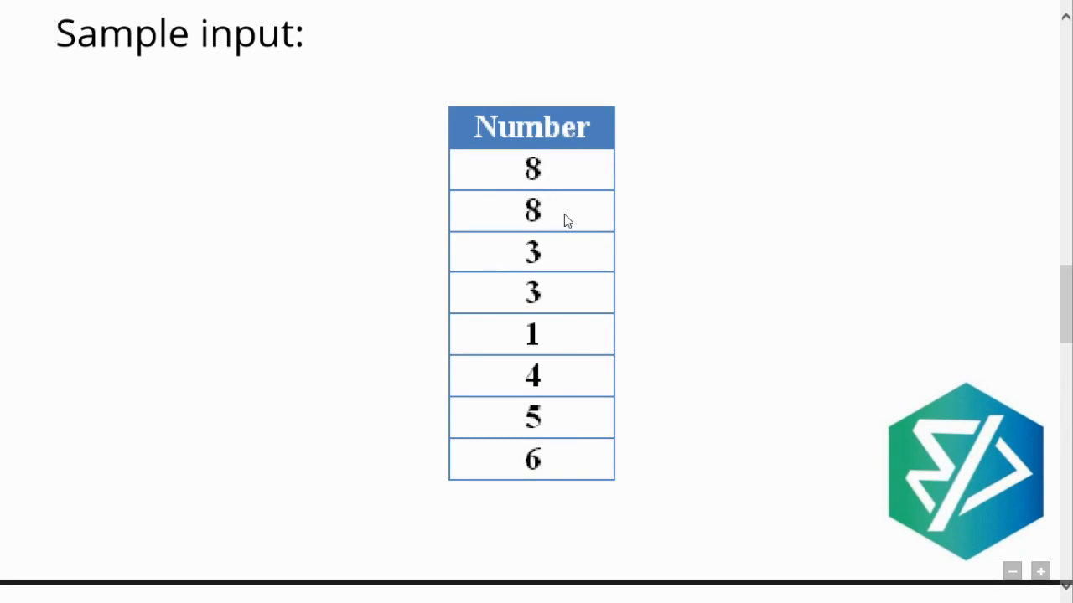
mouse_move(528, 176)
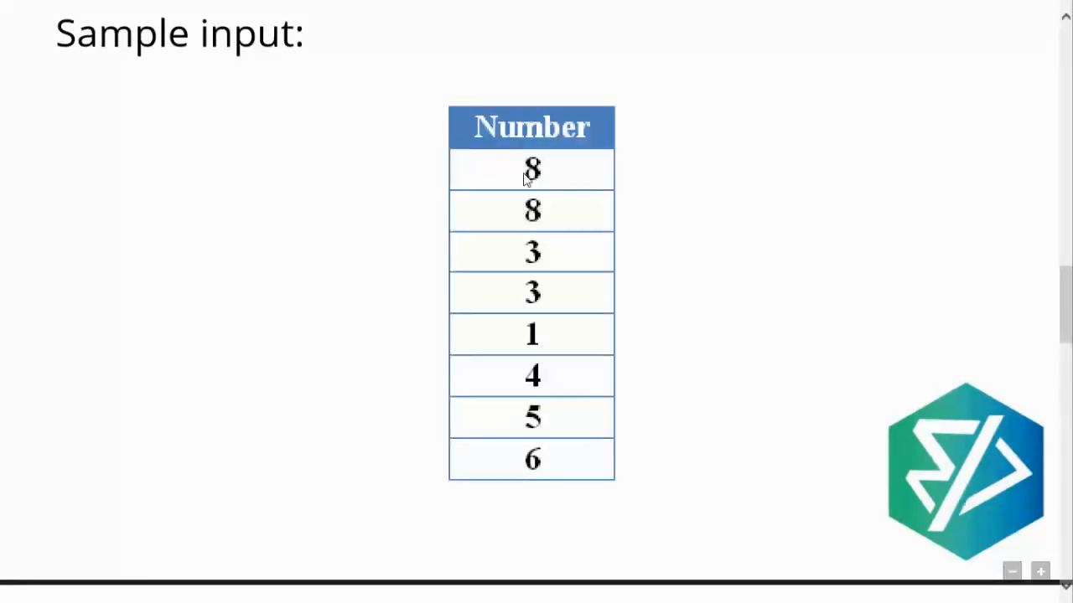
mouse_move(564, 264)
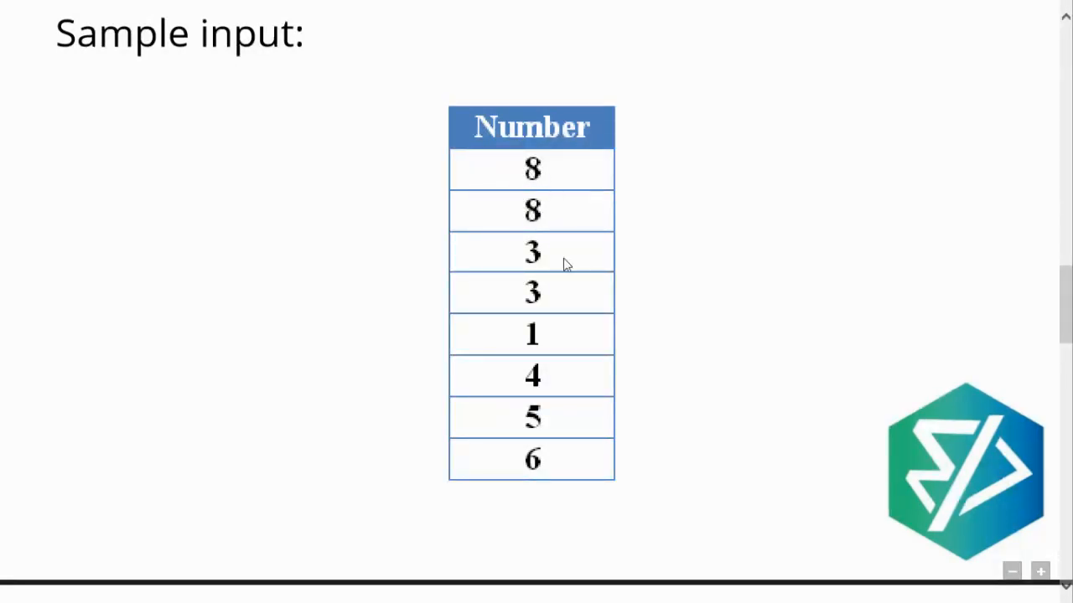
mouse_move(551, 308)
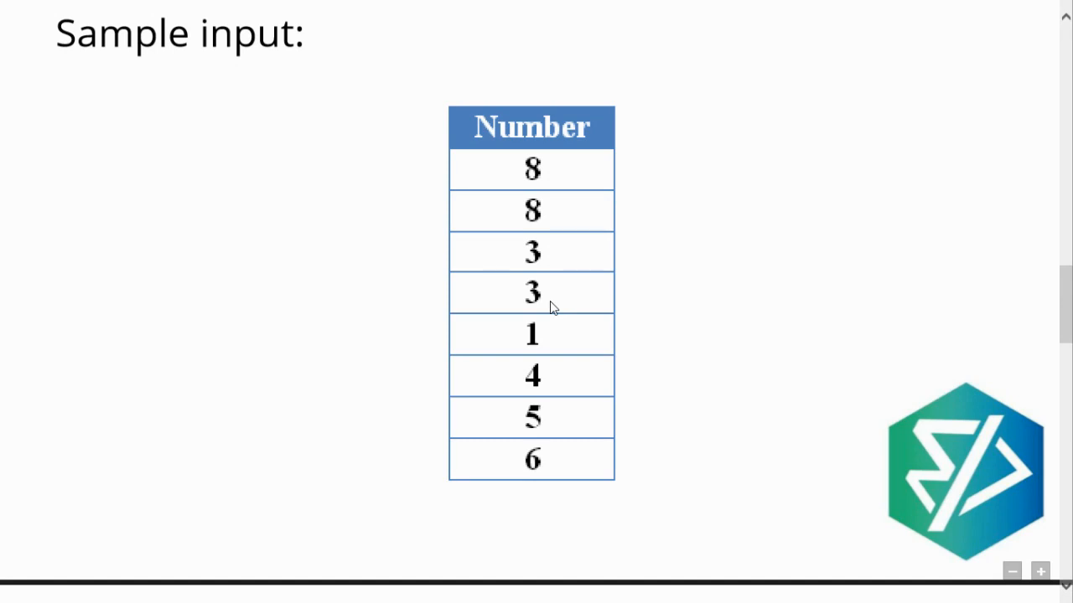
mouse_move(546, 347)
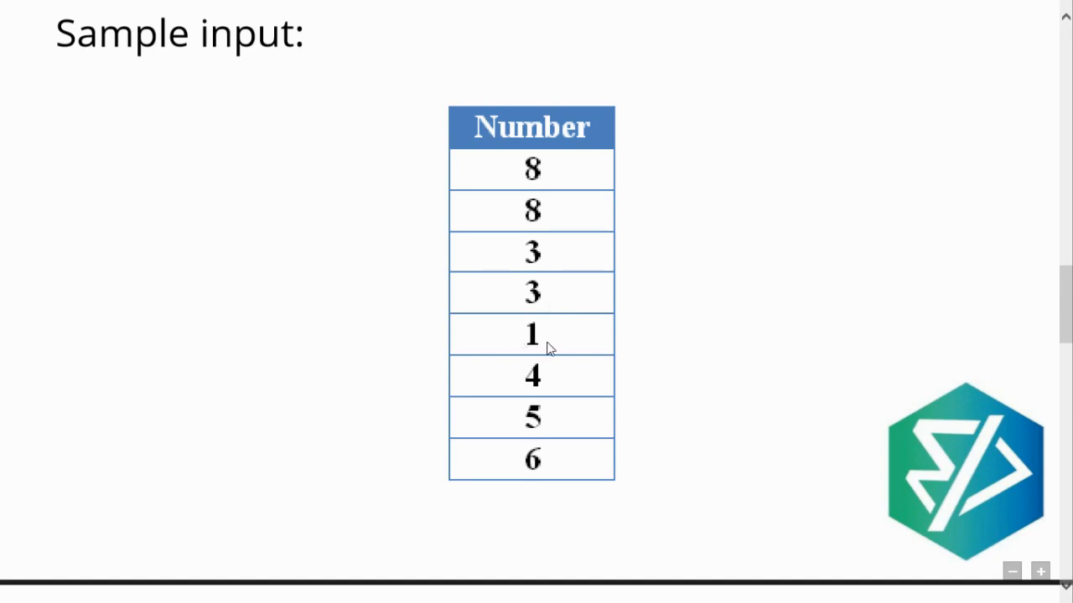
mouse_move(545, 404)
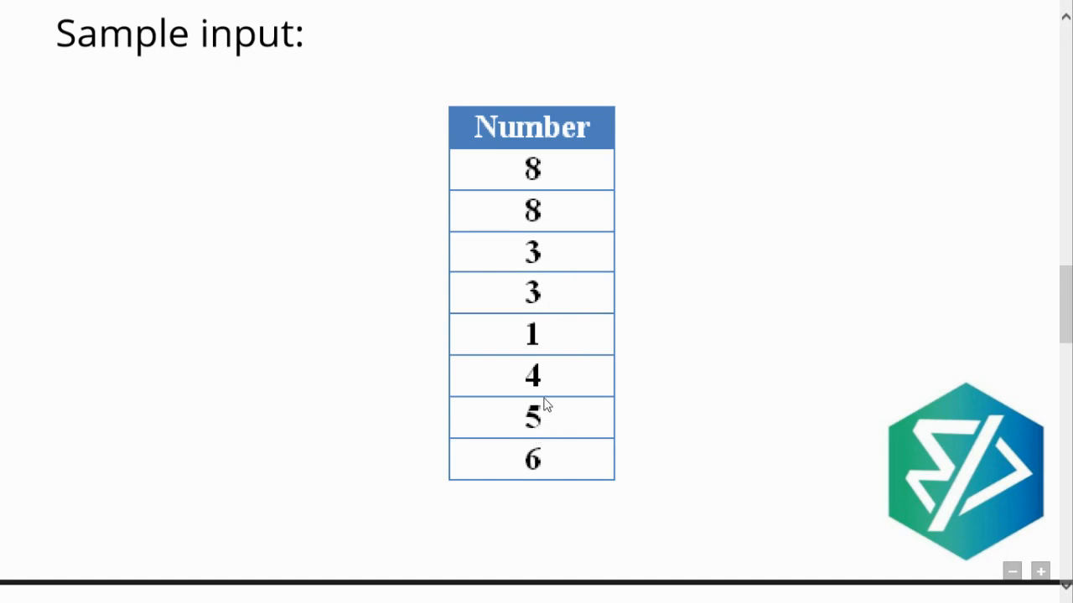
mouse_move(574, 423)
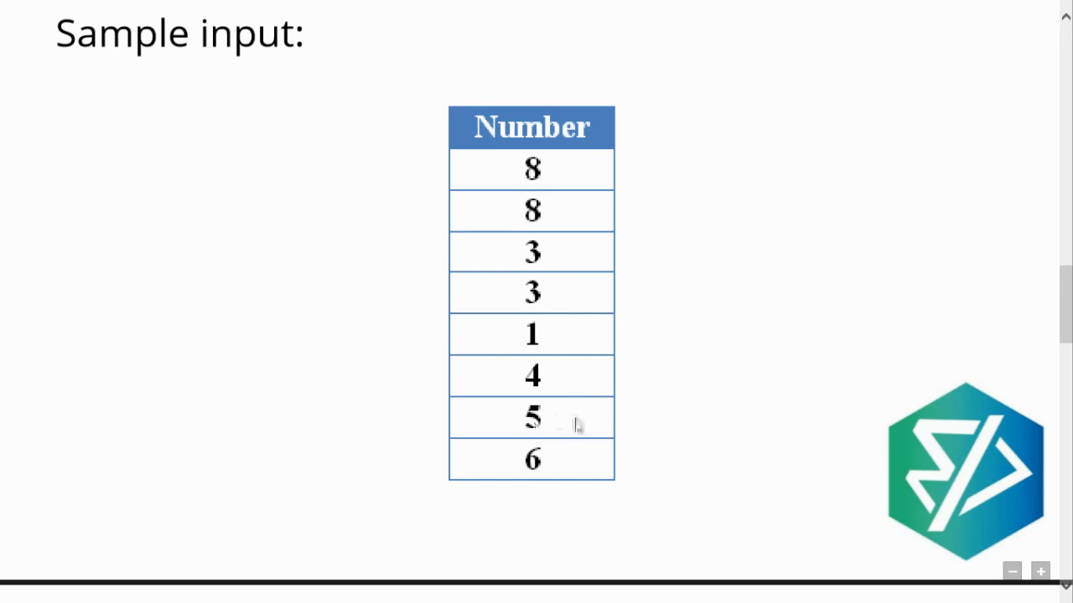
mouse_move(563, 484)
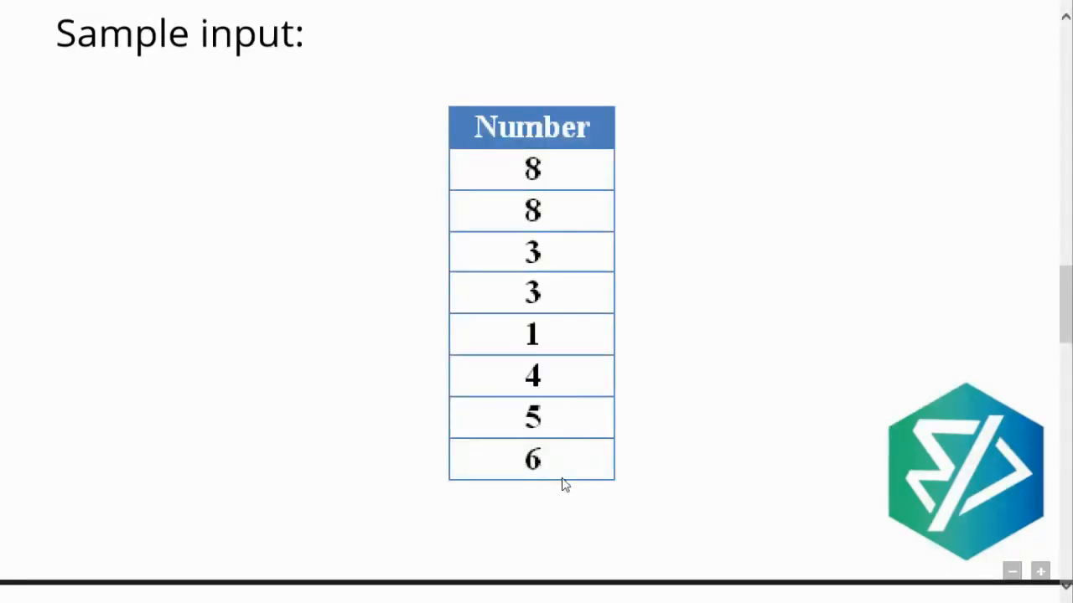
mouse_move(535, 382)
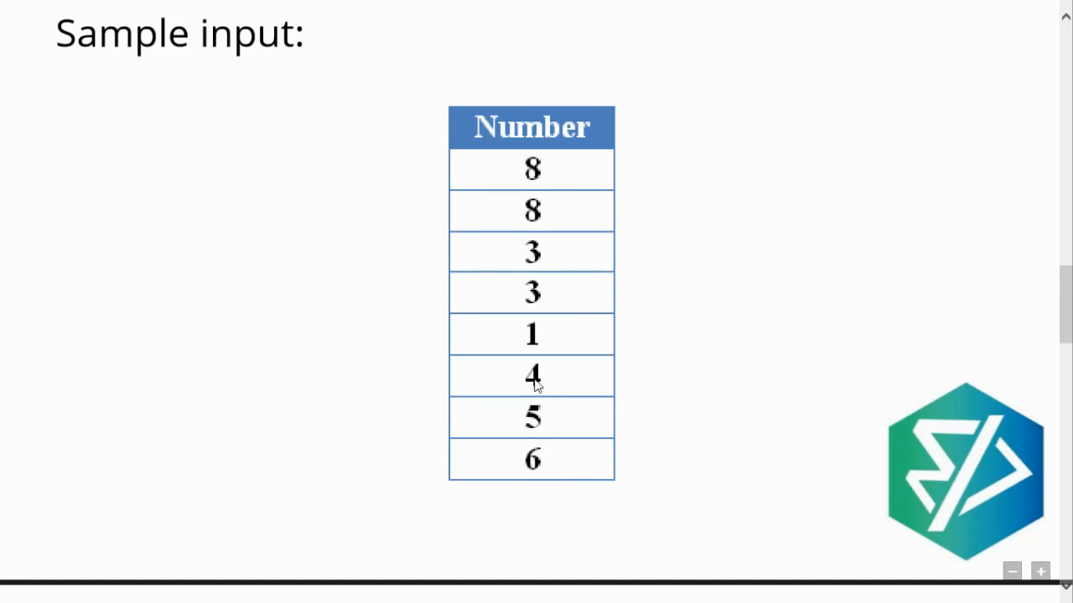
mouse_move(553, 467)
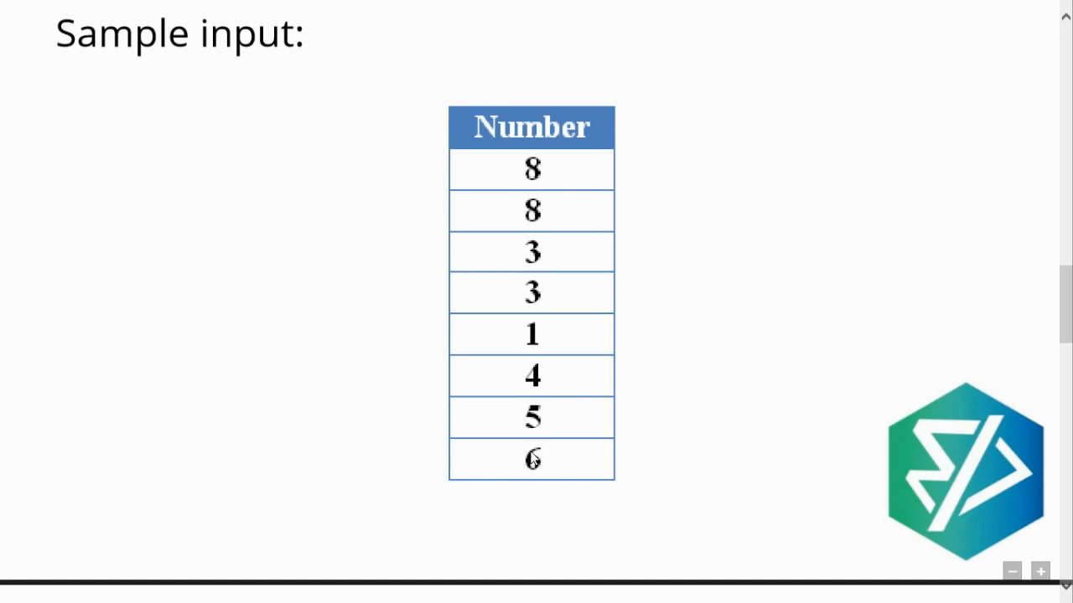
mouse_move(551, 486)
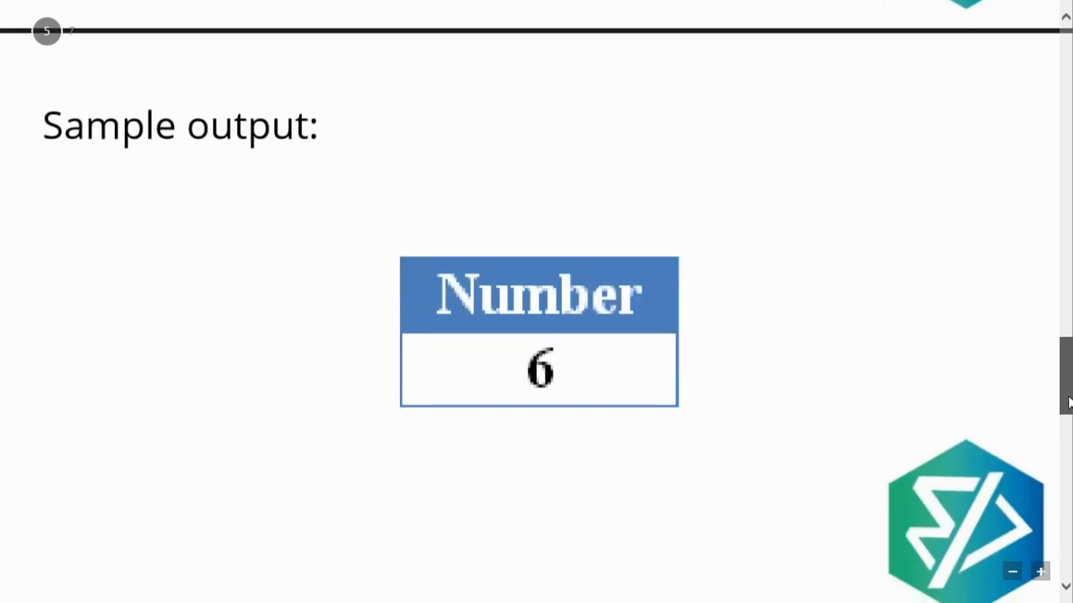
scroll(up, 3)
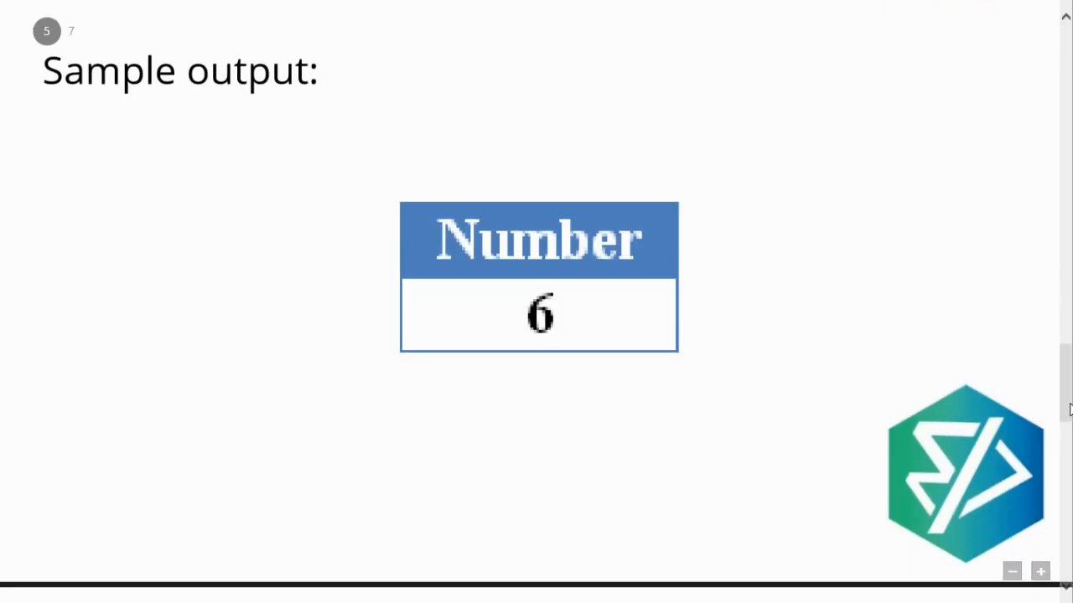
scroll(up, 3)
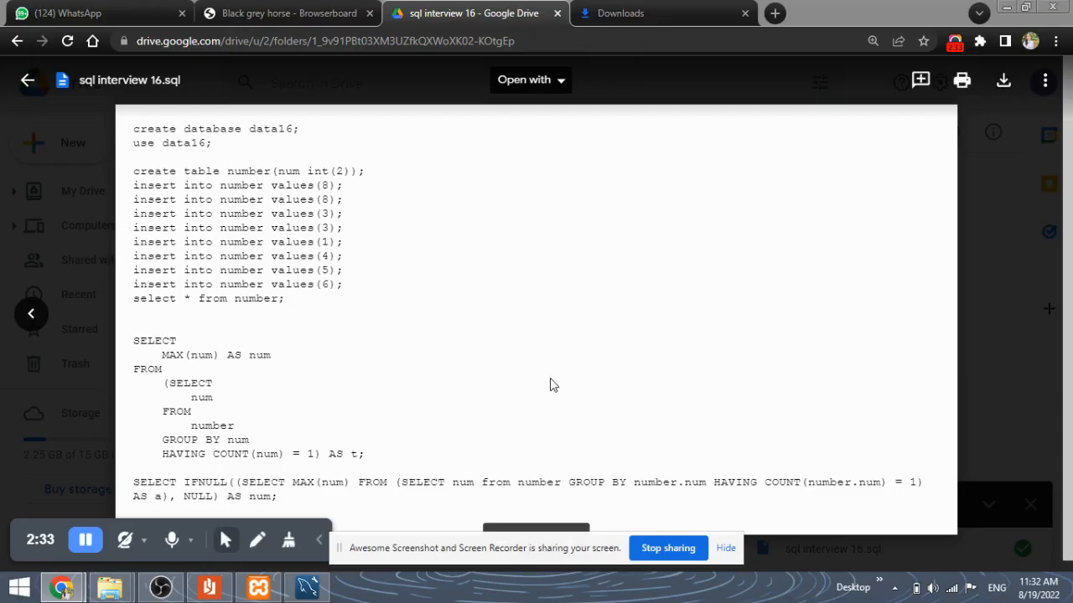
Step: Write 'create database data16; use data16', then start renaming it to data_16
click(306, 586)
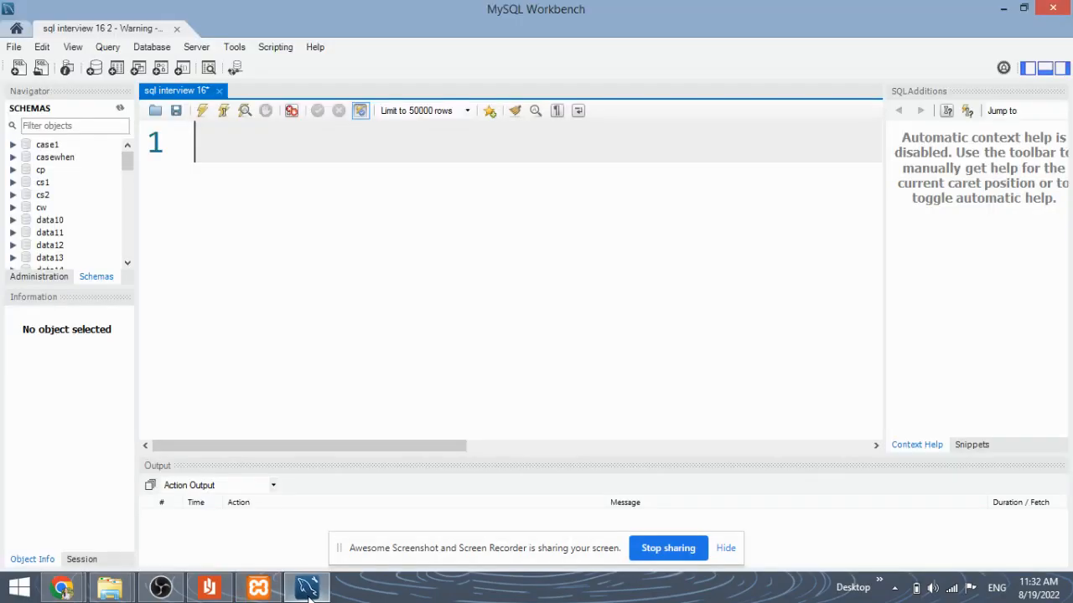
text(cr)
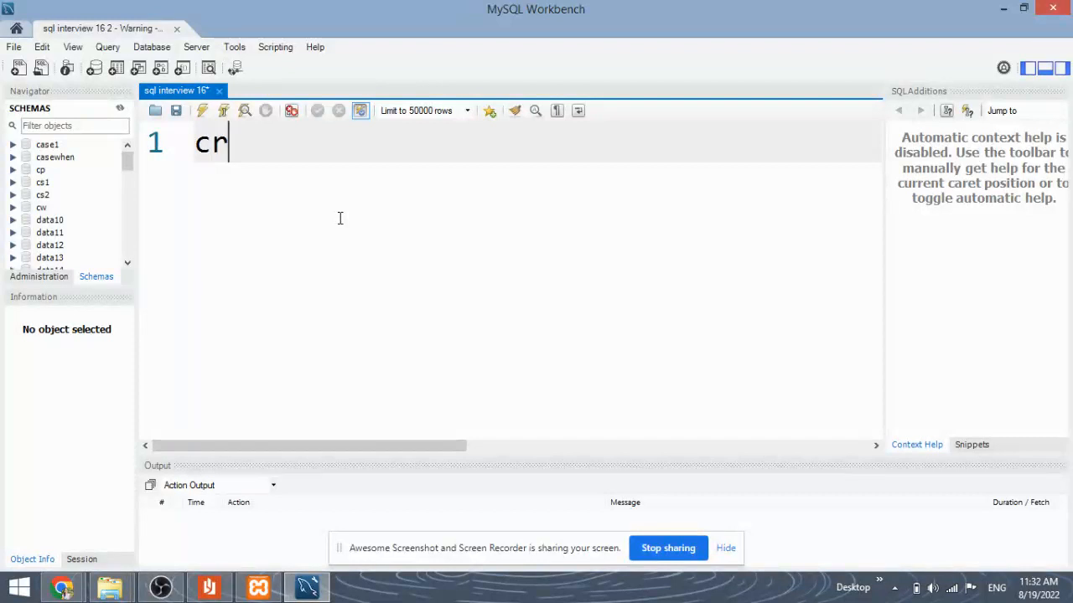
text(eate)
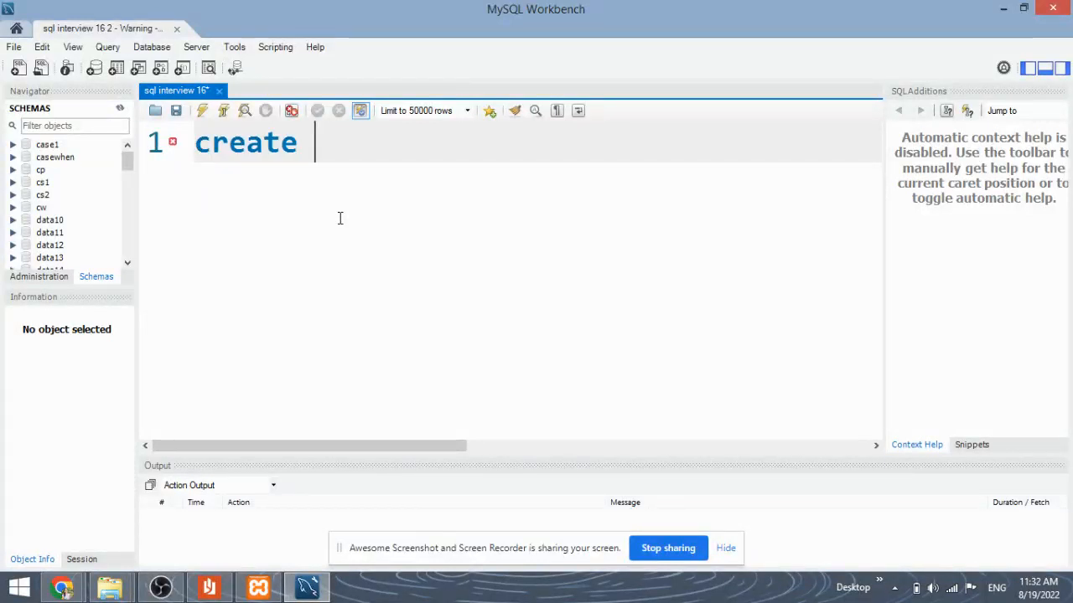
text(databas)
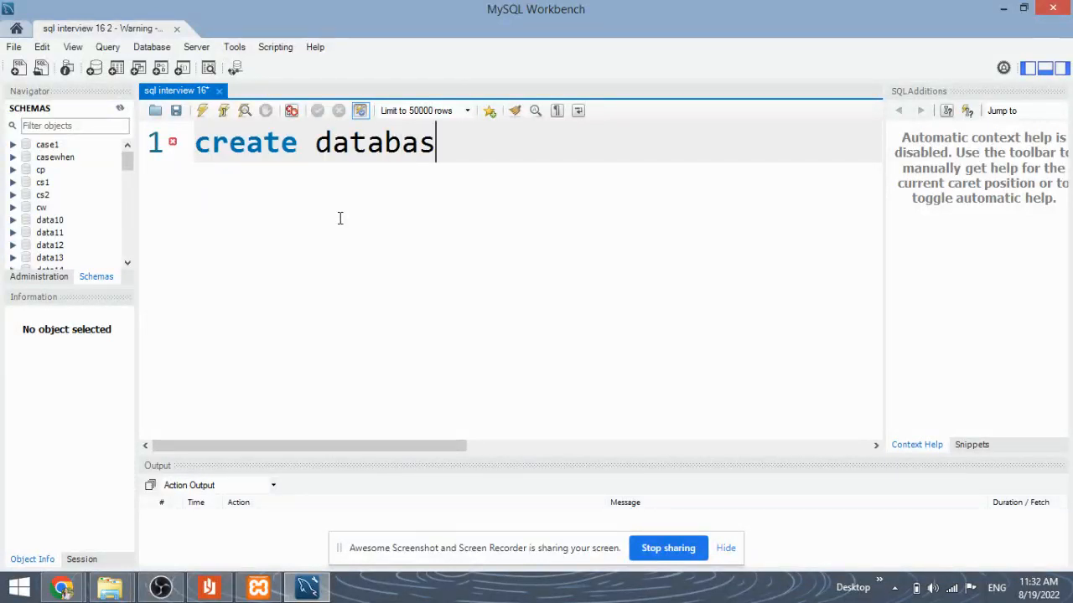
text(e data16)
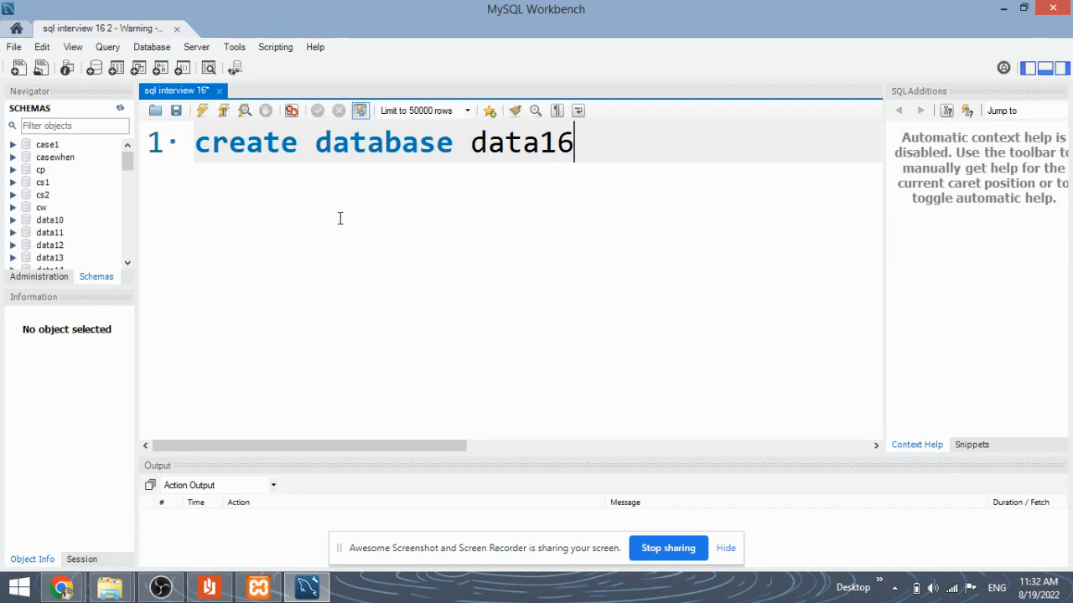
text(;)
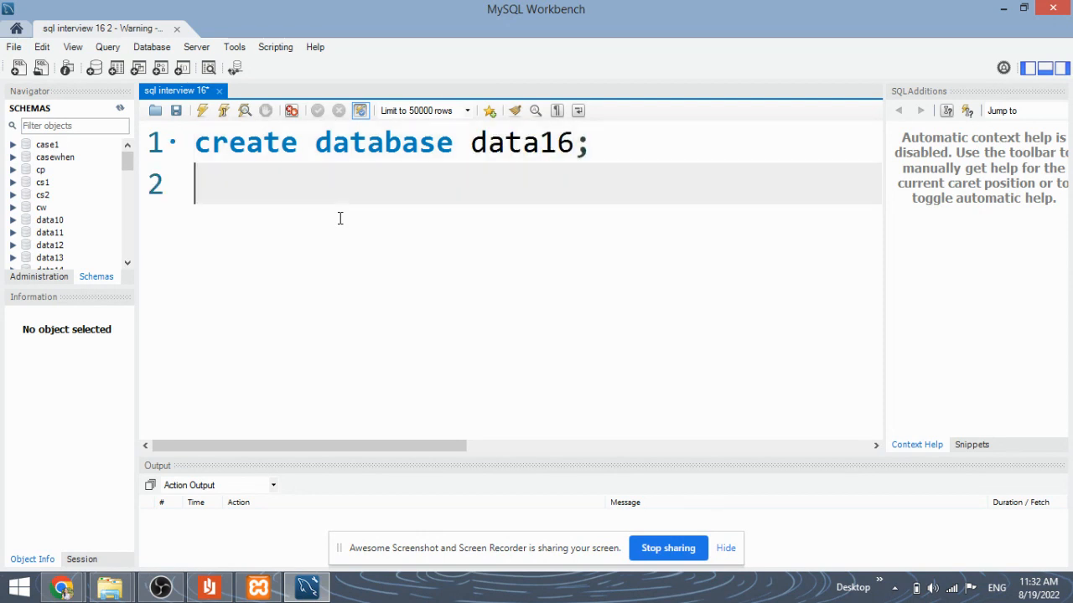
text(use data16;)
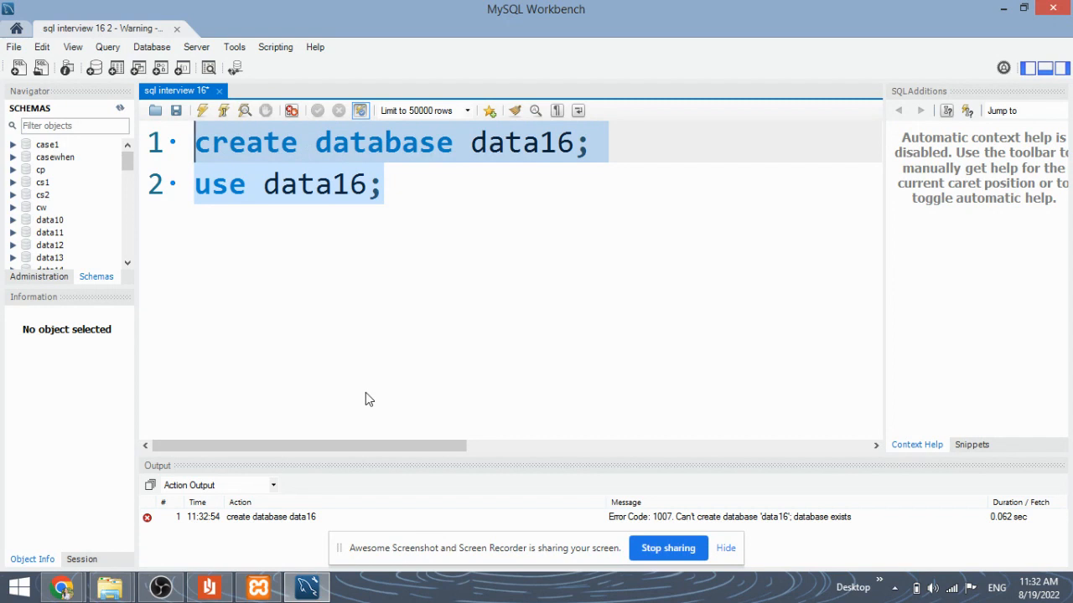
click(541, 143)
text(_)
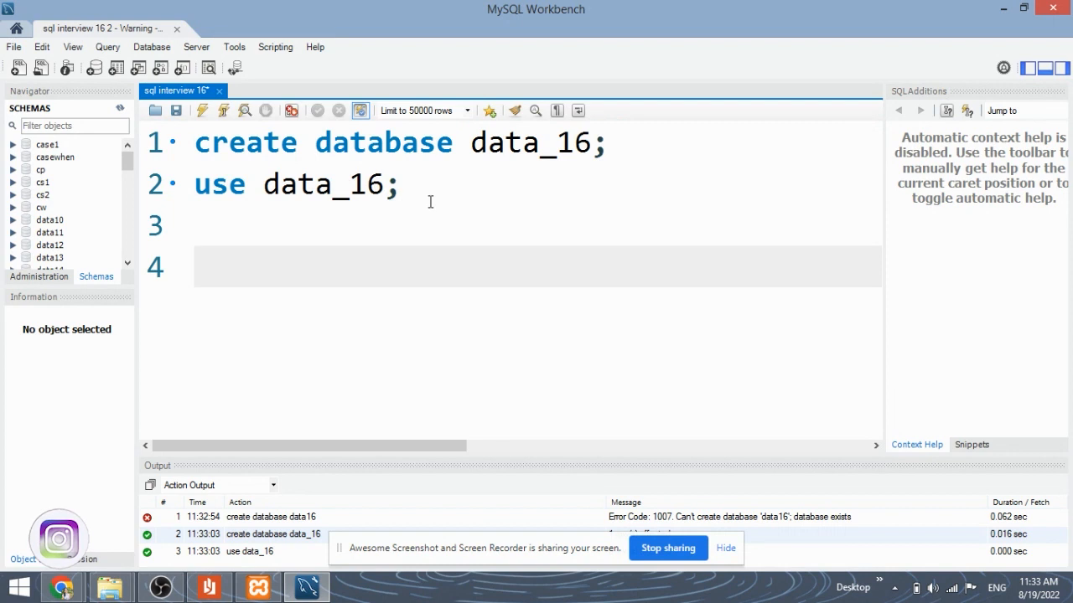
Step: Type 'create table number(num int)' and execute that statement
text(create t)
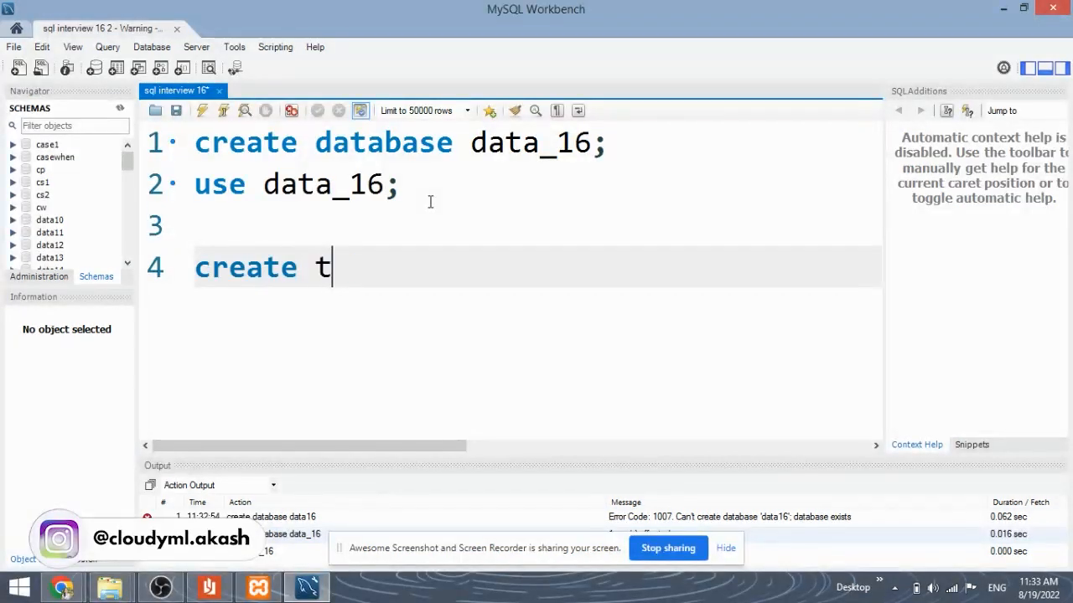
text(able numb)
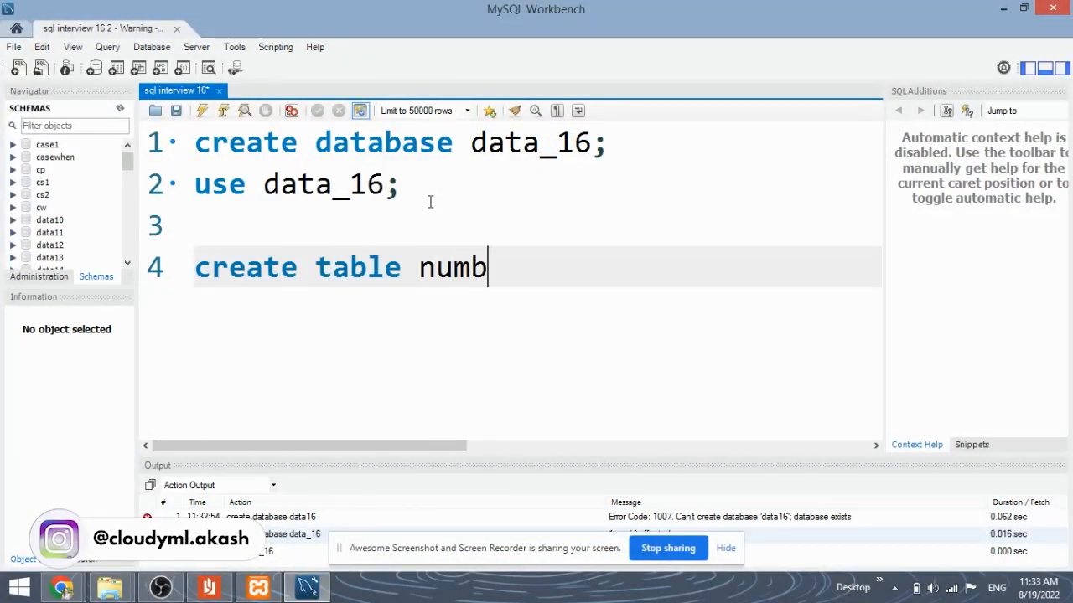
text(er()
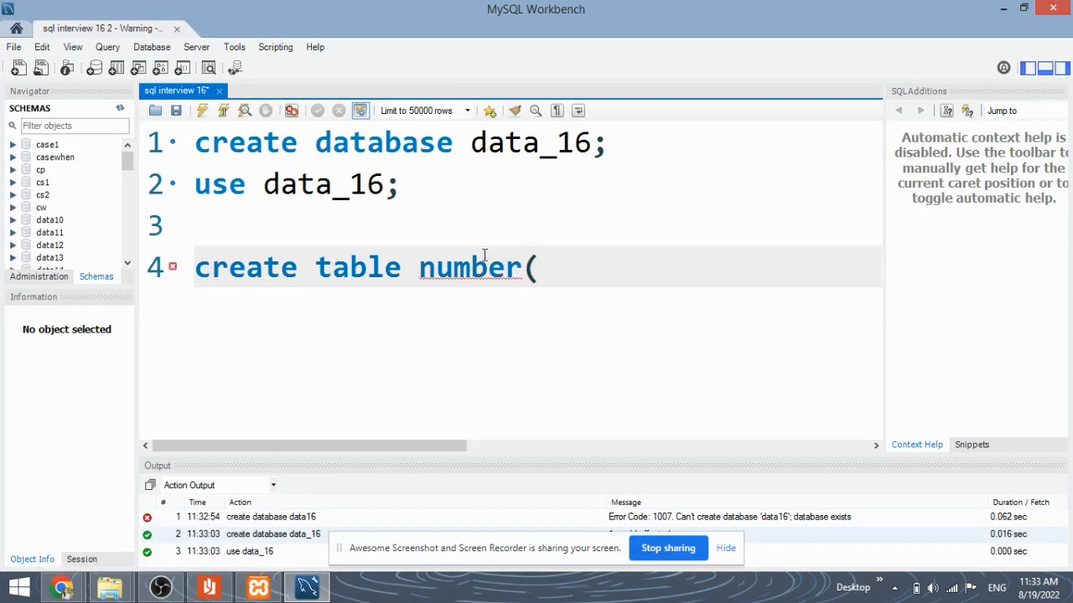
text(num int);)
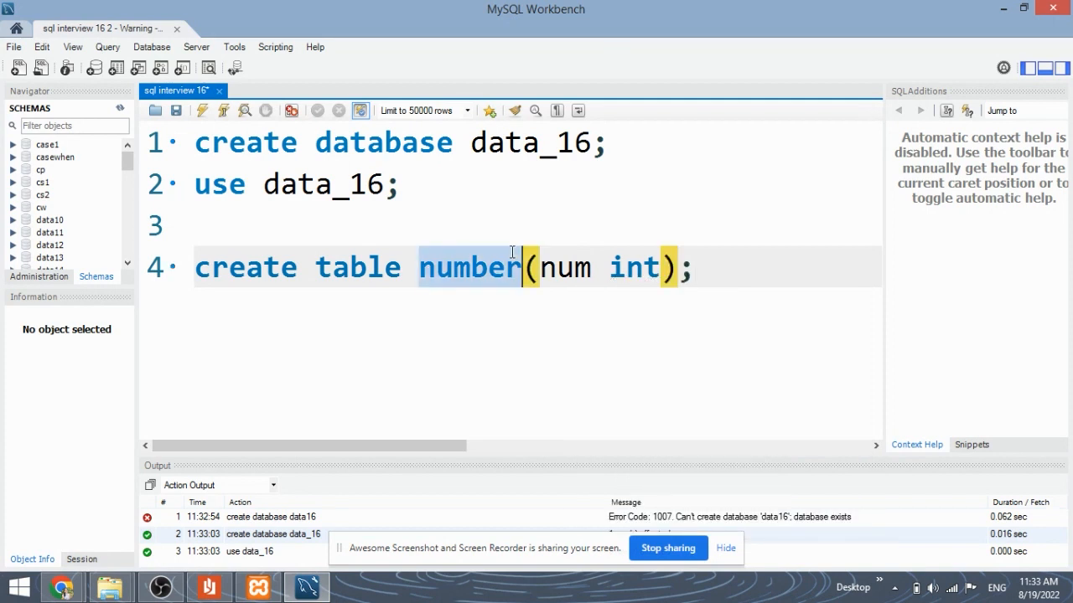
click(203, 110)
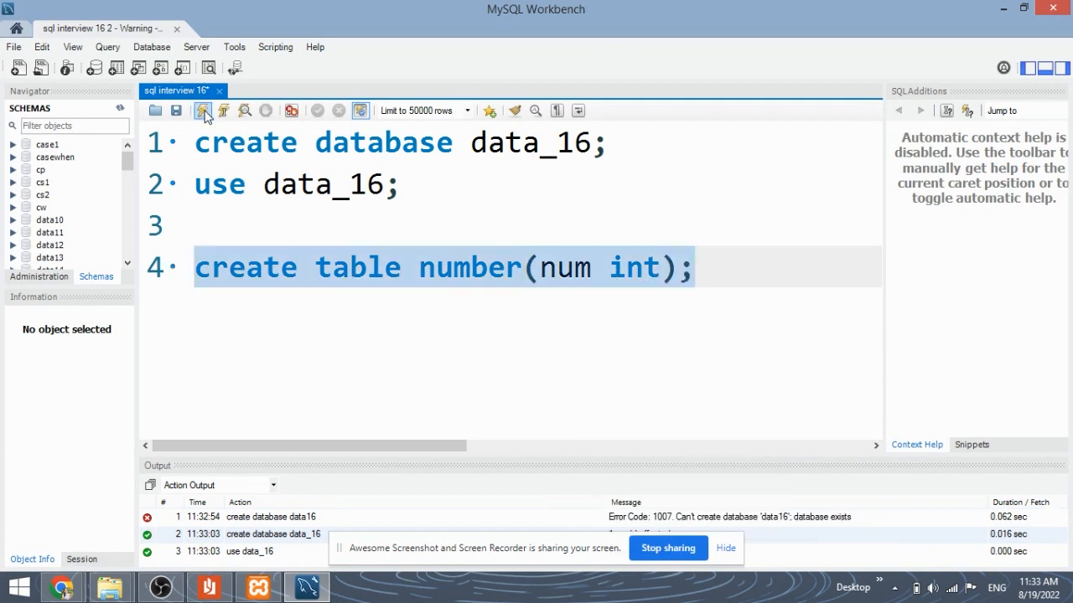
click(203, 110)
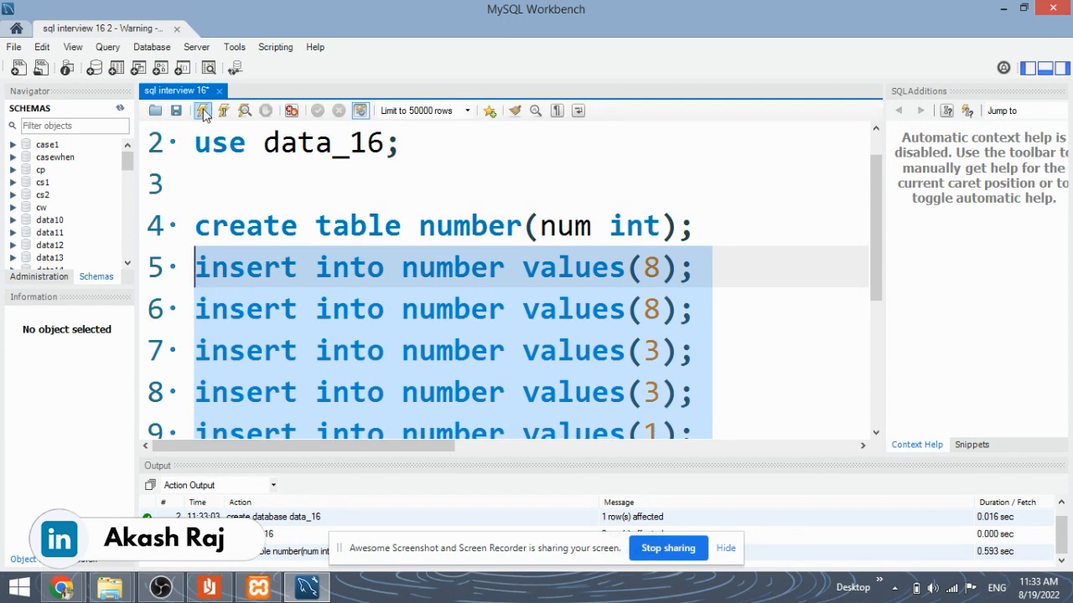
Step: Run the inserts and 'select * from number', reviewing rows 8, 8, 3, 3, 1
click(201, 110)
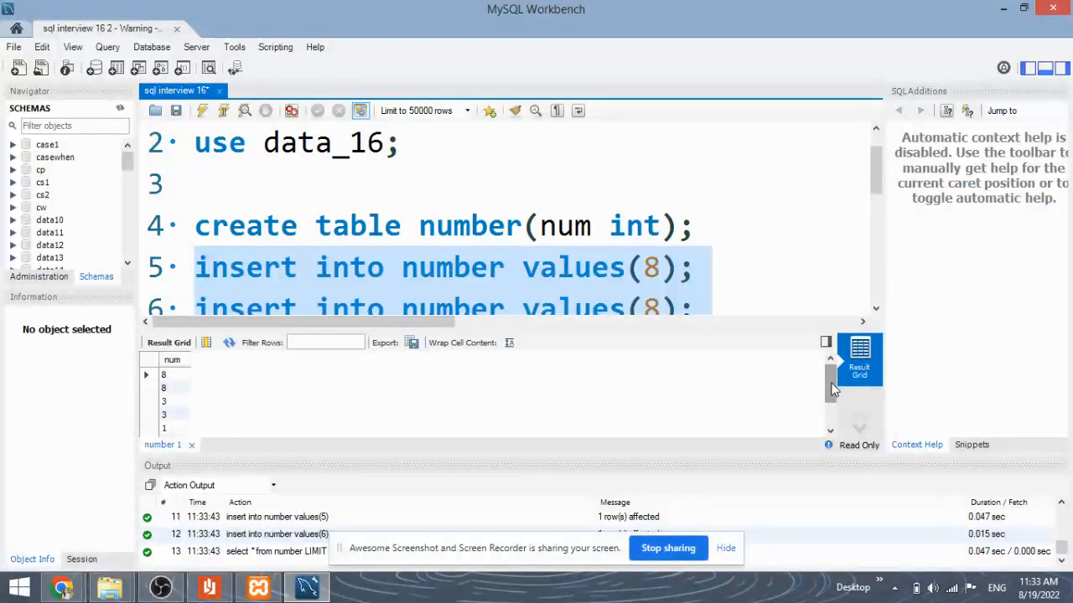
mouse_move(824, 254)
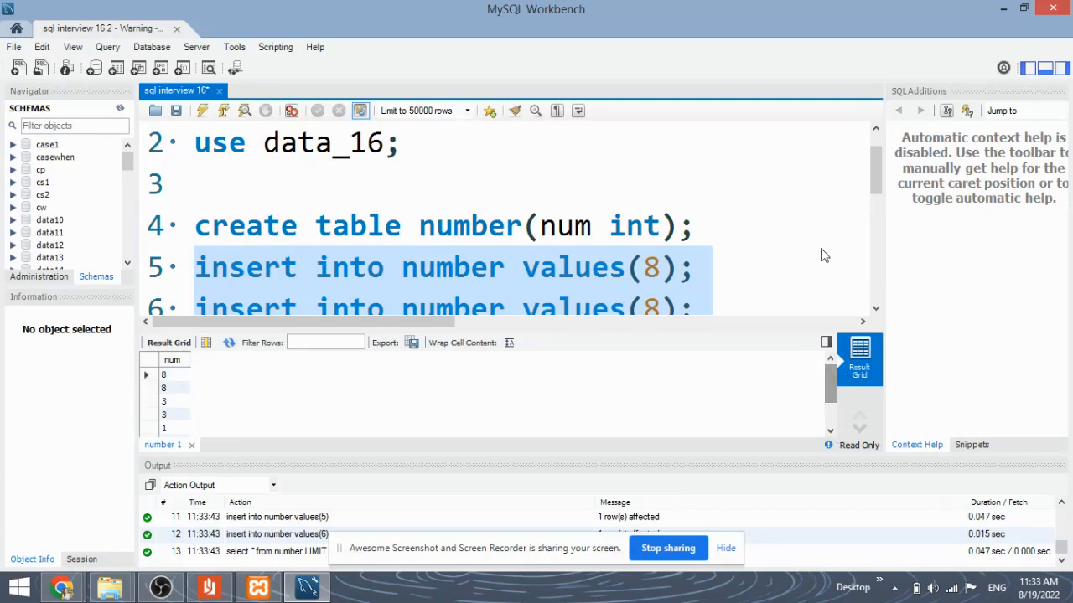
scroll(down, 3)
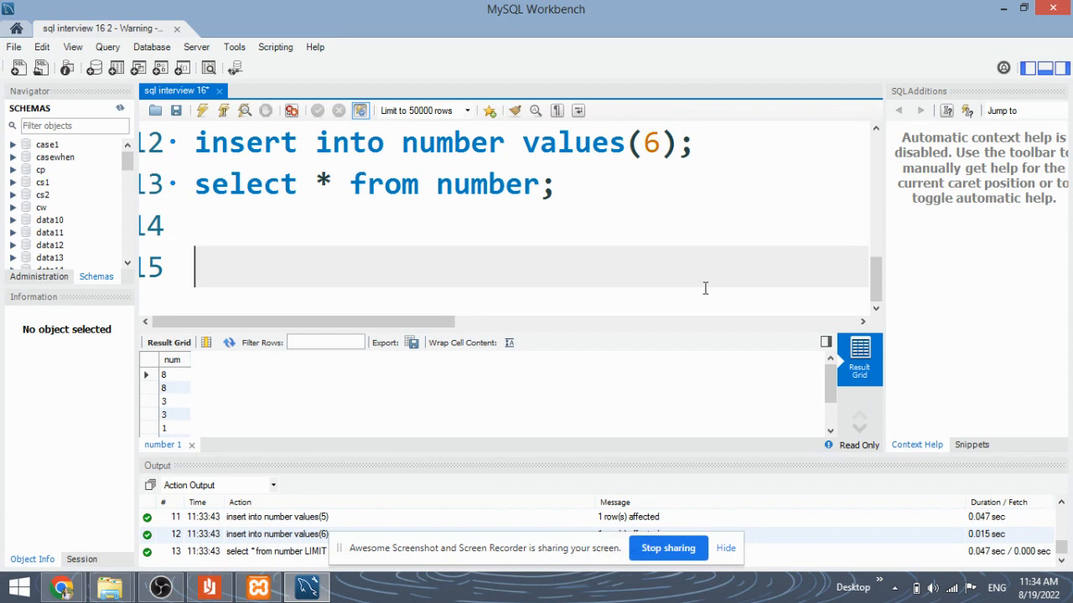
Step: Type the outer query start 'select max(num) as num from ('
text(select)
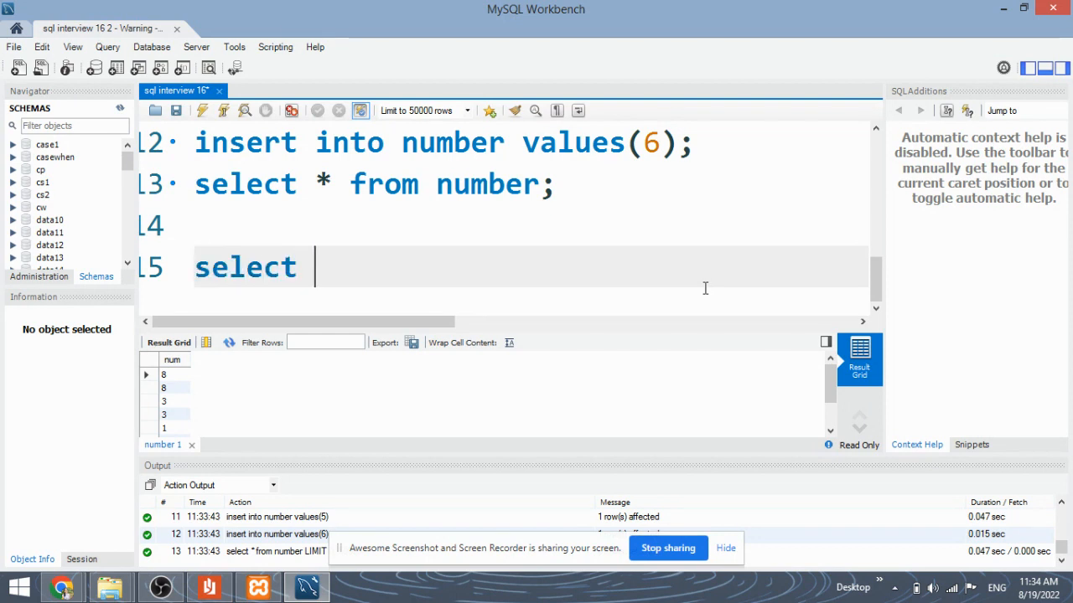
text(max(nu)
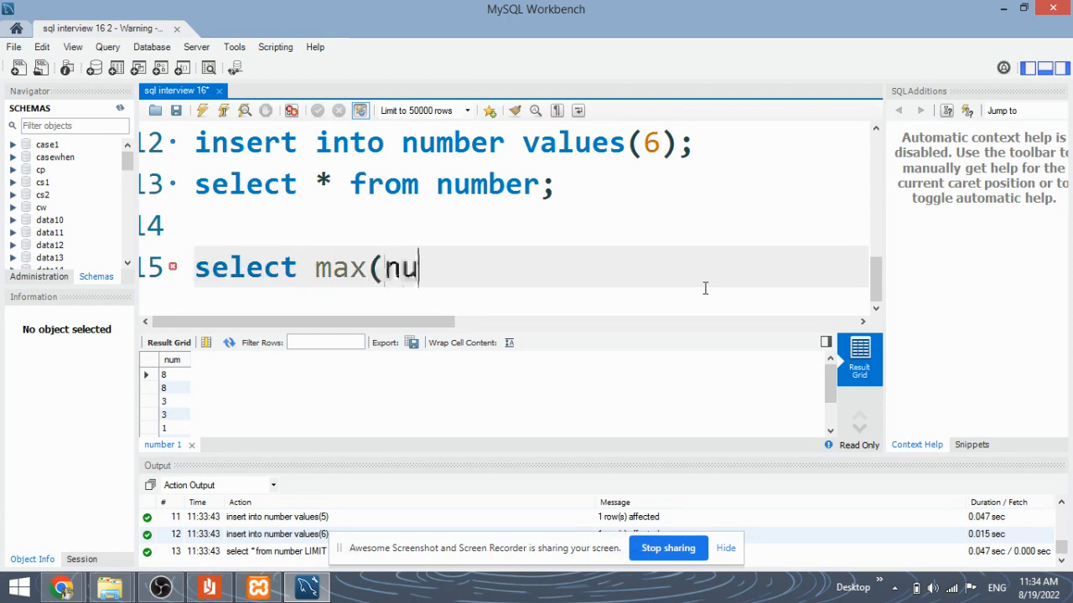
text(m))
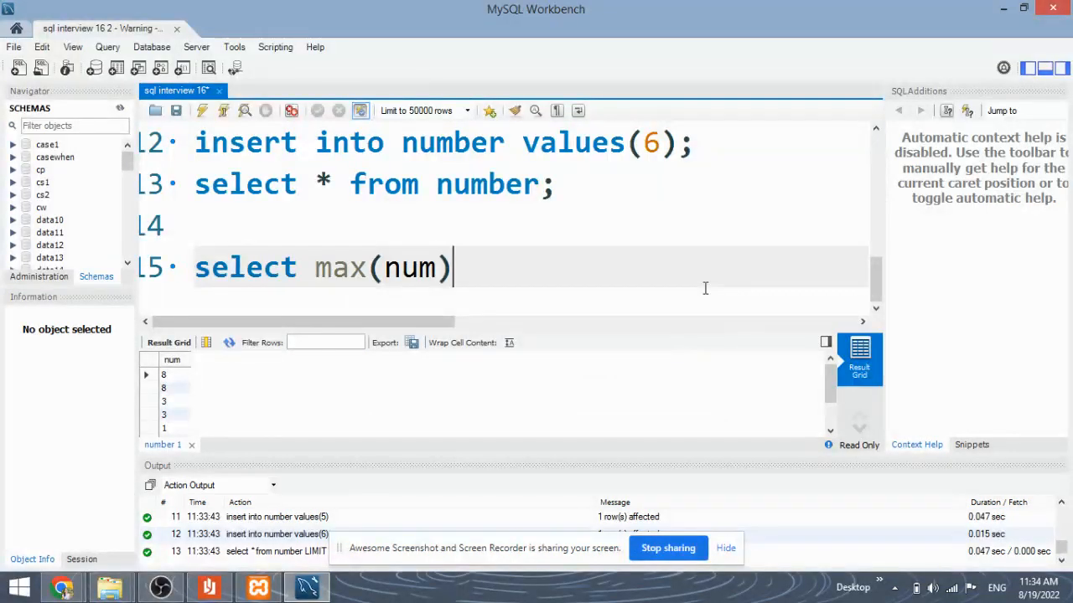
text(as num)
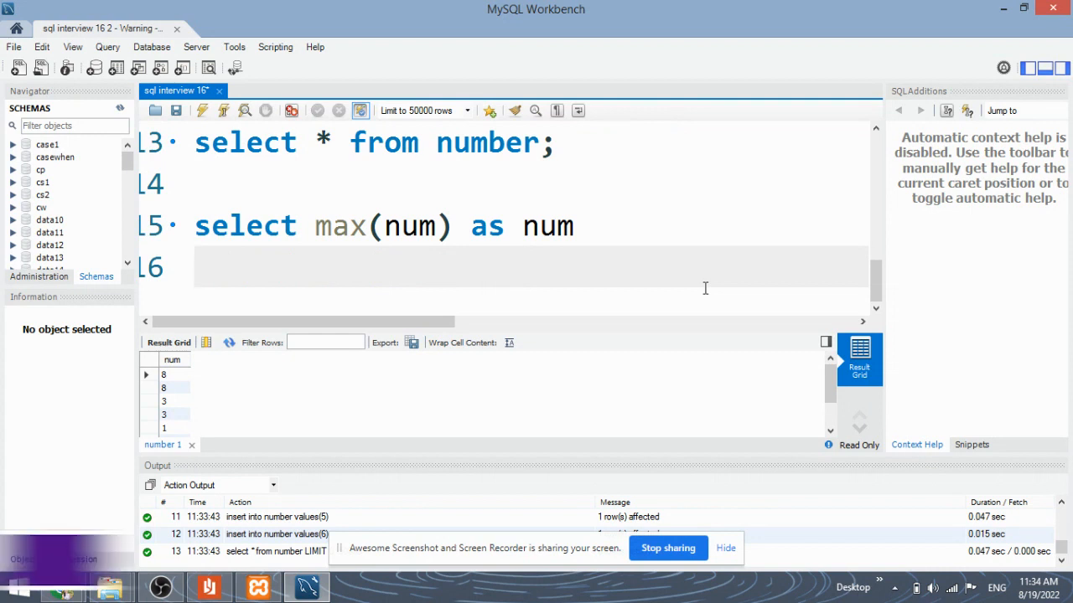
text(from ()
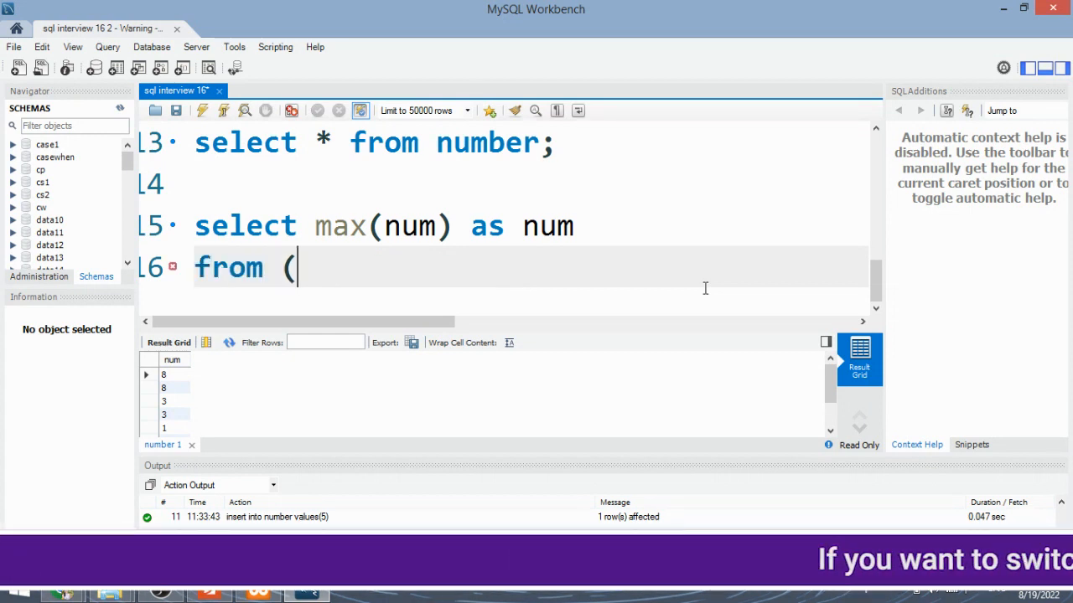
Step: Type the subquery 'select num from number group by num having count(num)=1' and close it
text(select n)
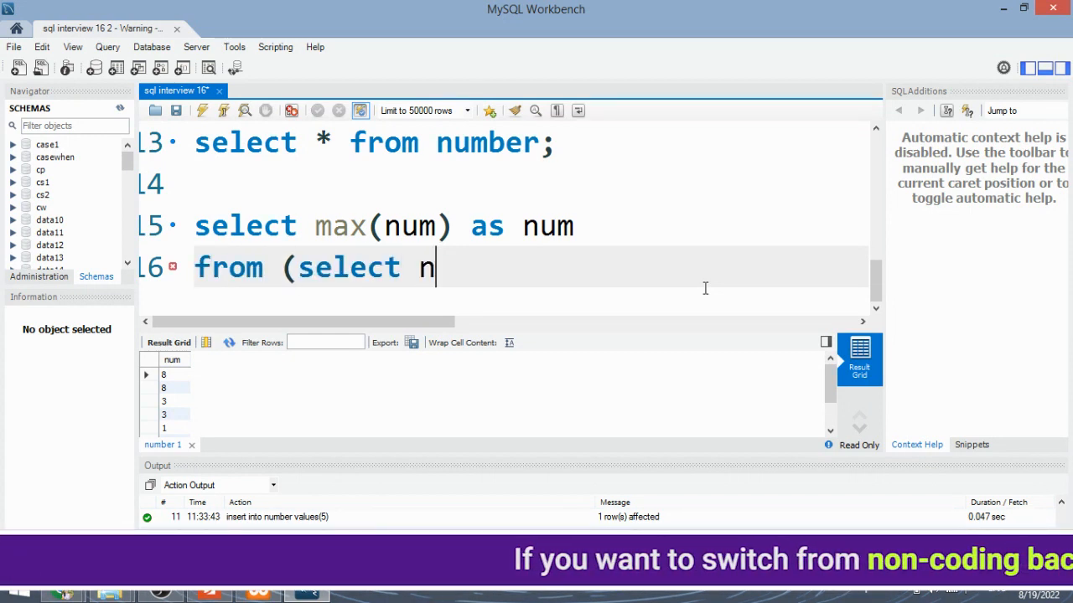
text(um from)
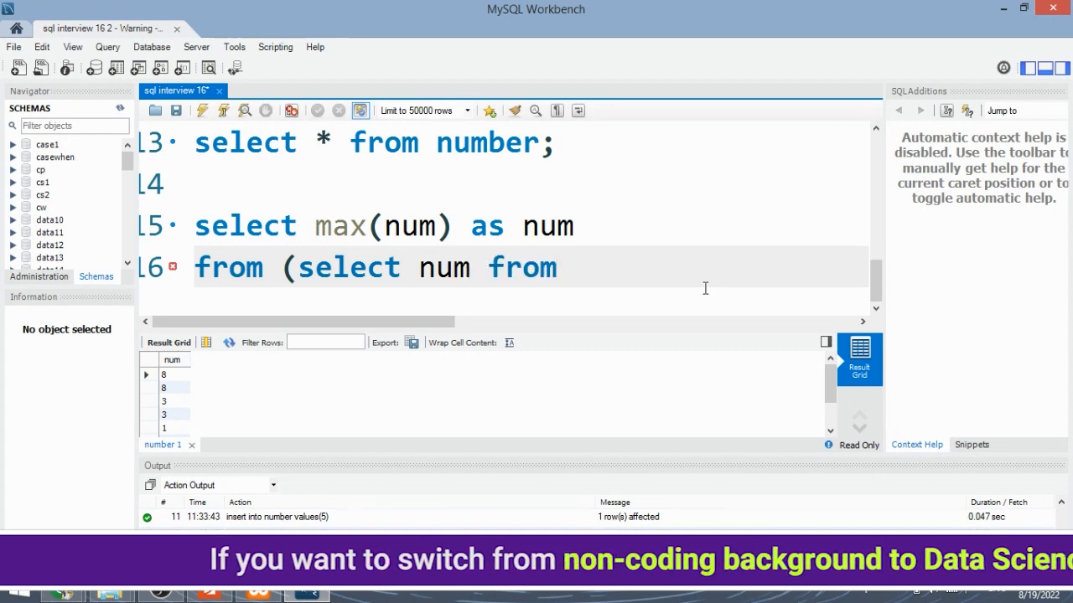
text(numbe)
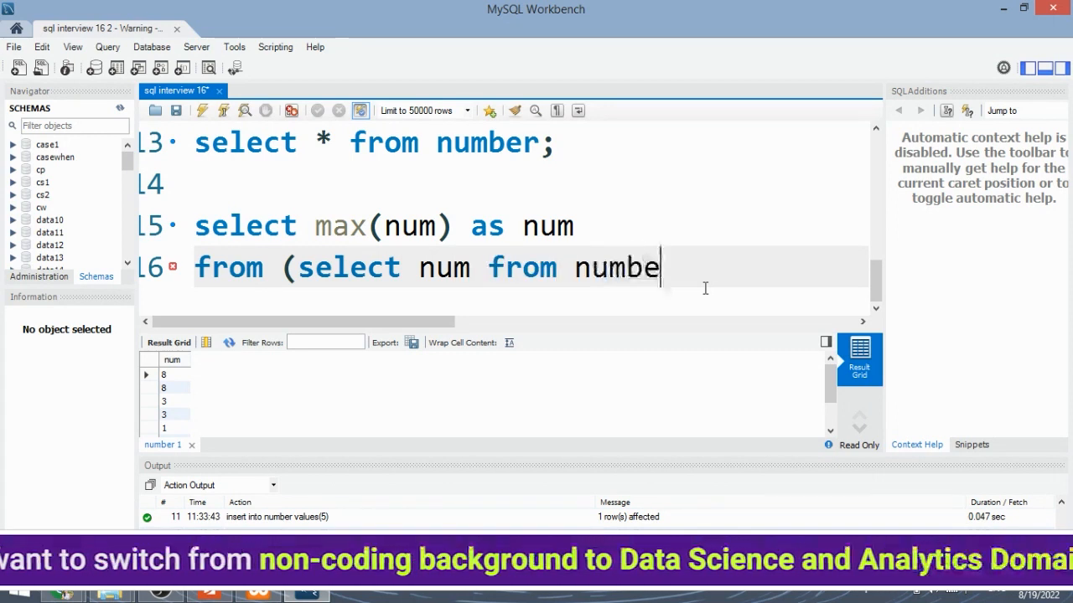
text(r)
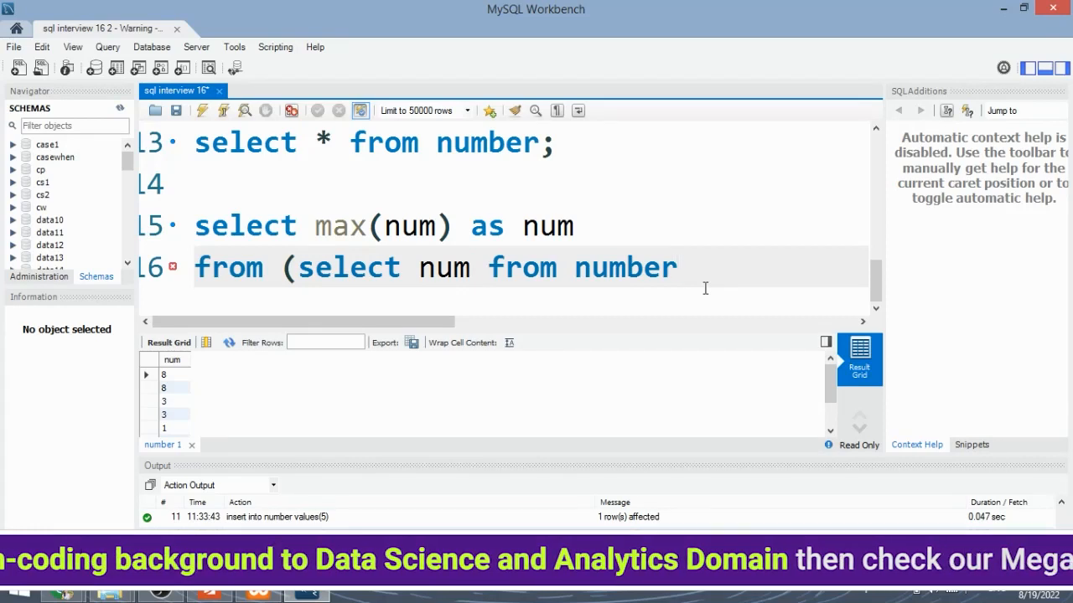
text(griup)
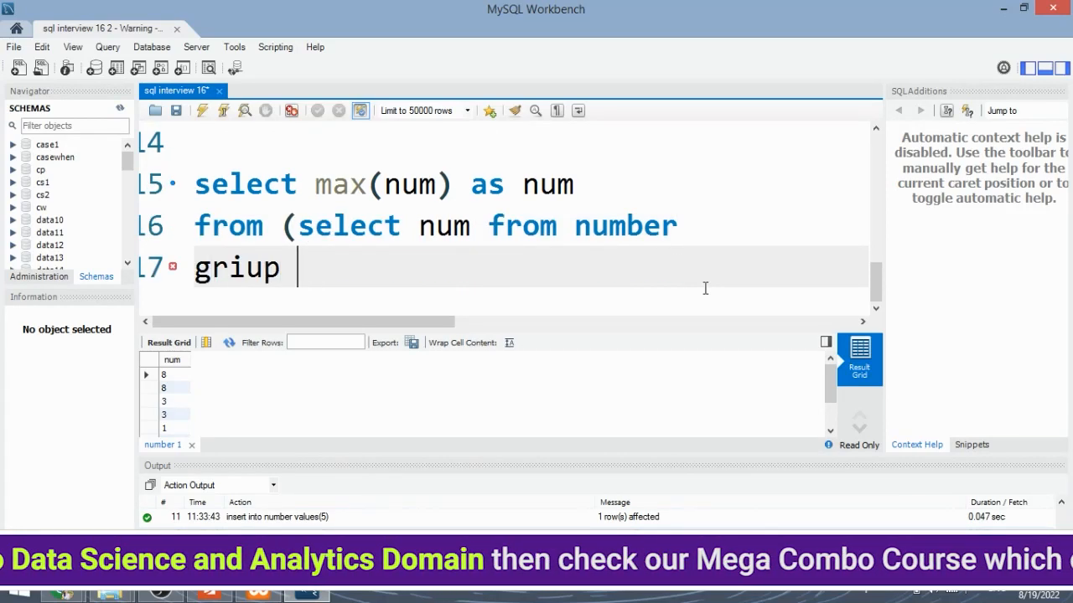
text(group by num having)
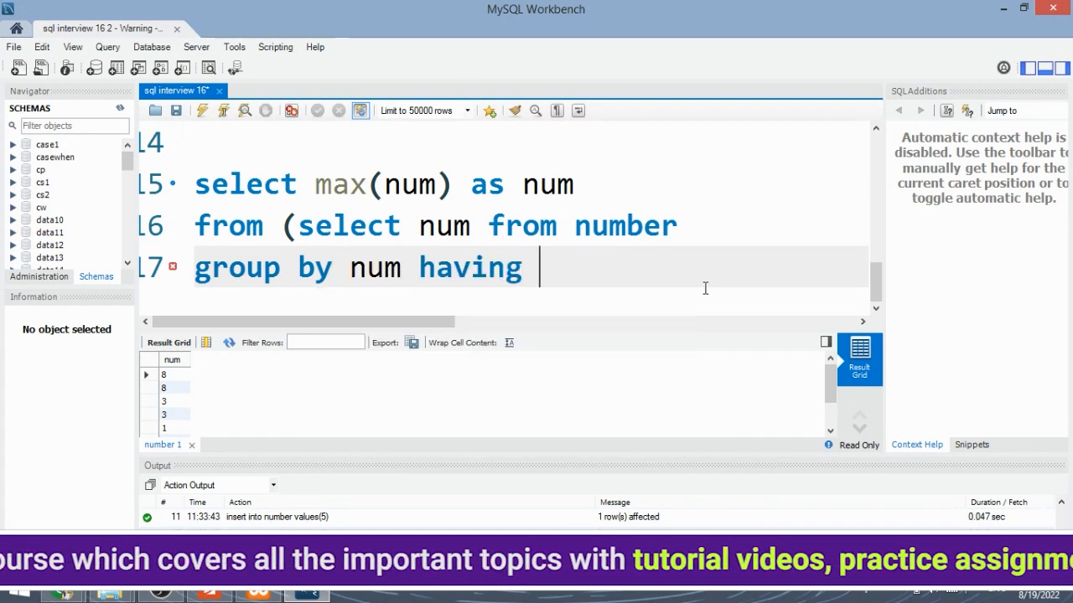
text(count(nu)
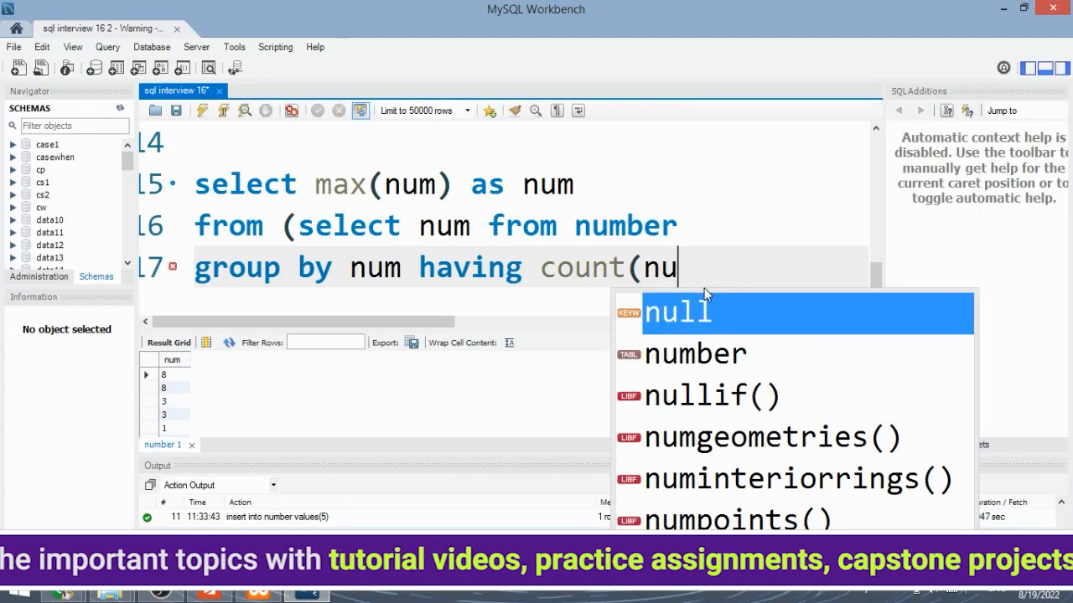
text(m)>)
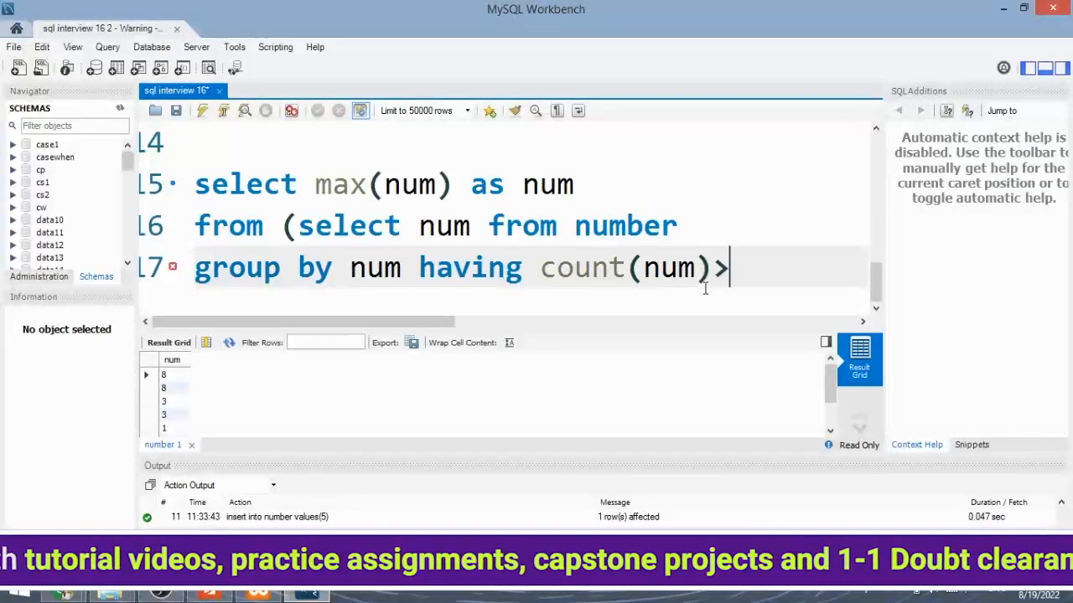
text(=1)
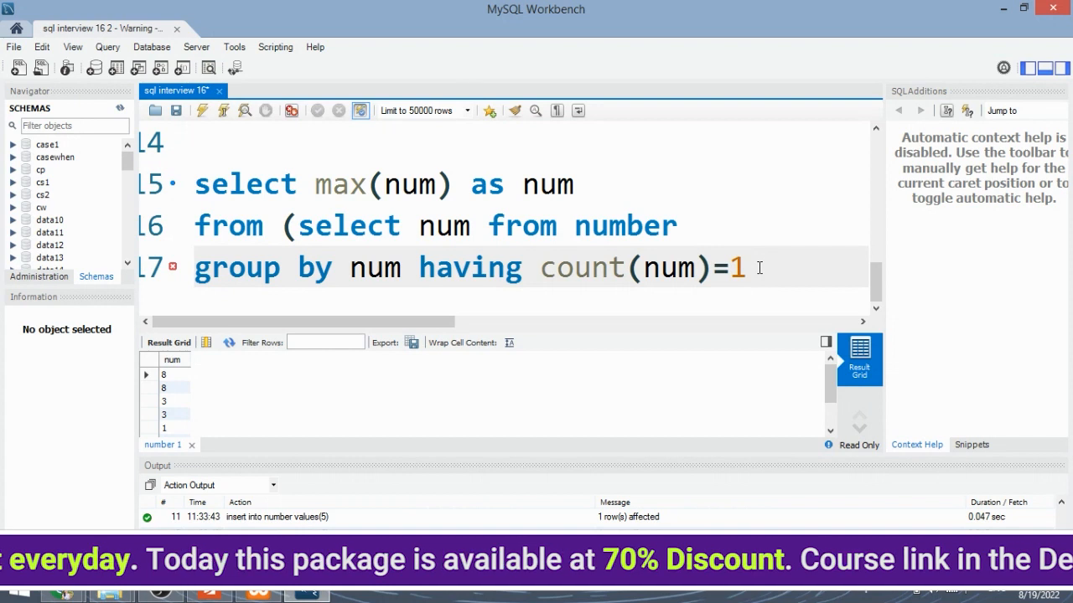
text())
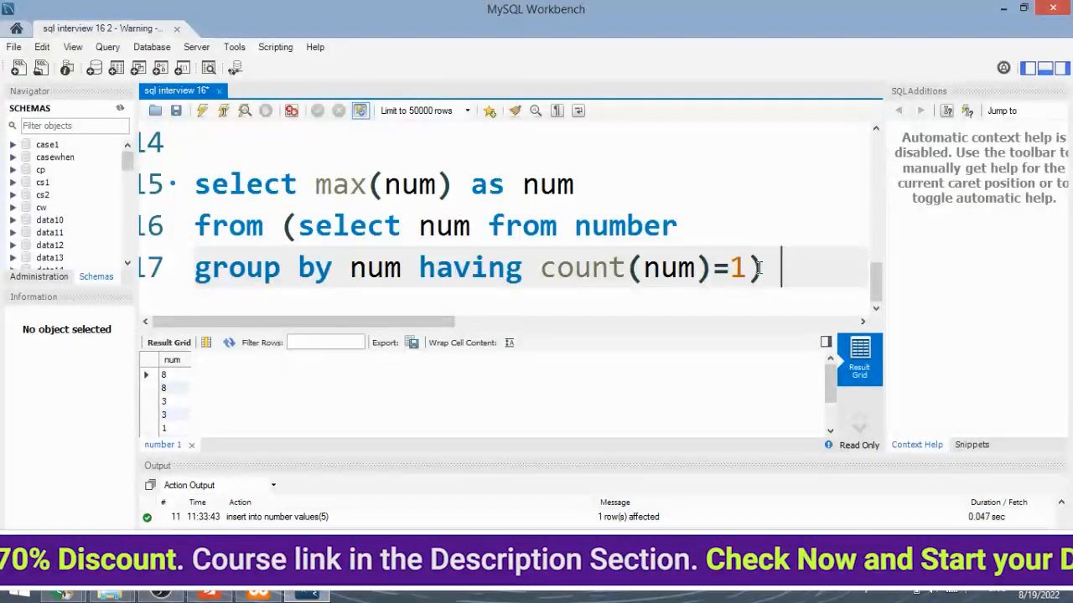
text(;)
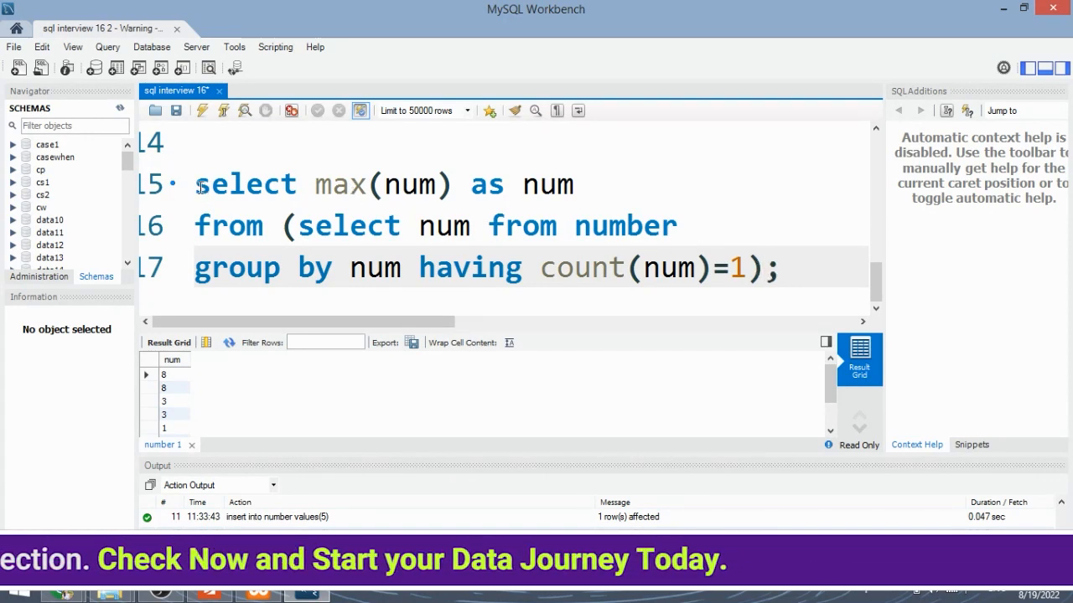
Step: Run the nested max query, add subquery alias t after the error, and get 6
click(202, 111)
text( as )
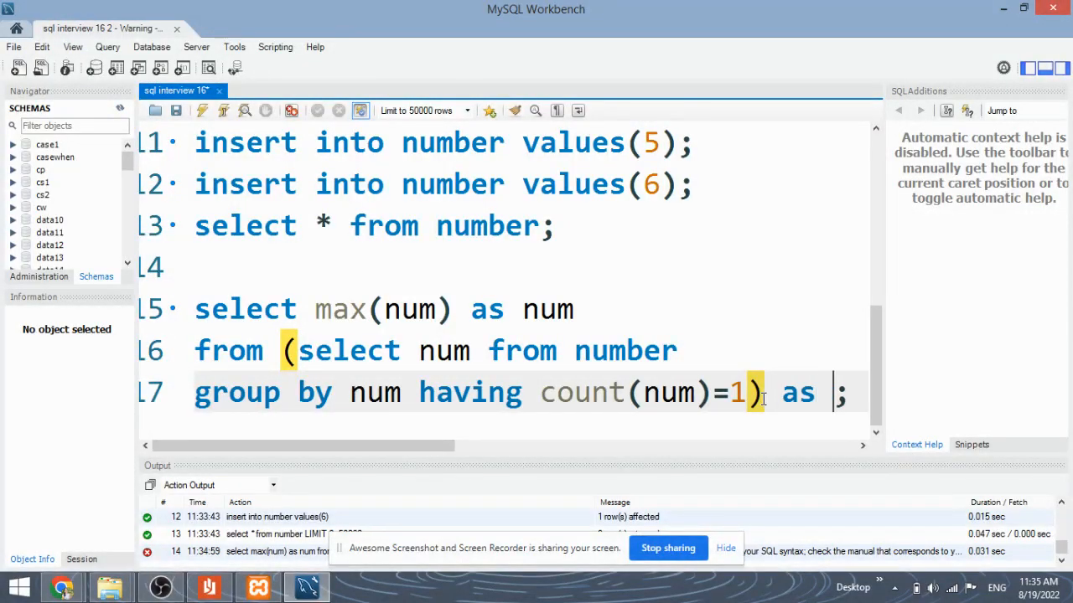
text(t)
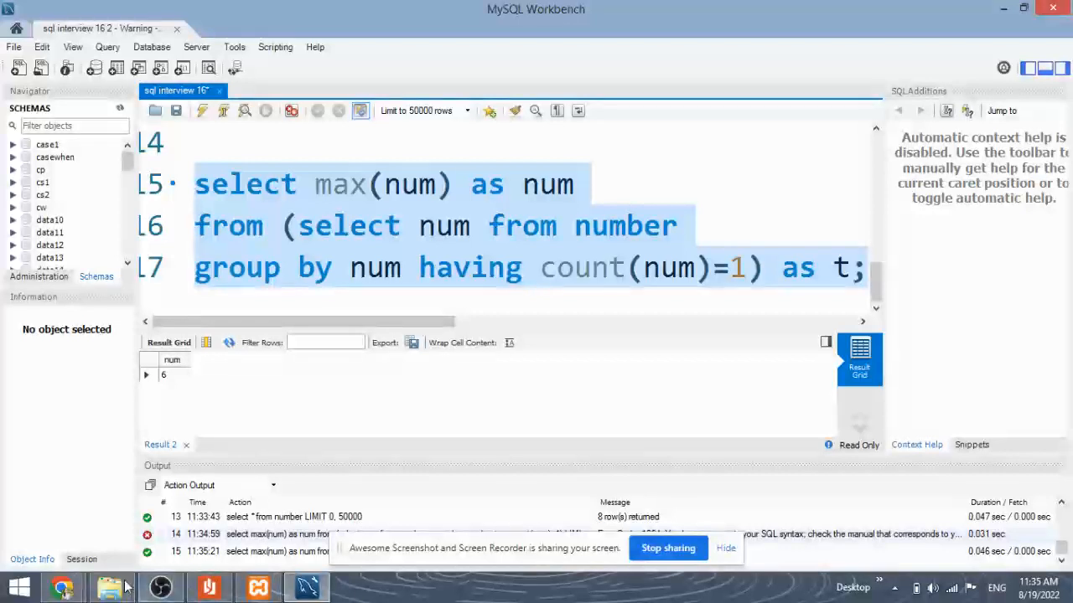
click(62, 586)
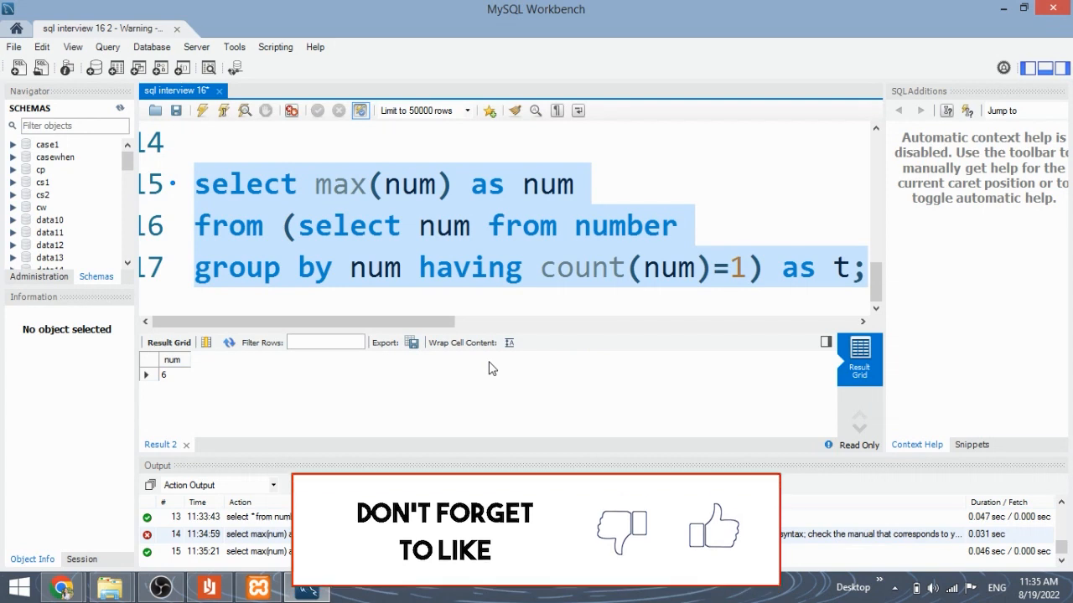
click(488, 224)
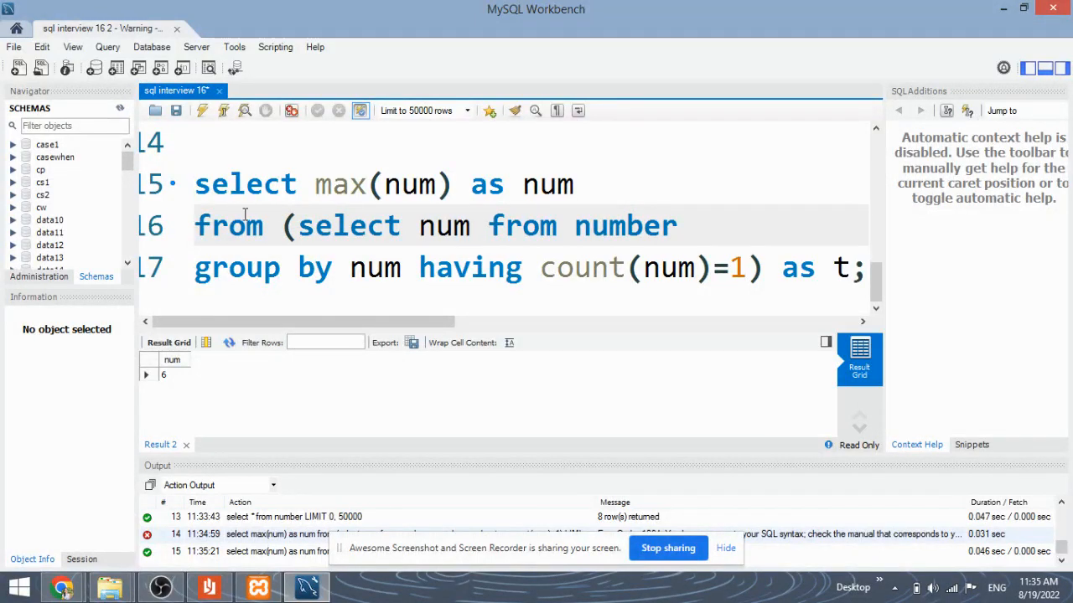
drag(194, 184, 574, 184)
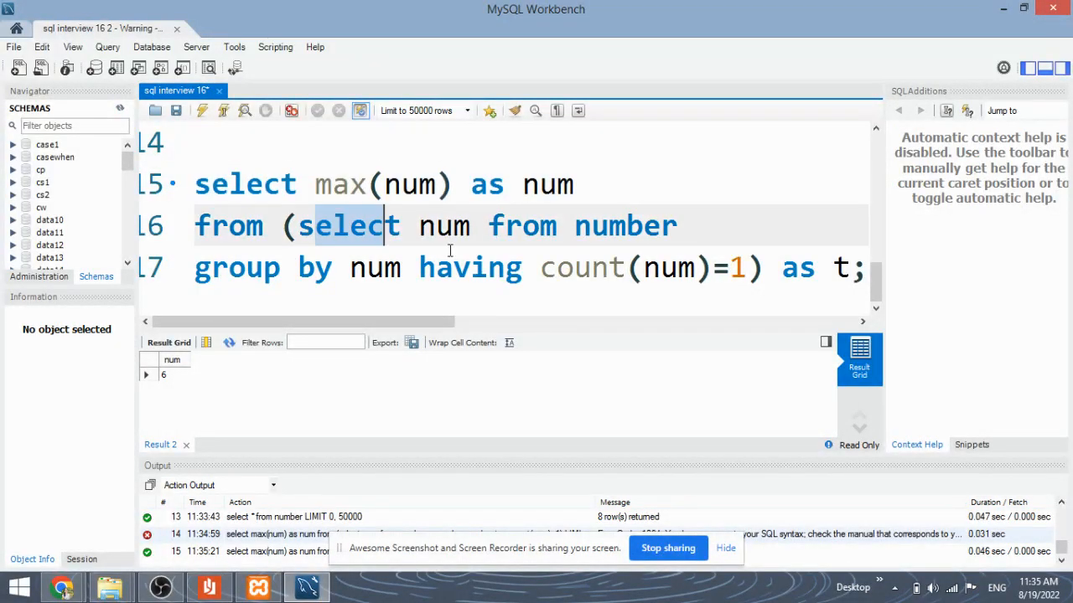
click(752, 267)
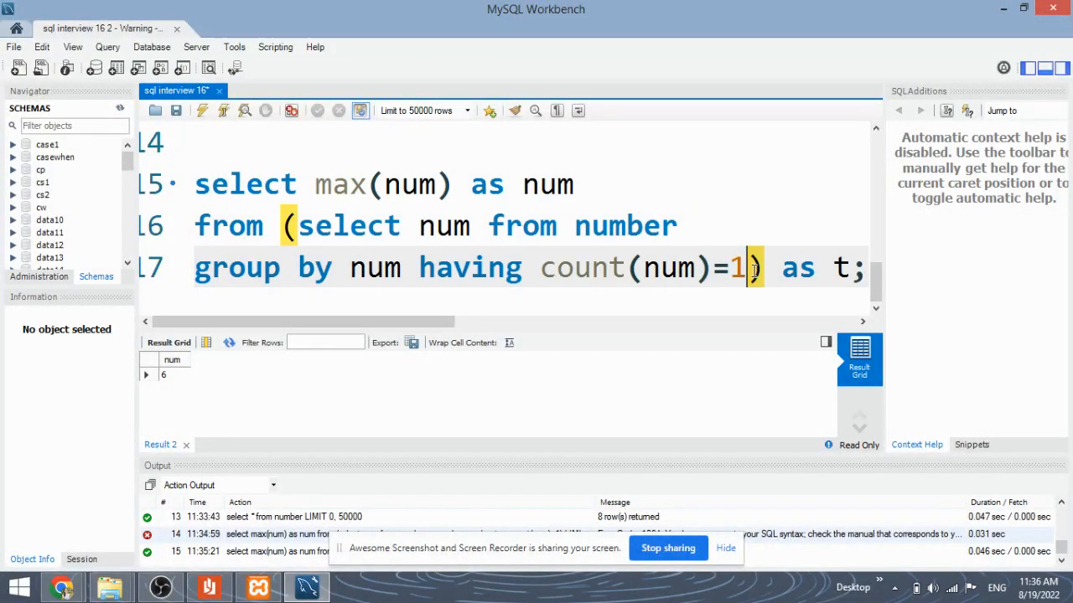
mouse_move(62, 587)
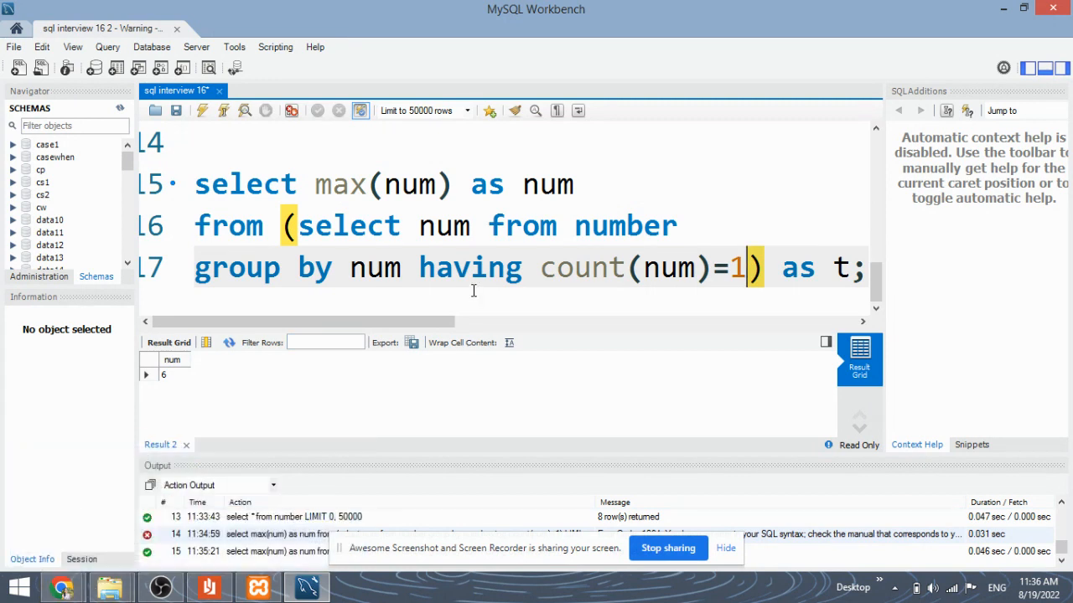
mouse_move(444, 276)
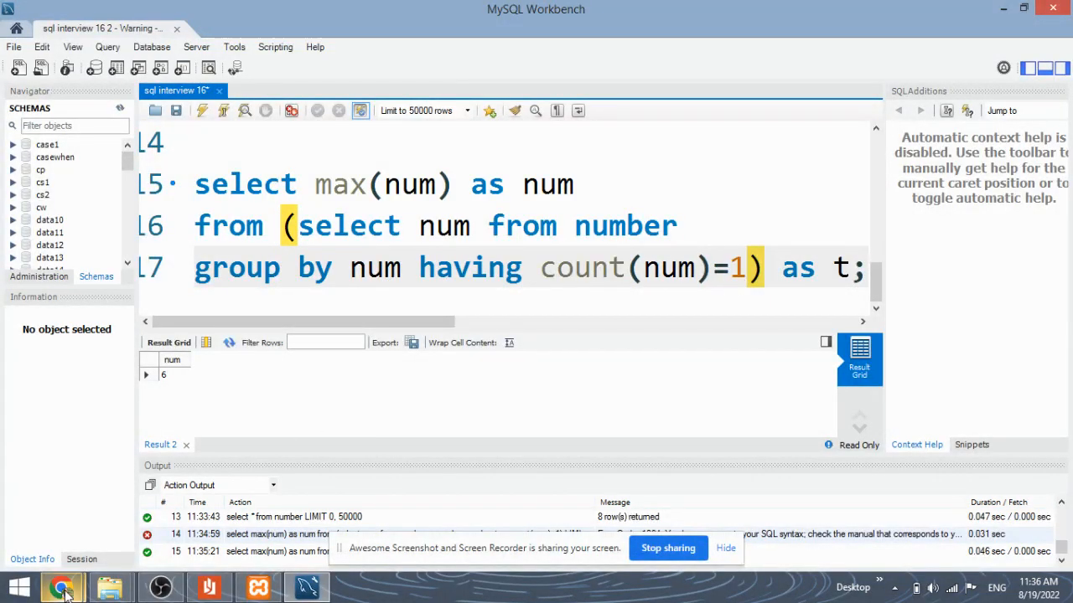
mouse_move(63, 586)
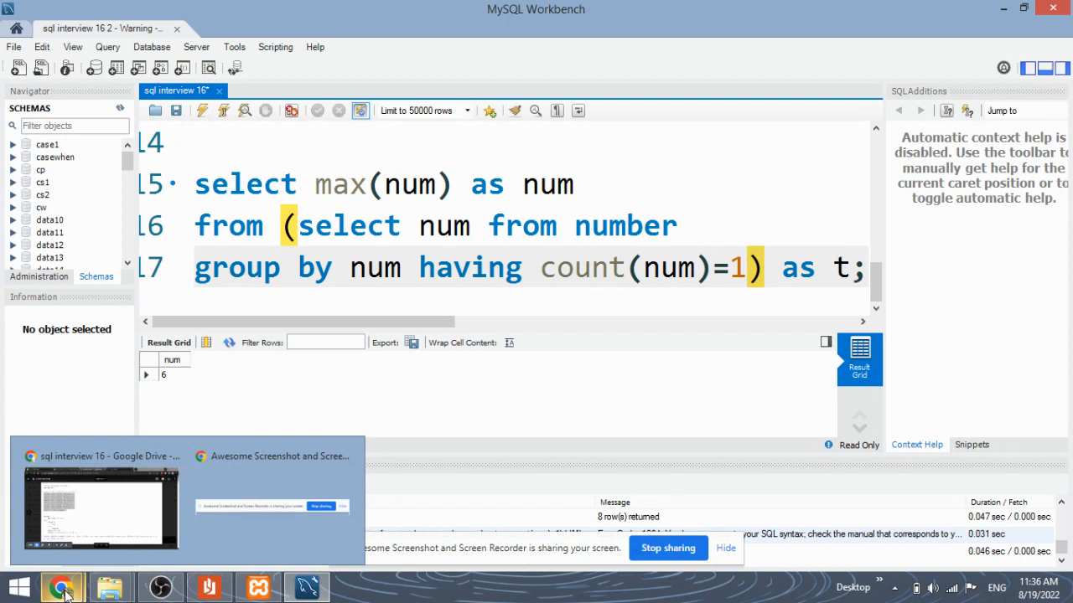
Step: Switch to the Browserboard whiteboard, check the sample input numbers, then minimize the PDF
click(100, 502)
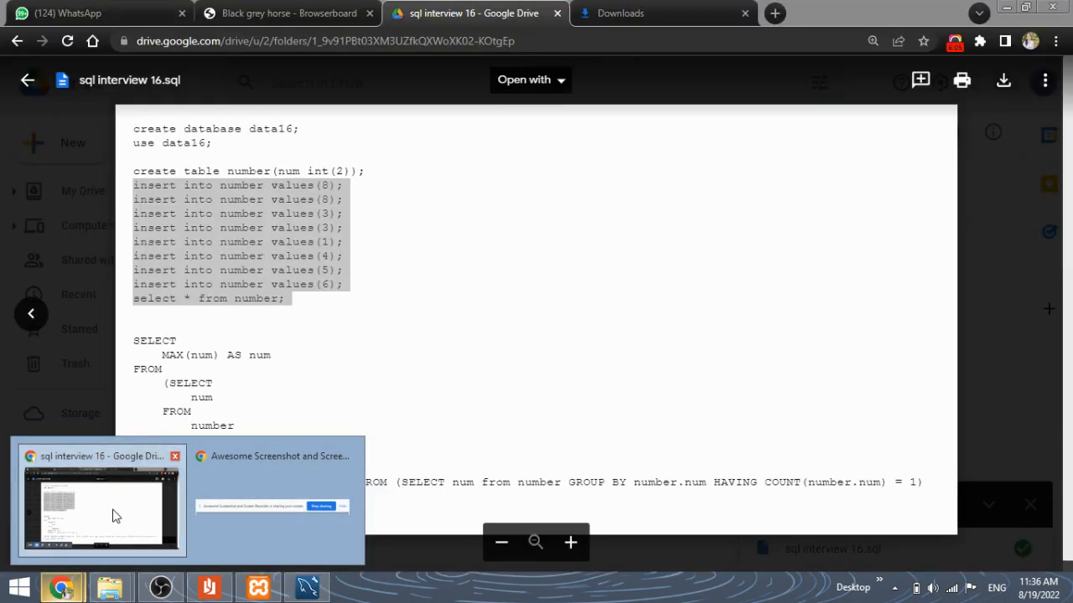
click(289, 12)
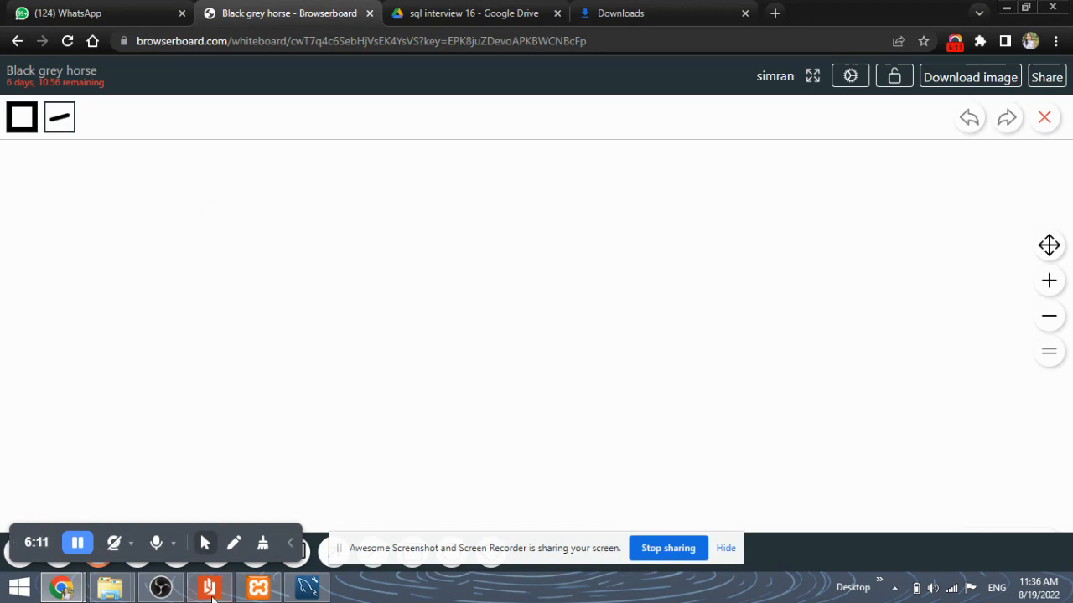
click(209, 587)
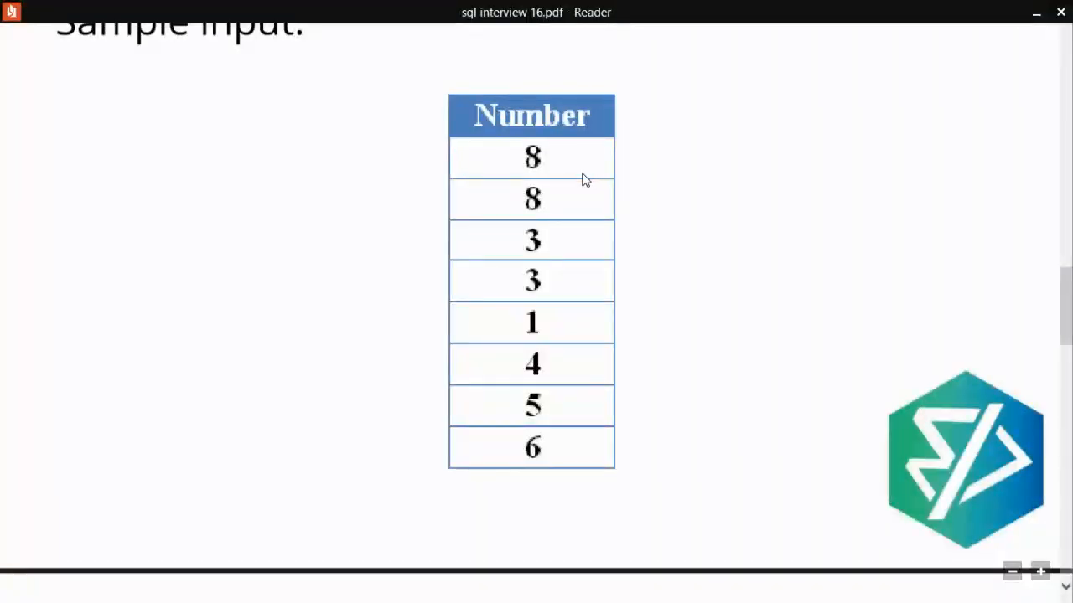
click(1037, 13)
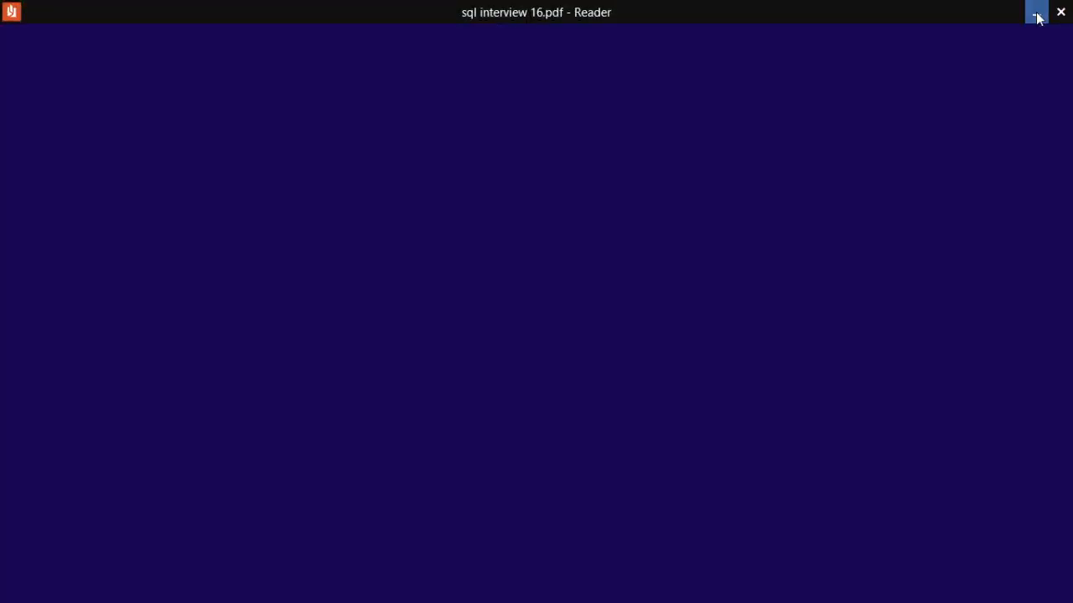
click(1036, 11)
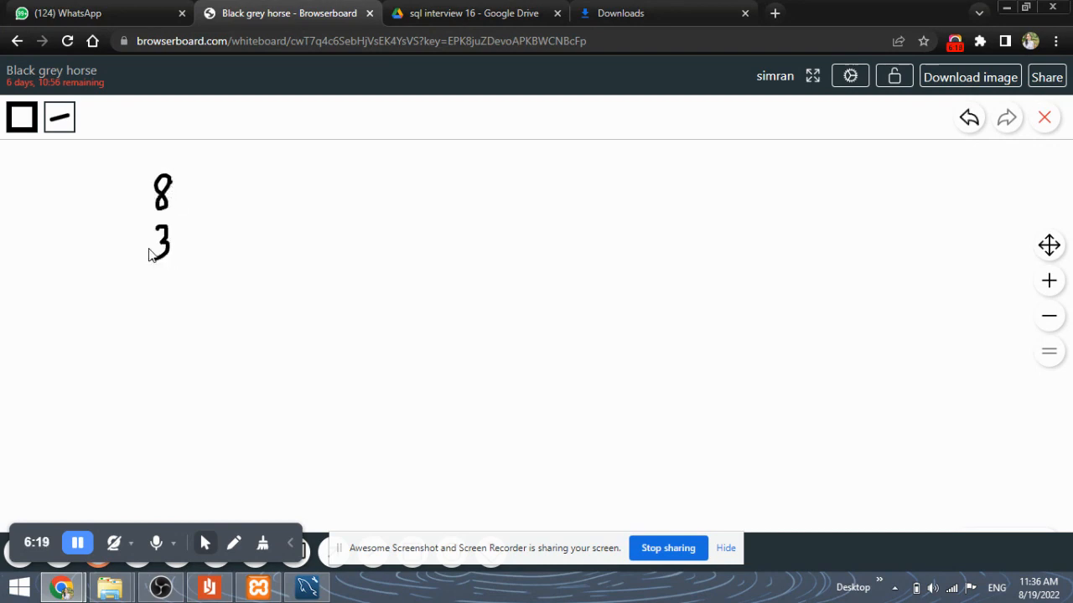
Step: Bring back the nested query and highlight num in its inner select
click(208, 587)
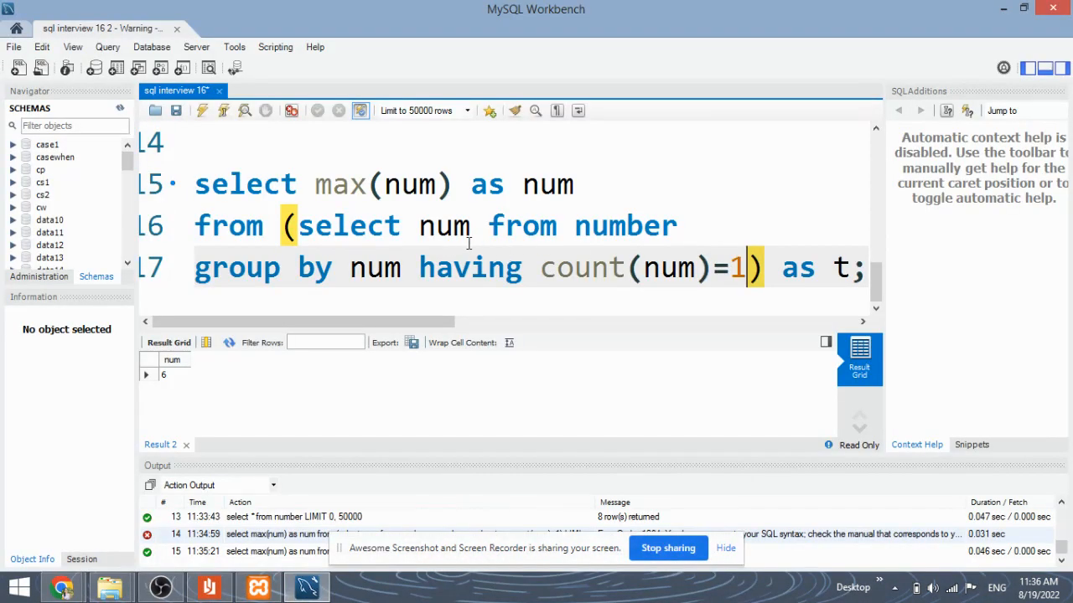
double_click(444, 226)
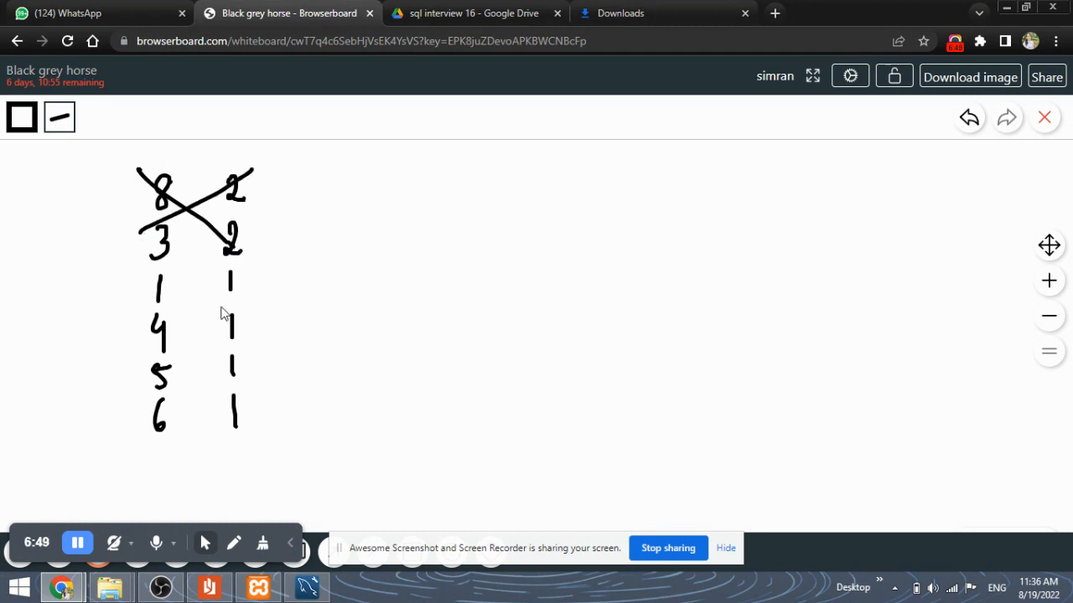
mouse_move(264, 287)
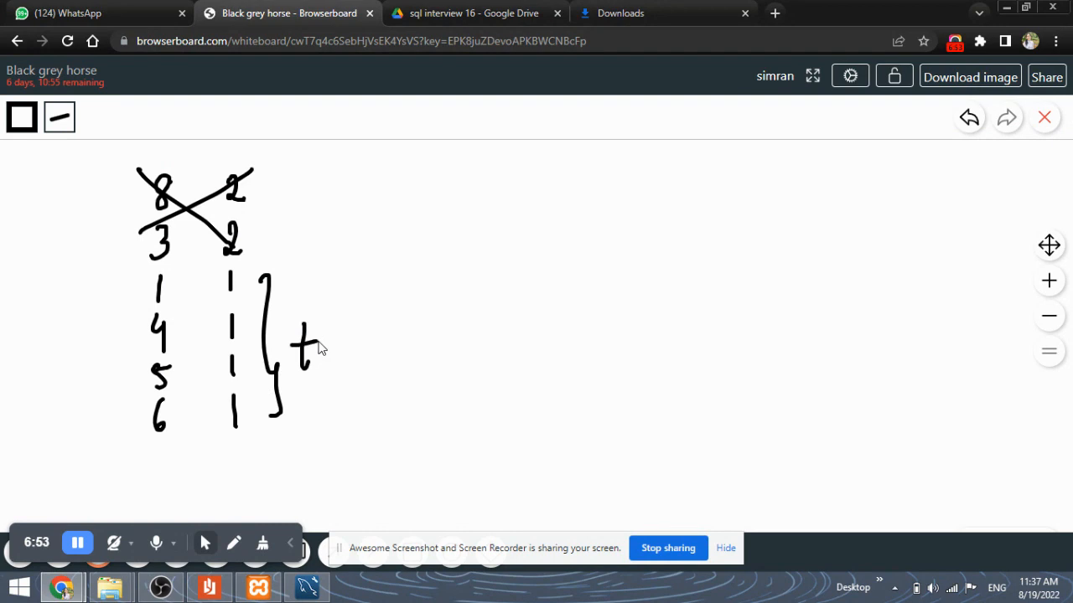
mouse_move(317, 345)
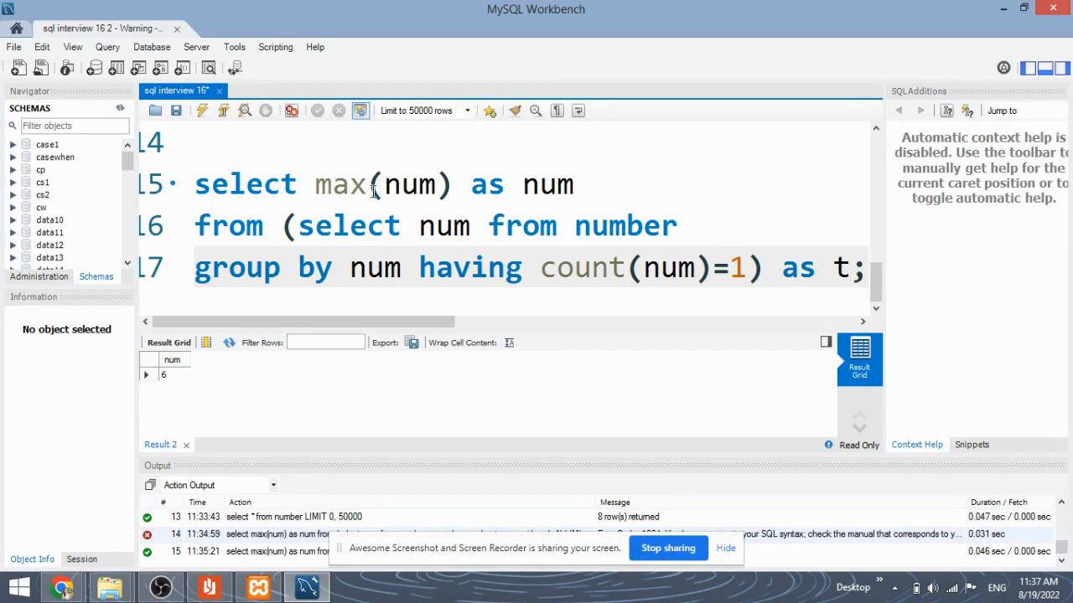
mouse_move(996, 23)
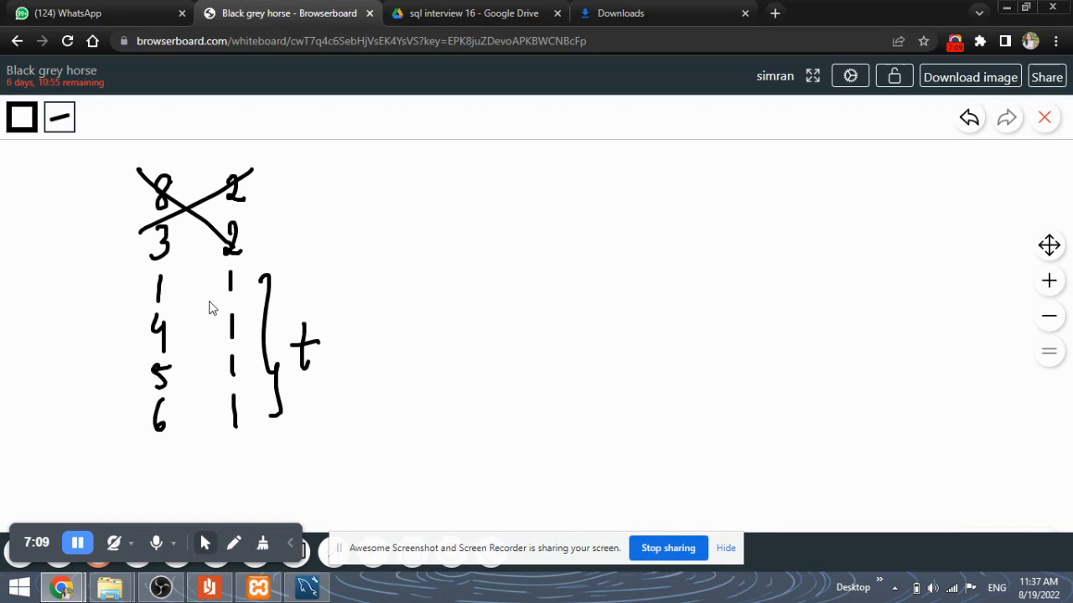
Step: Draw a line over t's rows, an arrow from 6 to 'max = 6', and write 'num'
drag(128, 278, 268, 278)
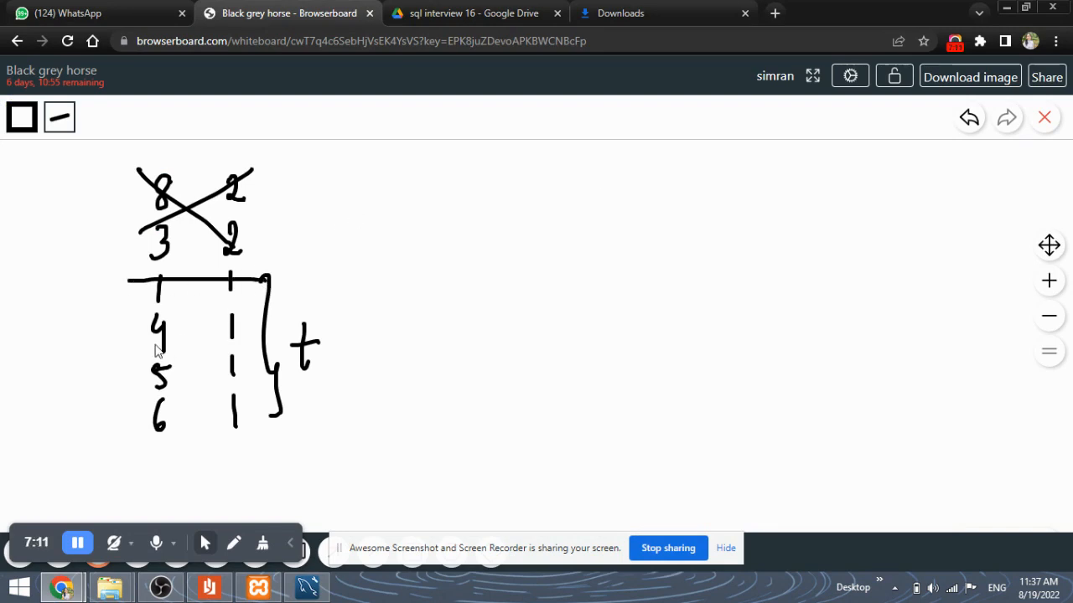
mouse_move(176, 450)
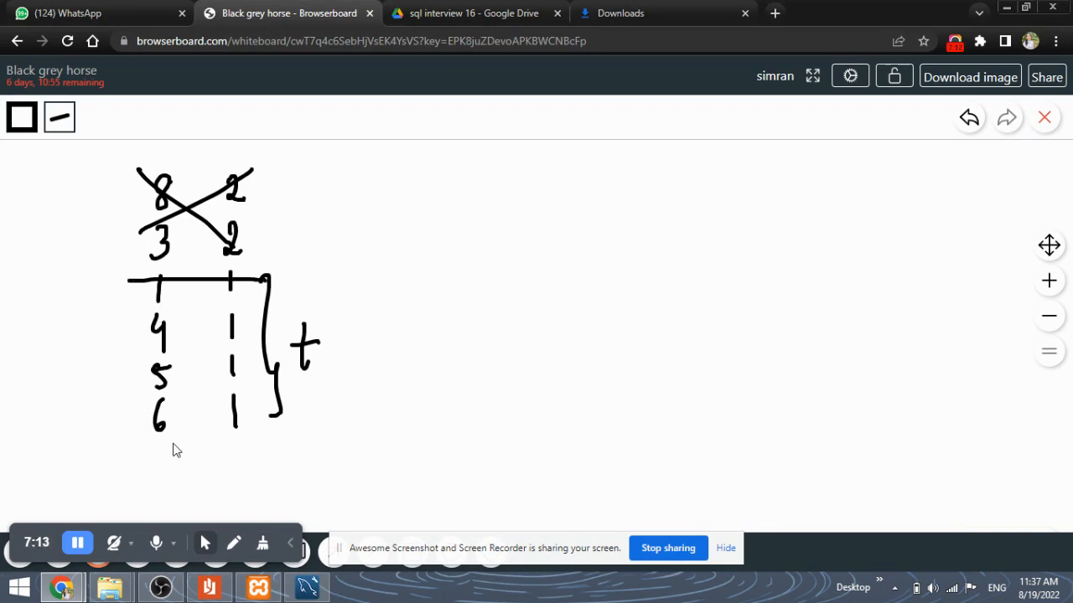
drag(172, 444, 251, 465)
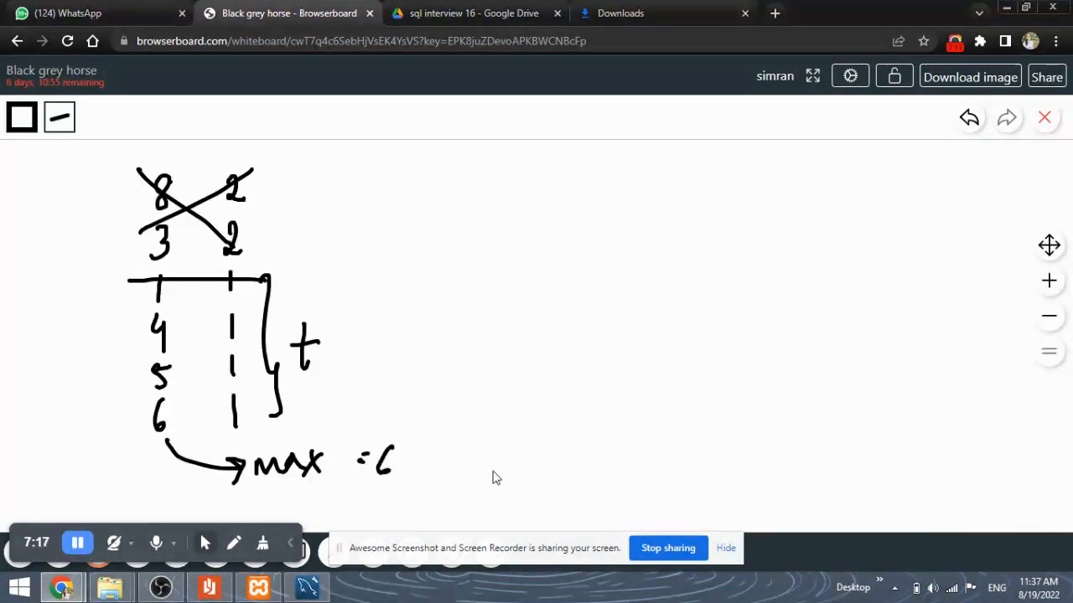
drag(452, 427, 537, 427)
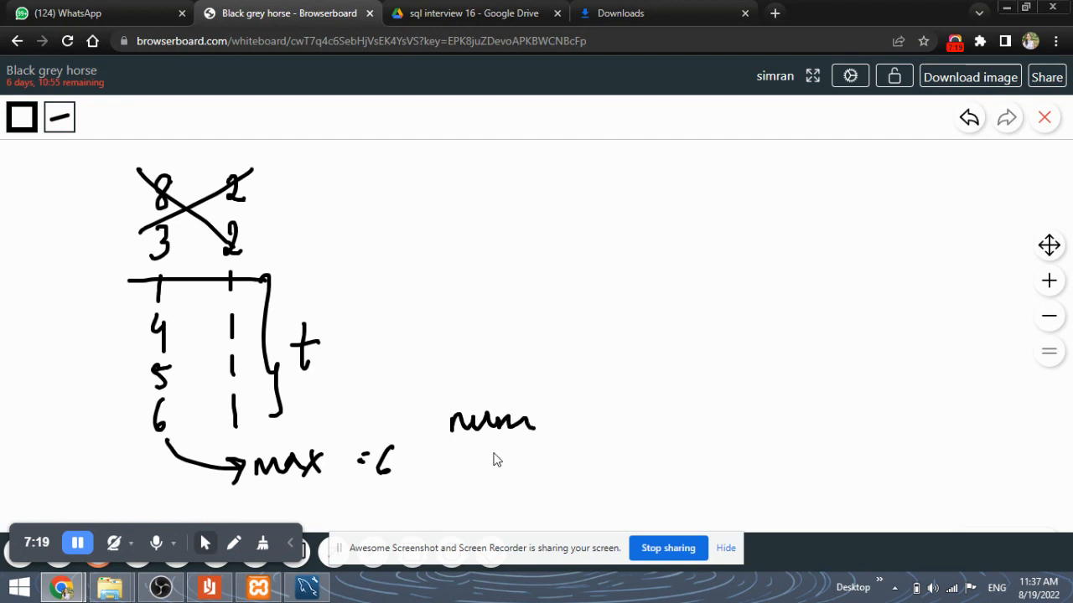
drag(478, 452, 495, 474)
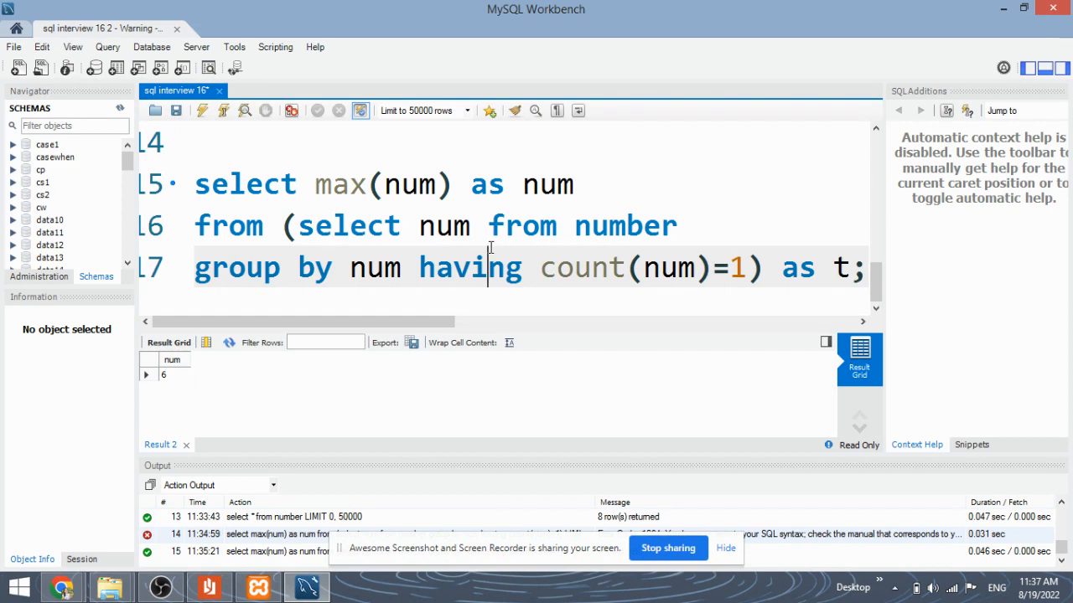
mouse_move(311, 230)
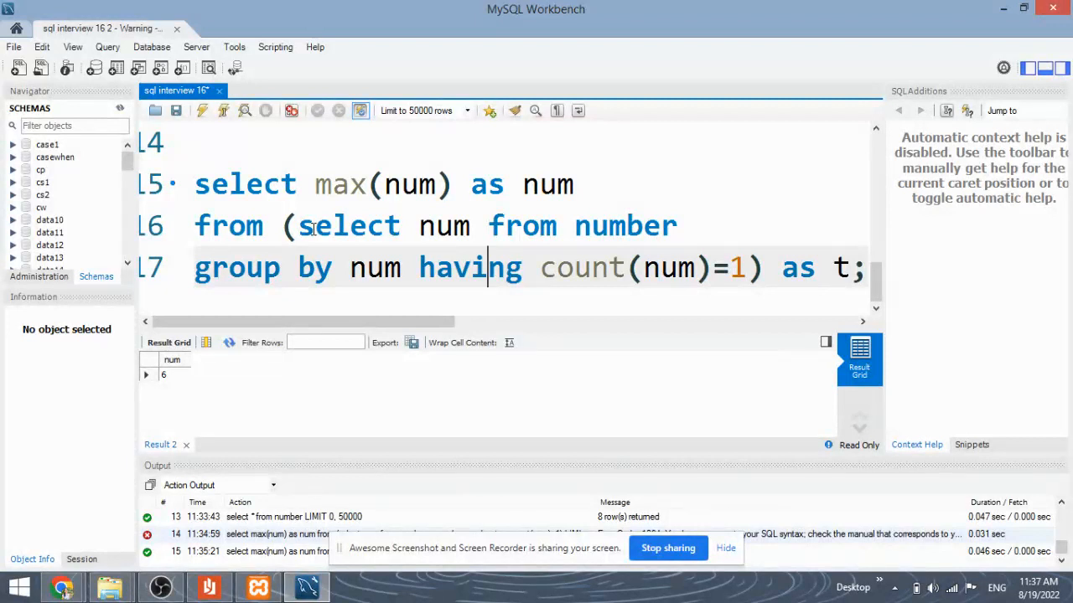
mouse_move(528, 243)
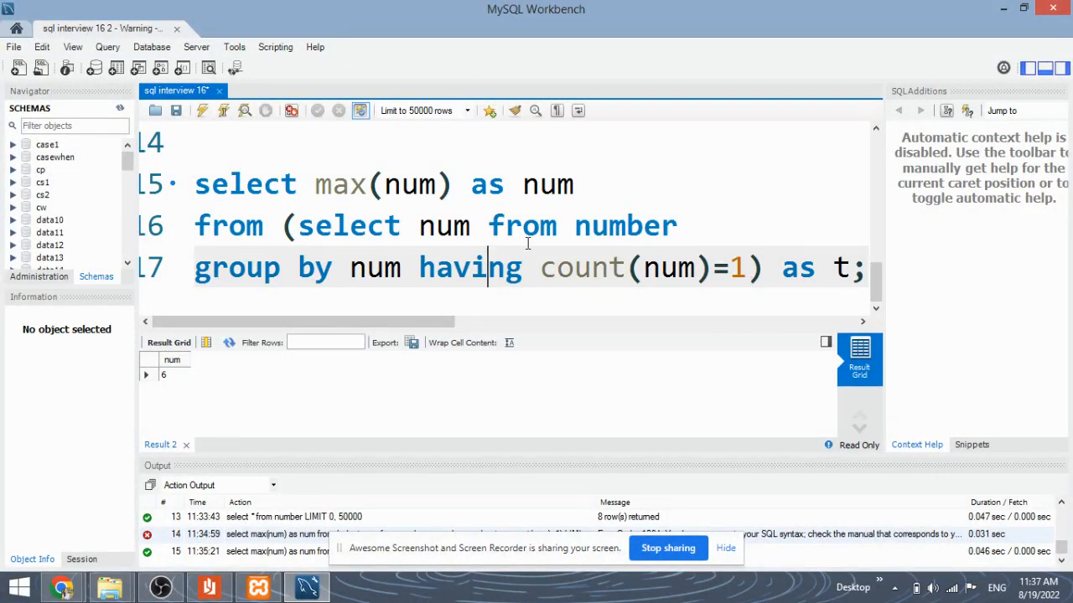
mouse_move(352, 184)
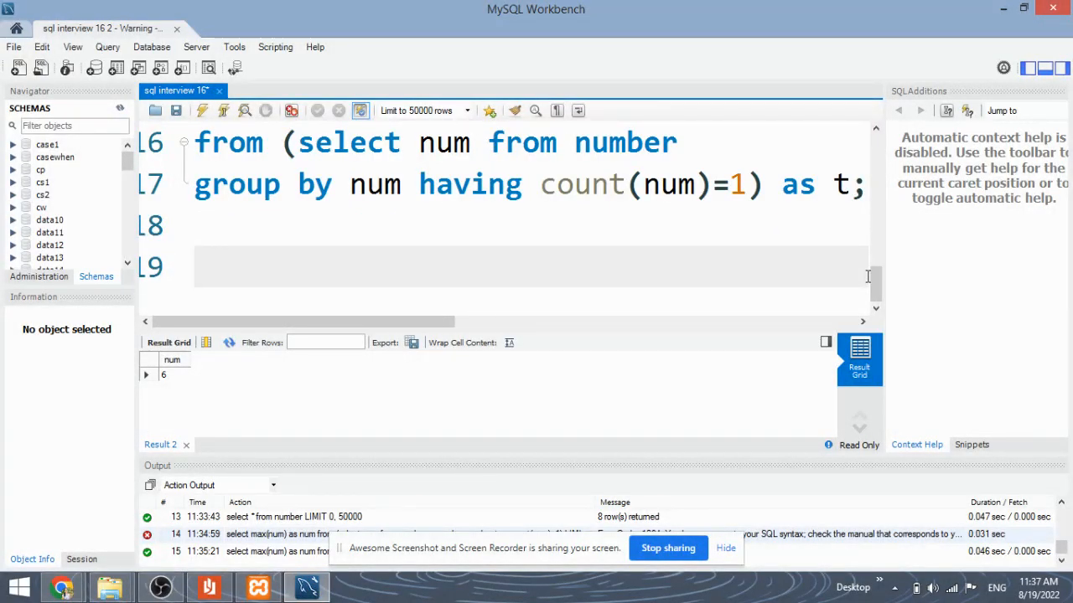
Step: Start the query as 'select ifnull(select max(num) as num from', removing a stray parenthesis
text(select ifnul)
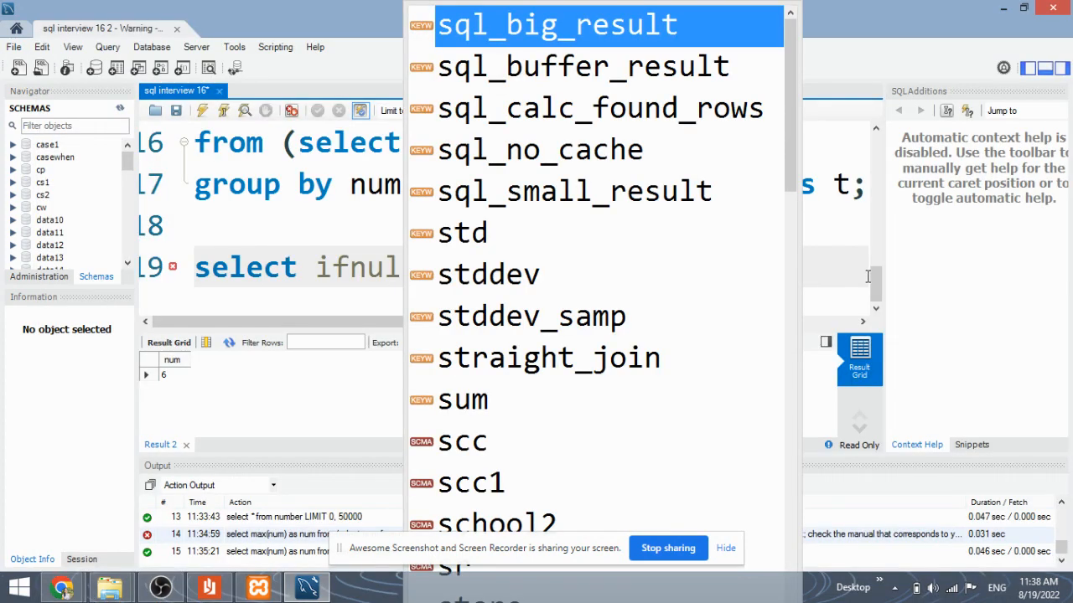
text(select)
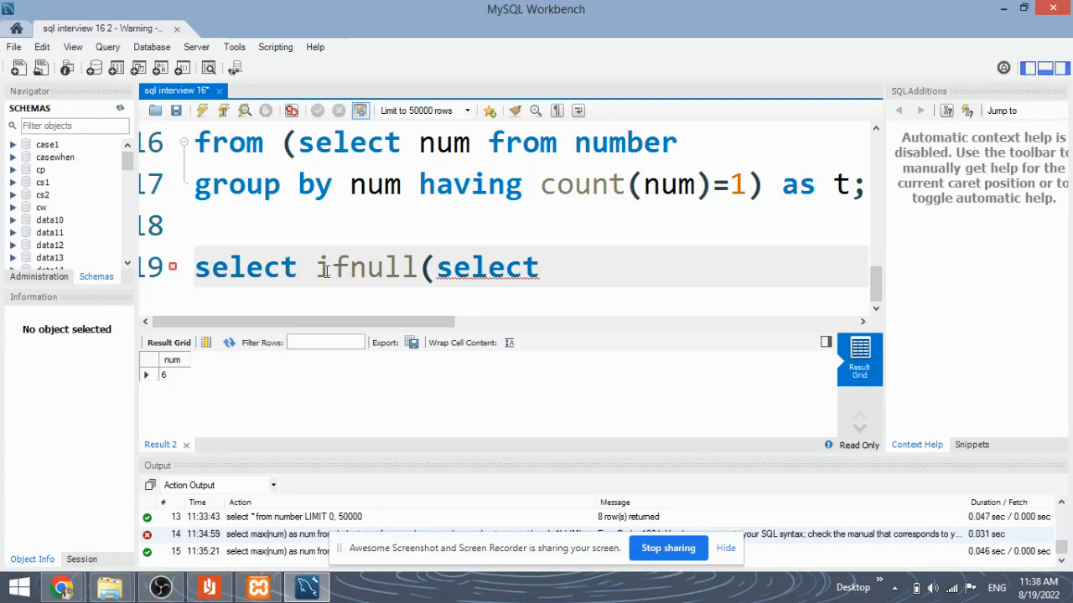
double_click(364, 267)
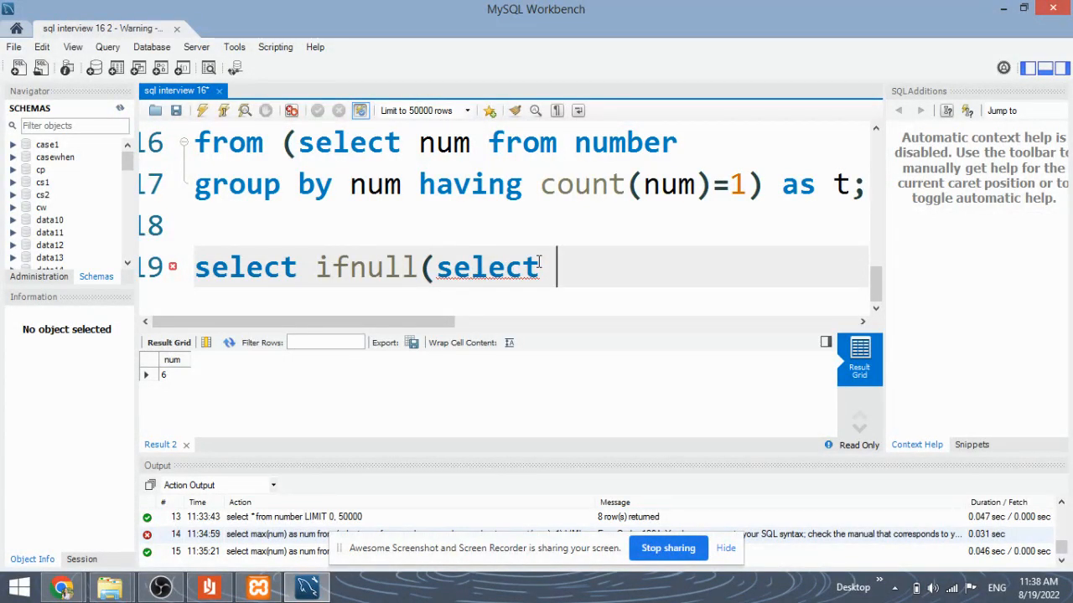
text(max()
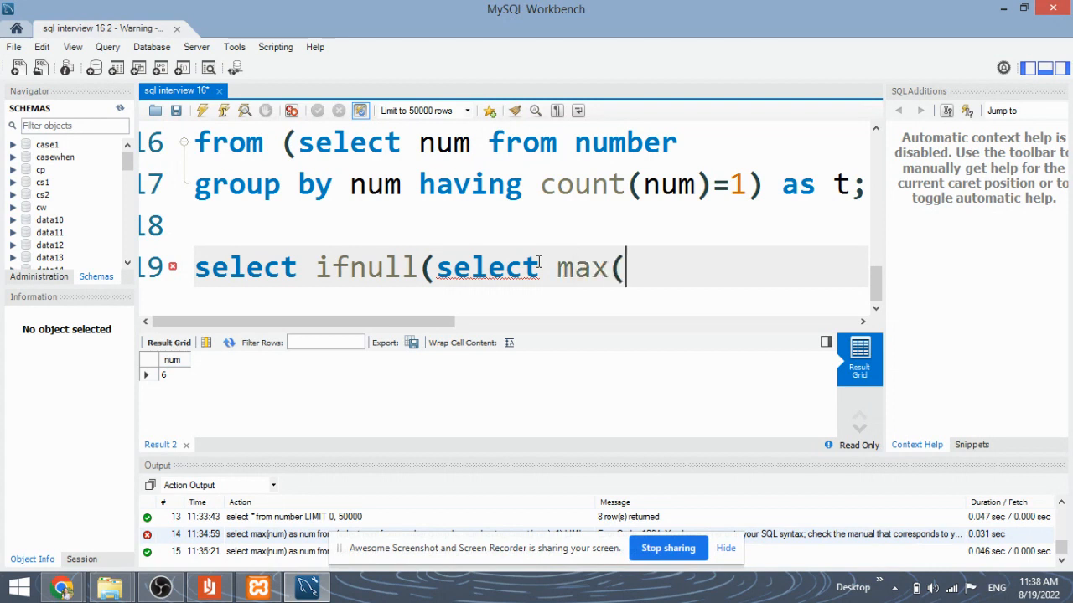
text(num))
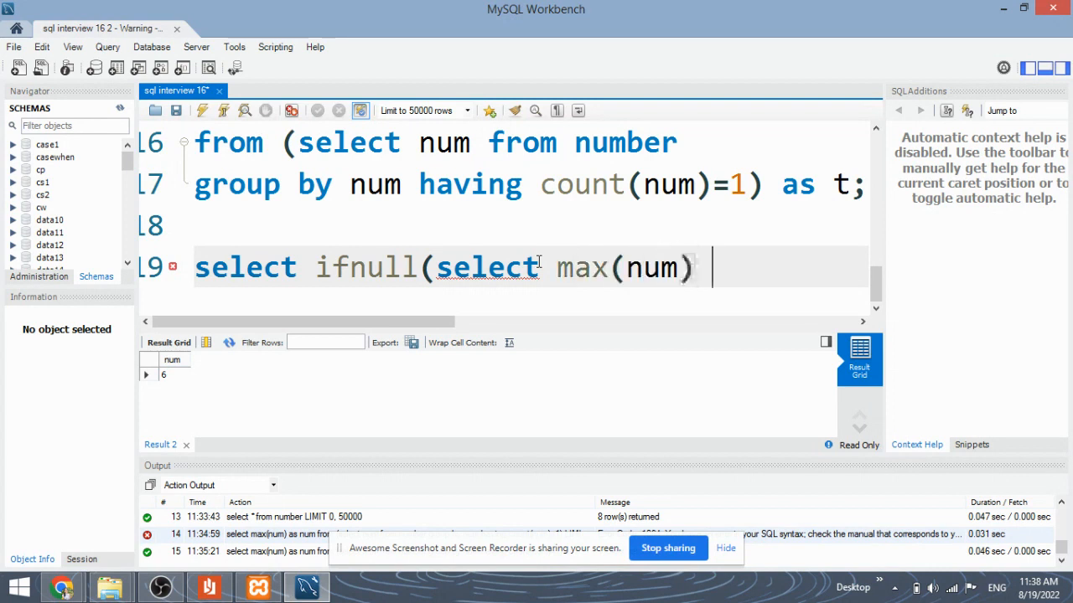
text(as)
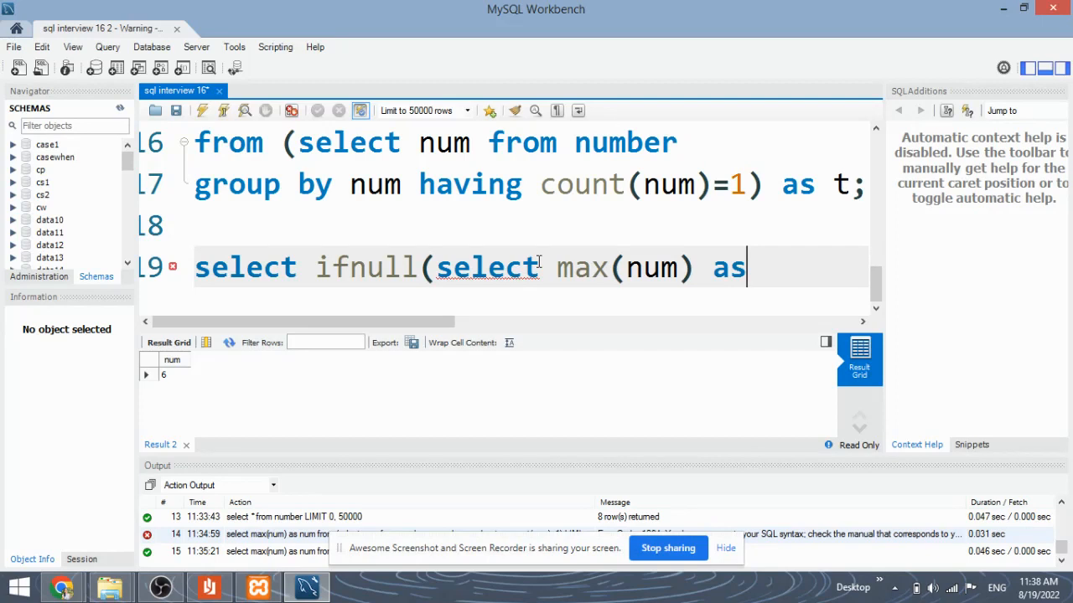
text(num from)
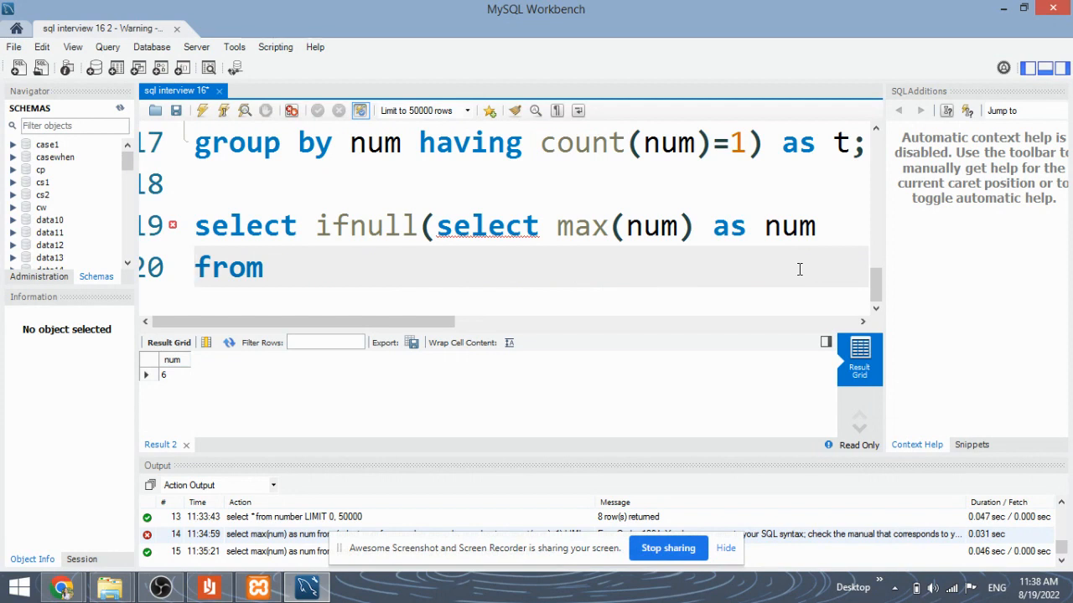
text(()
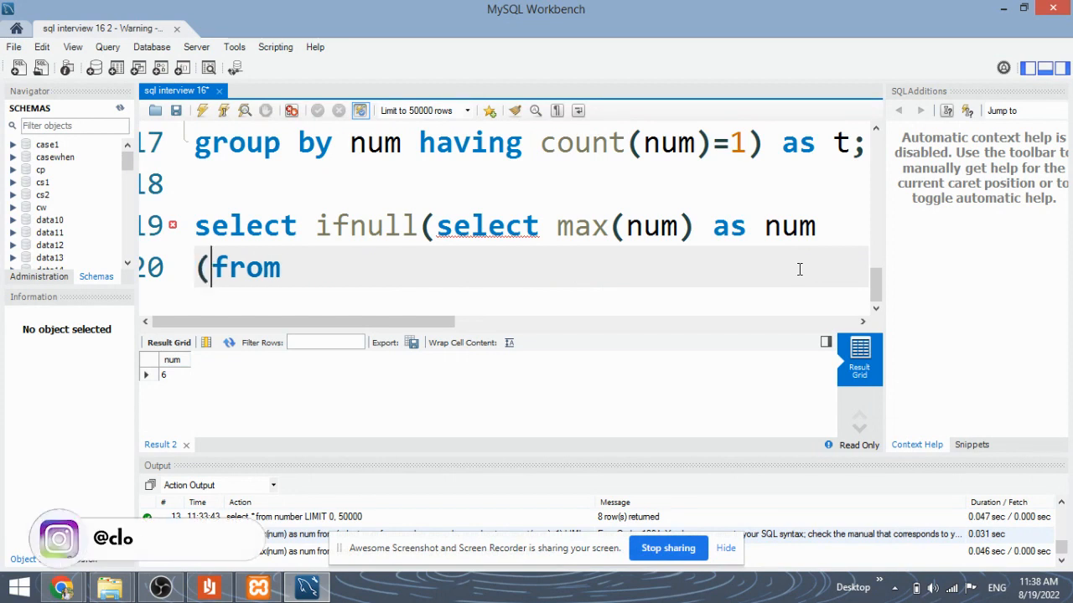
key(Backspace)
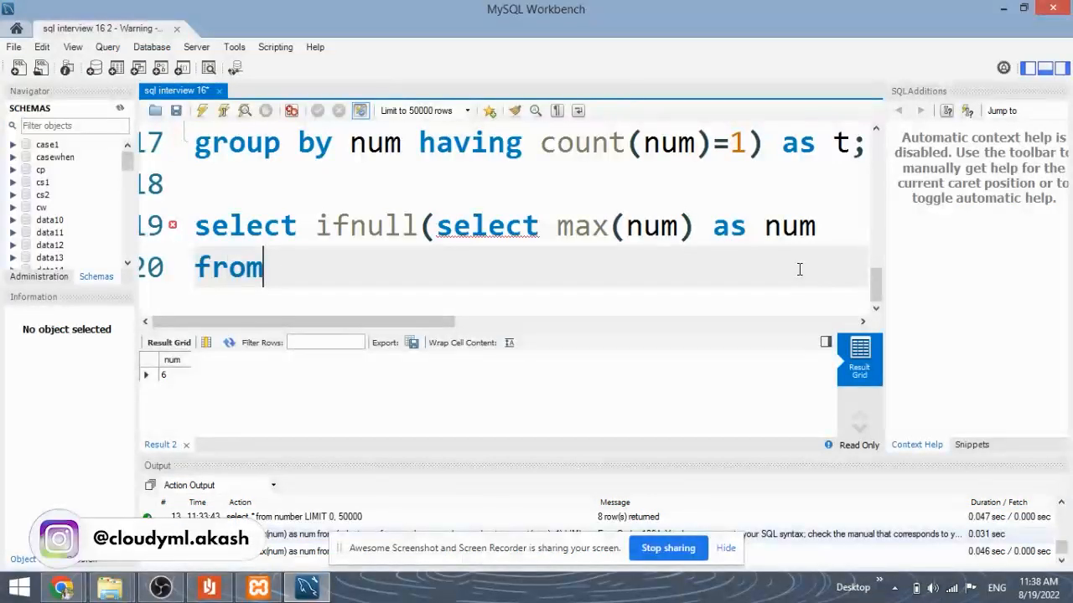
Step: Add the subquery 'select num from number group by num having count(num)=1' aliased a, with null fallback
text((select)
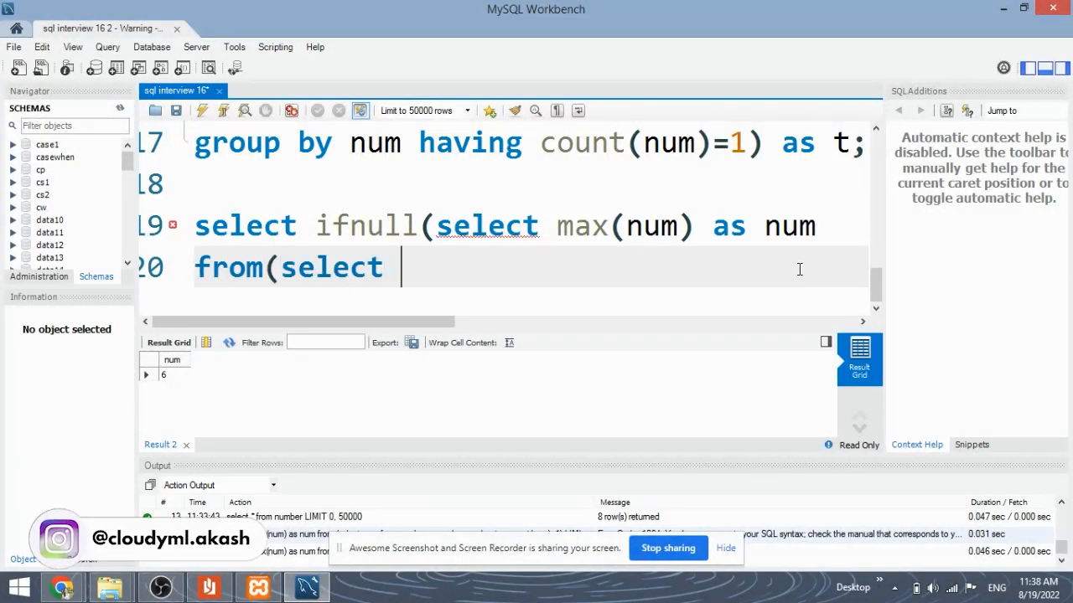
text(num)
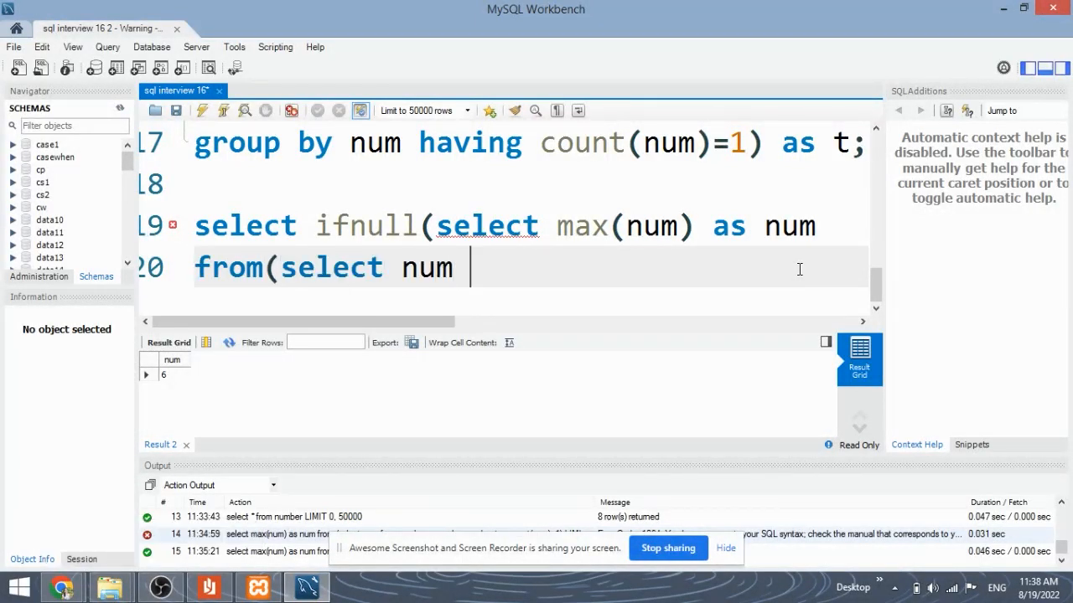
text(from)
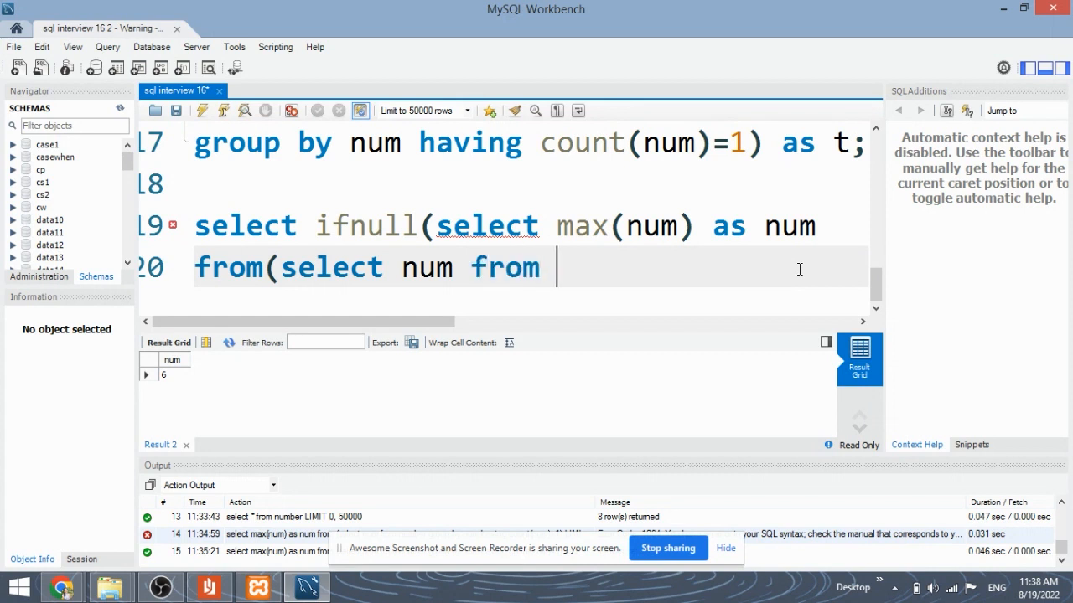
text(number gr)
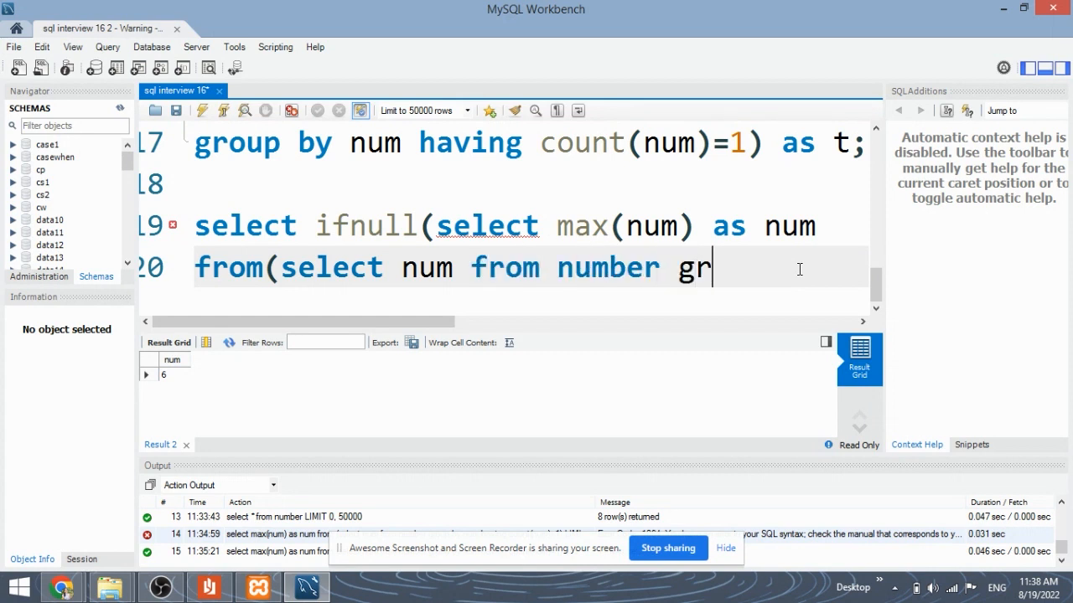
text(oup by num)
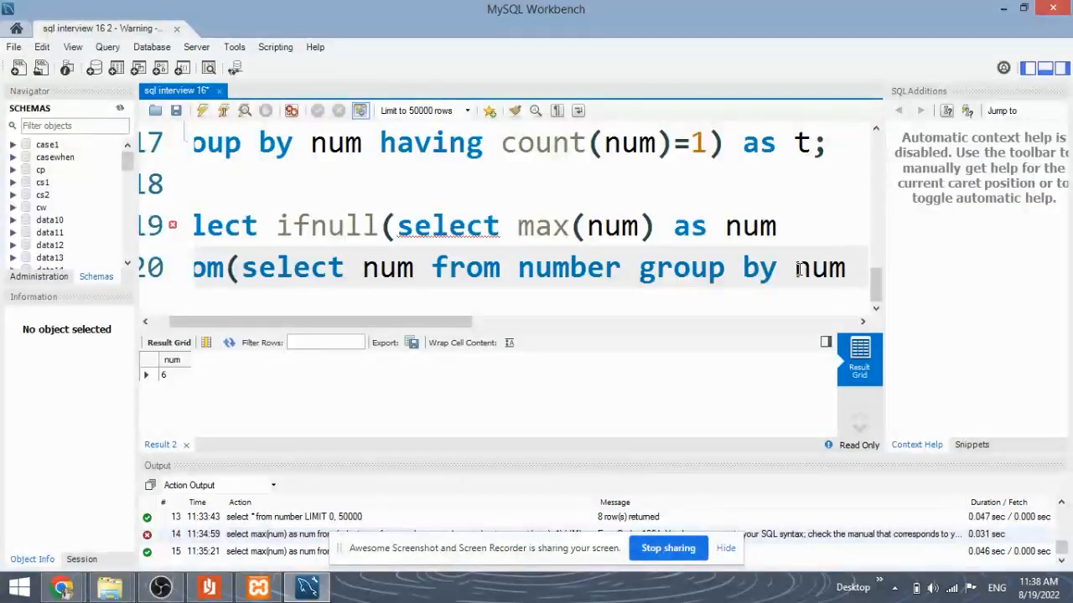
text(having)
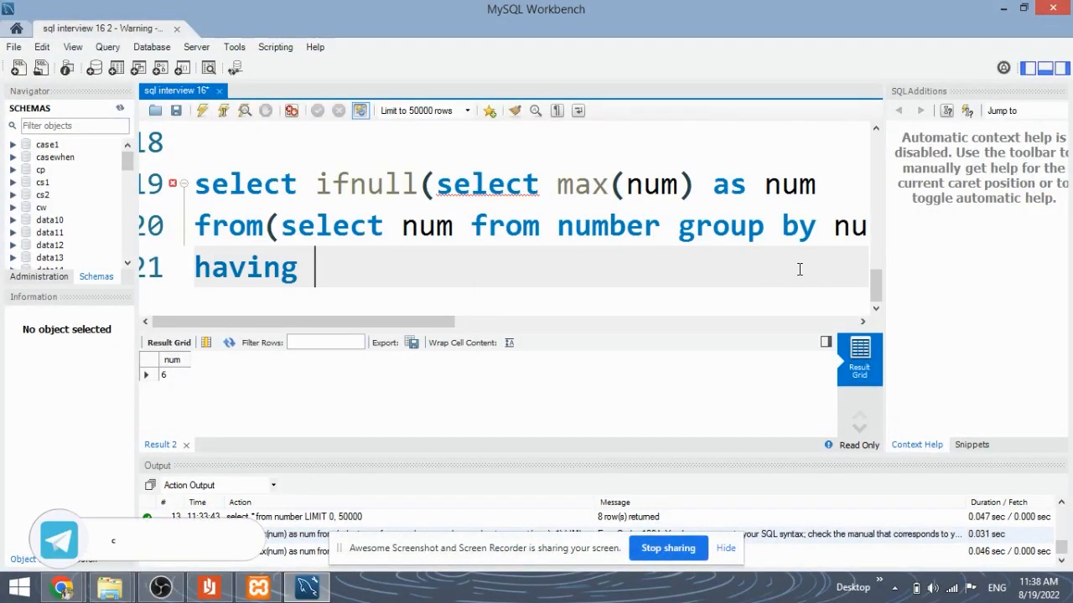
text(count()
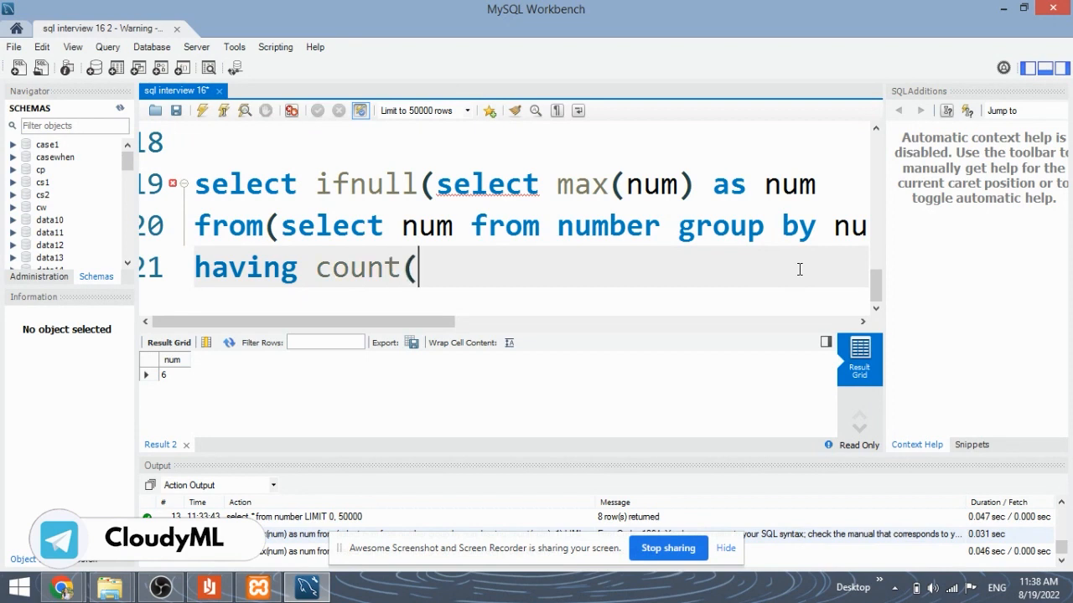
text(num)=)
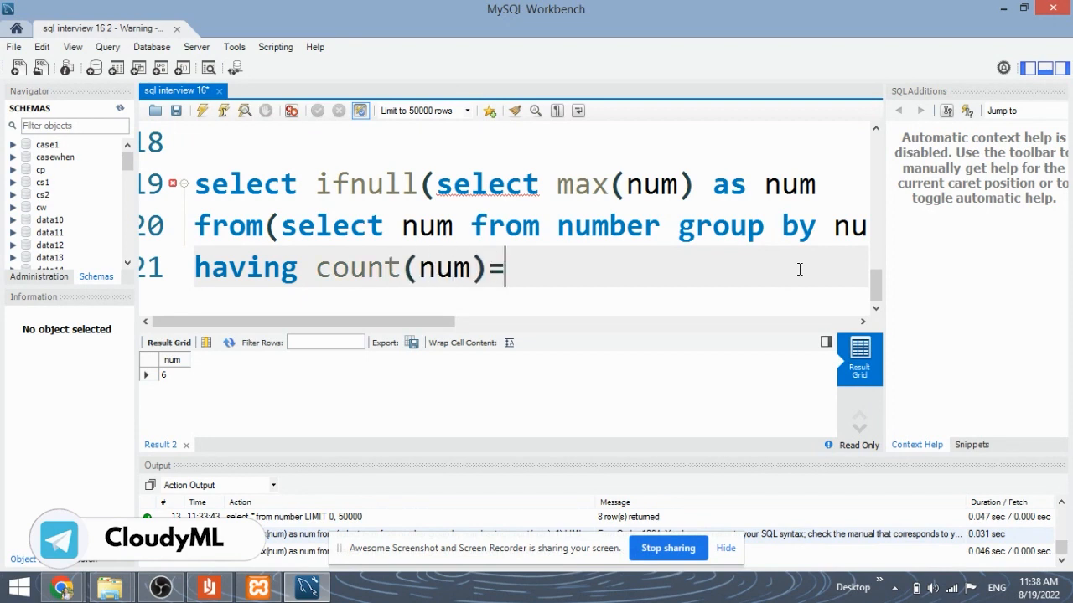
text(1)
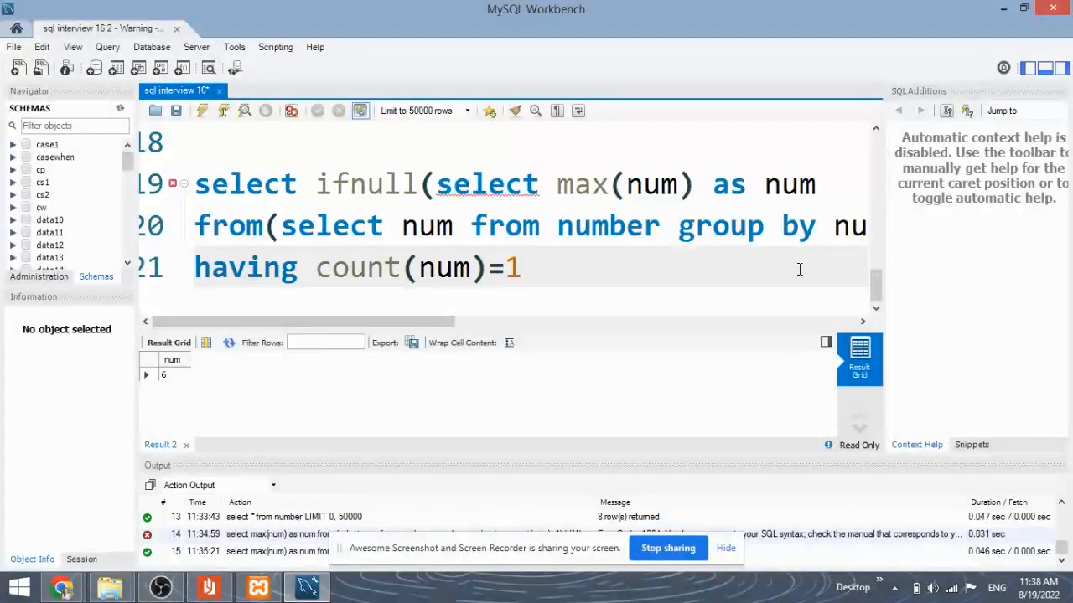
text() as a)
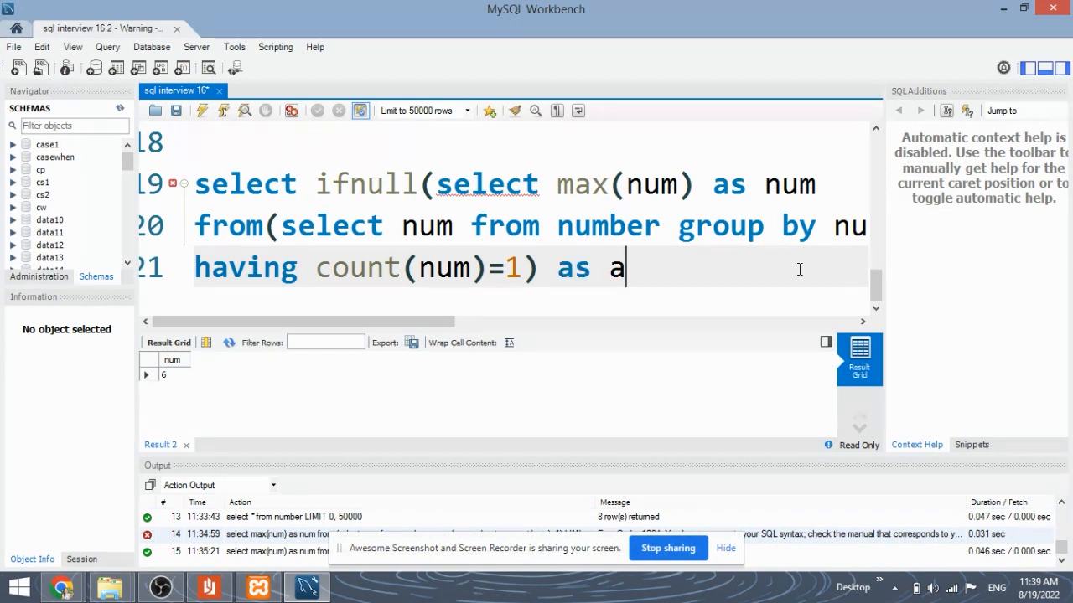
text(),)
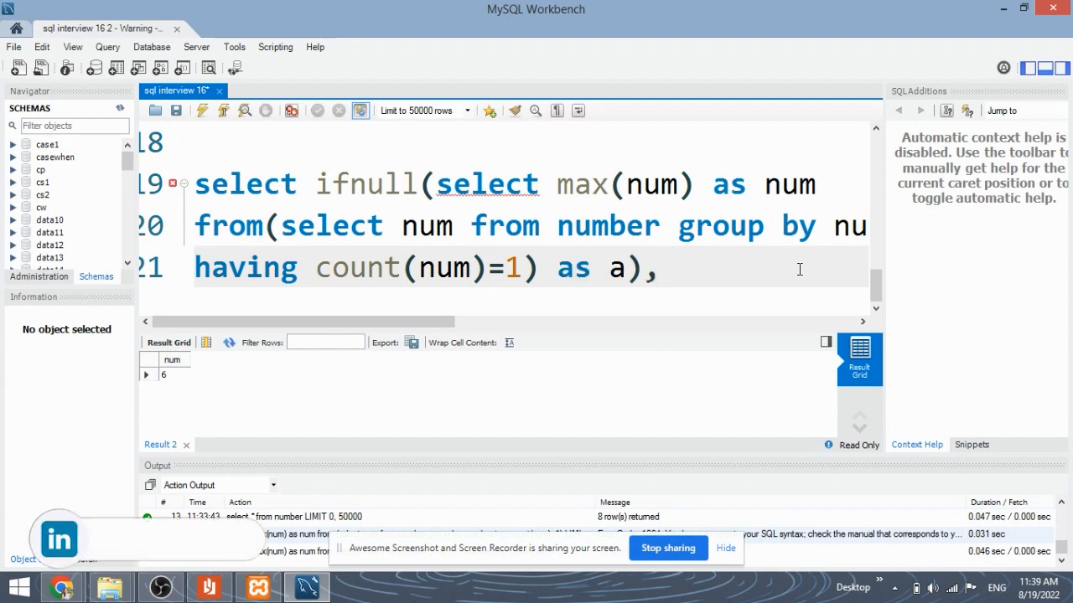
text(null))
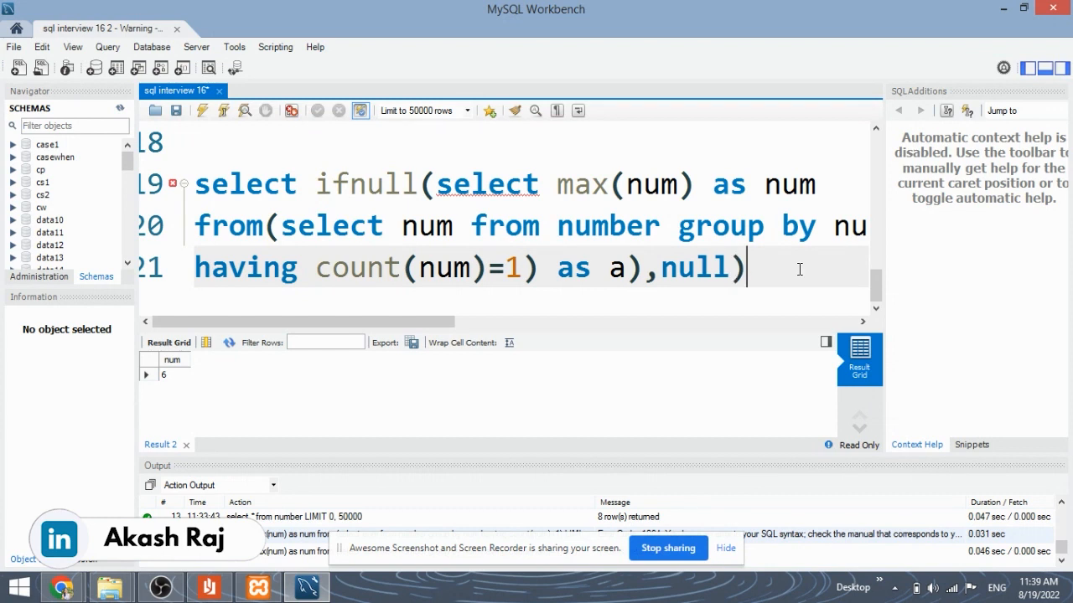
text(as num)
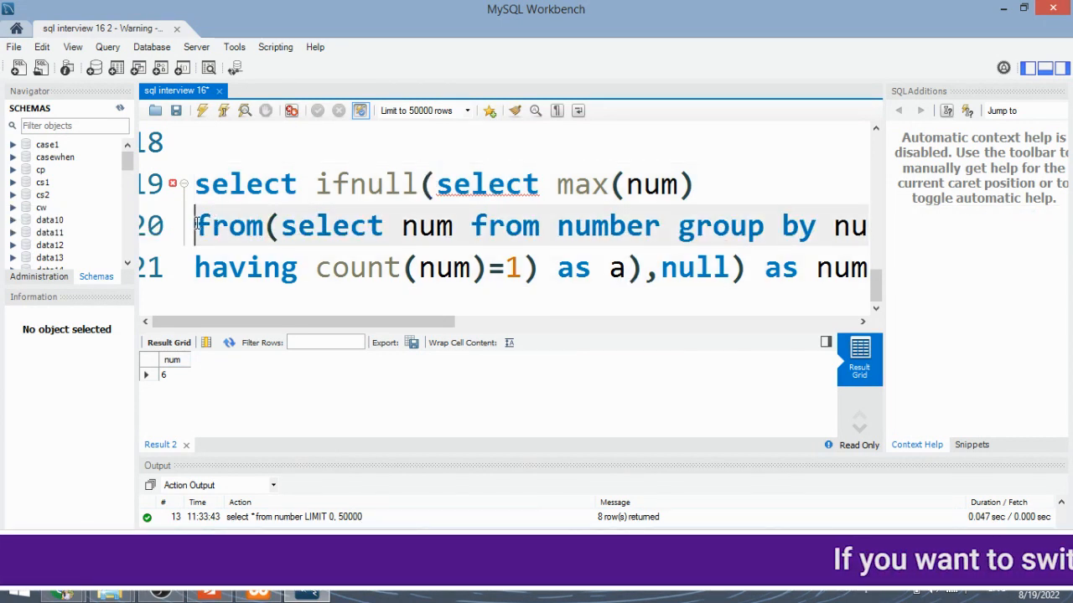
Step: Scroll up through the ifnull query in the SQL editor
scroll(up, 3)
text(()
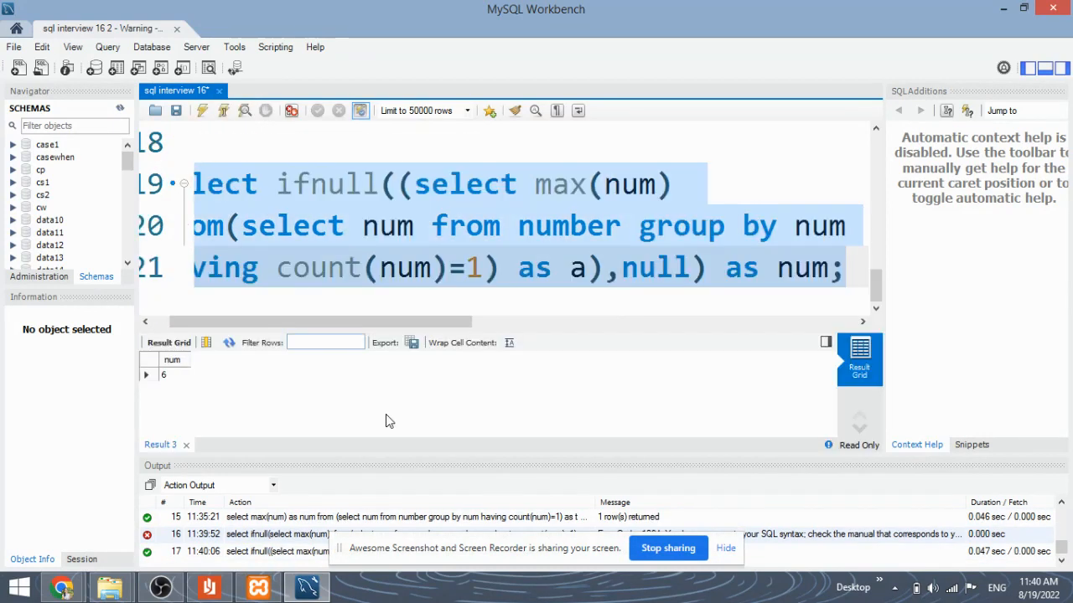
mouse_move(209, 375)
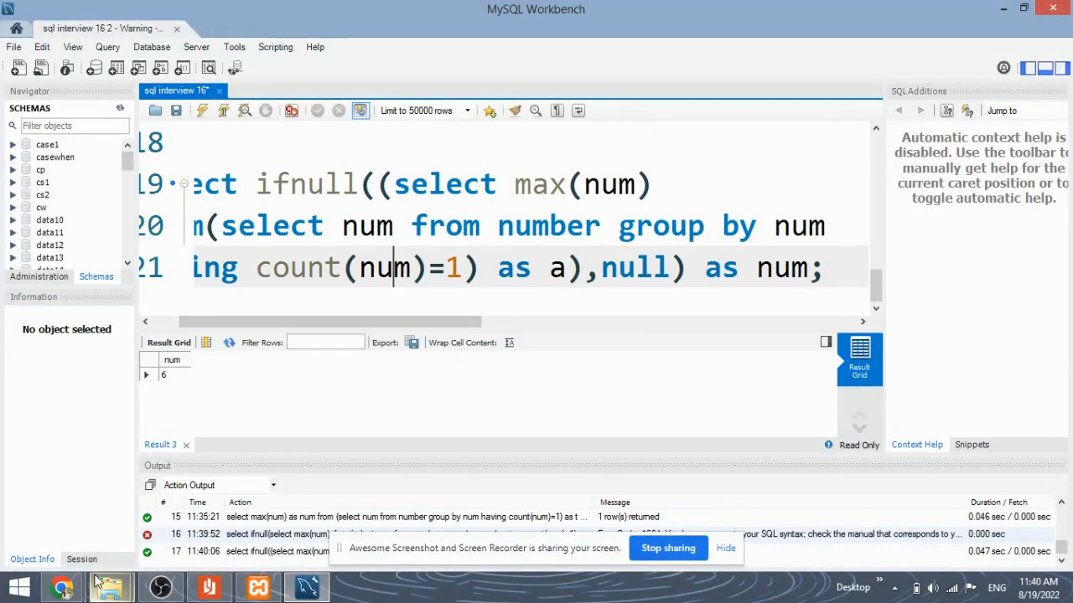
Step: Handwrite ifnull(expr, null) on the whiteboard with a curved arrow beneath it
click(63, 586)
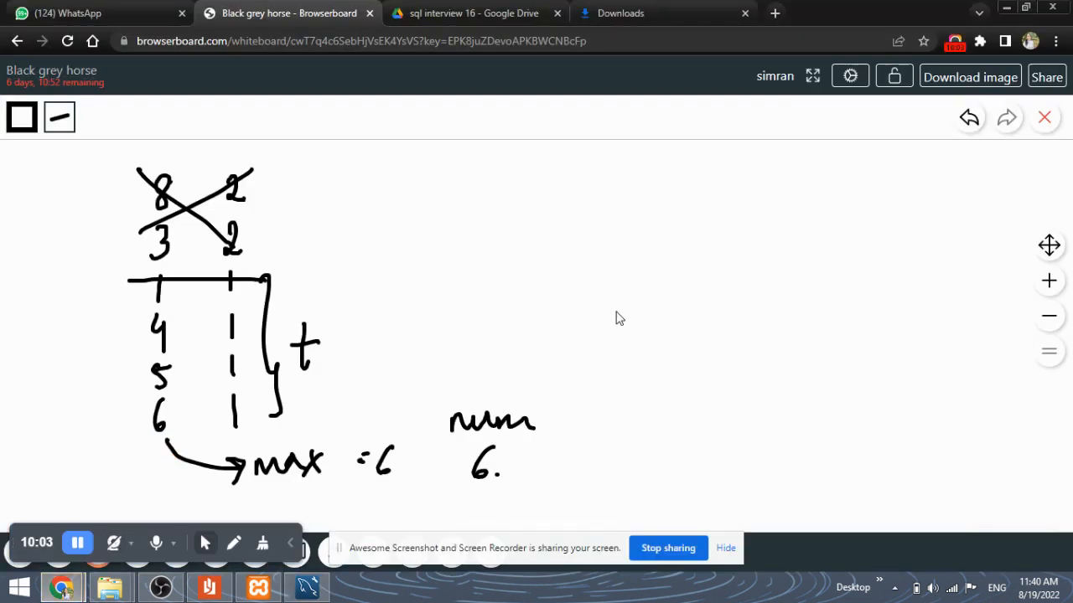
click(627, 312)
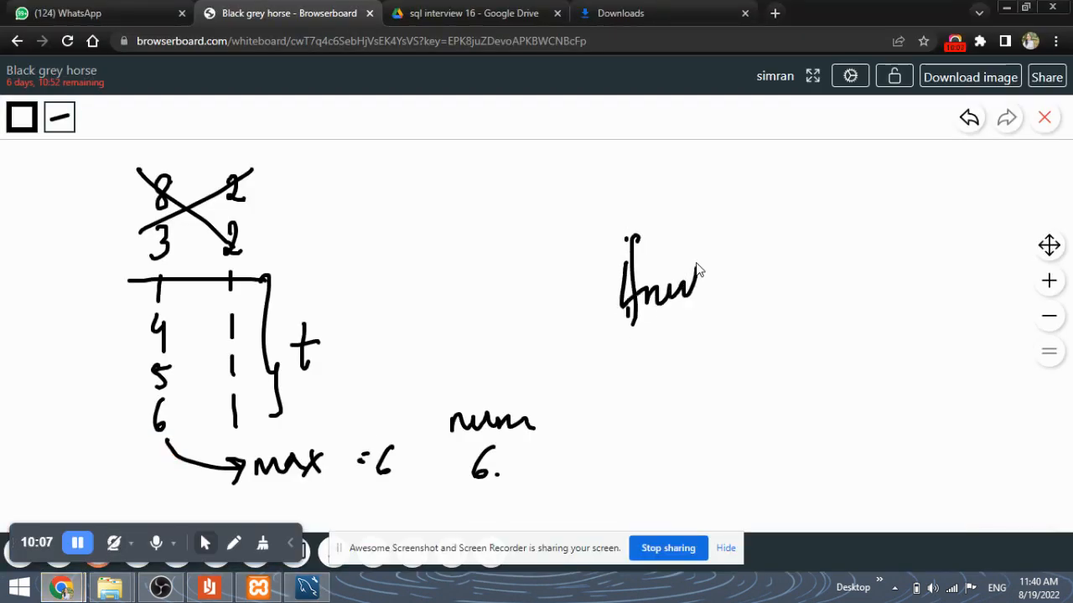
drag(708, 284, 784, 293)
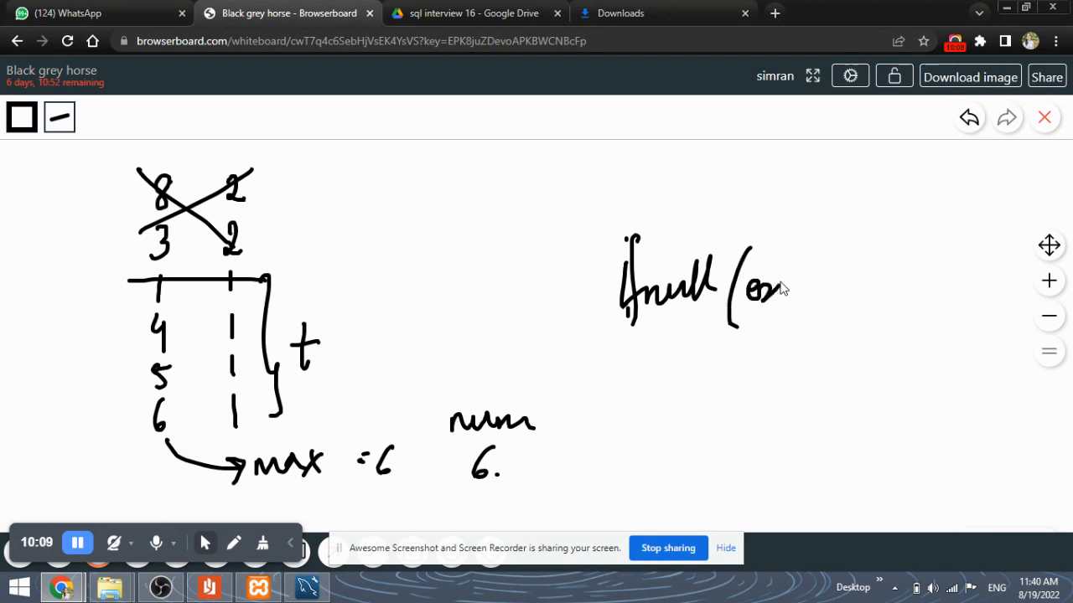
drag(771, 293, 863, 301)
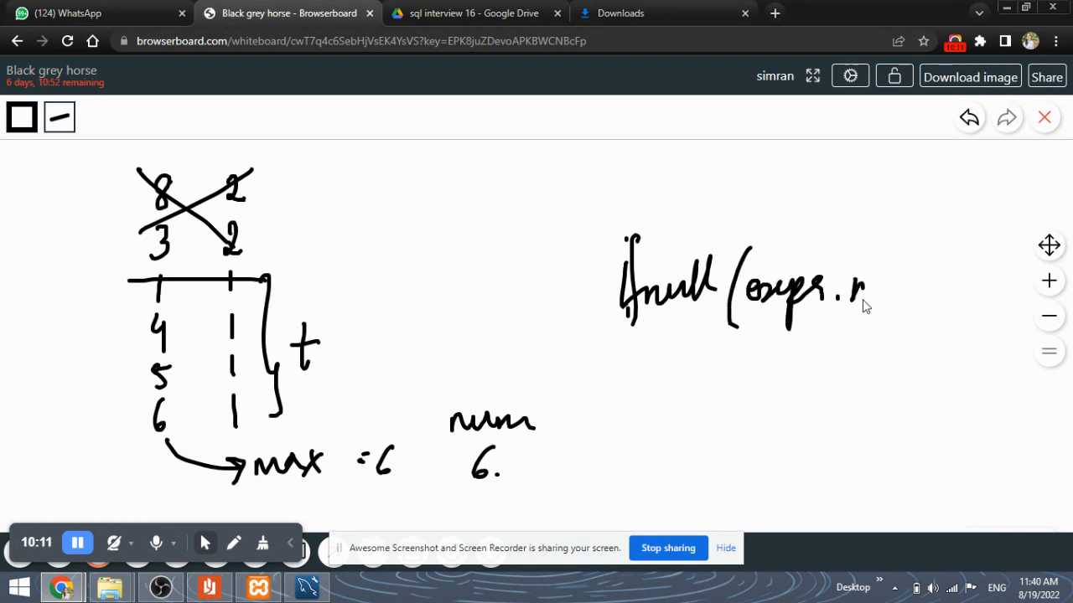
drag(863, 302, 943, 302)
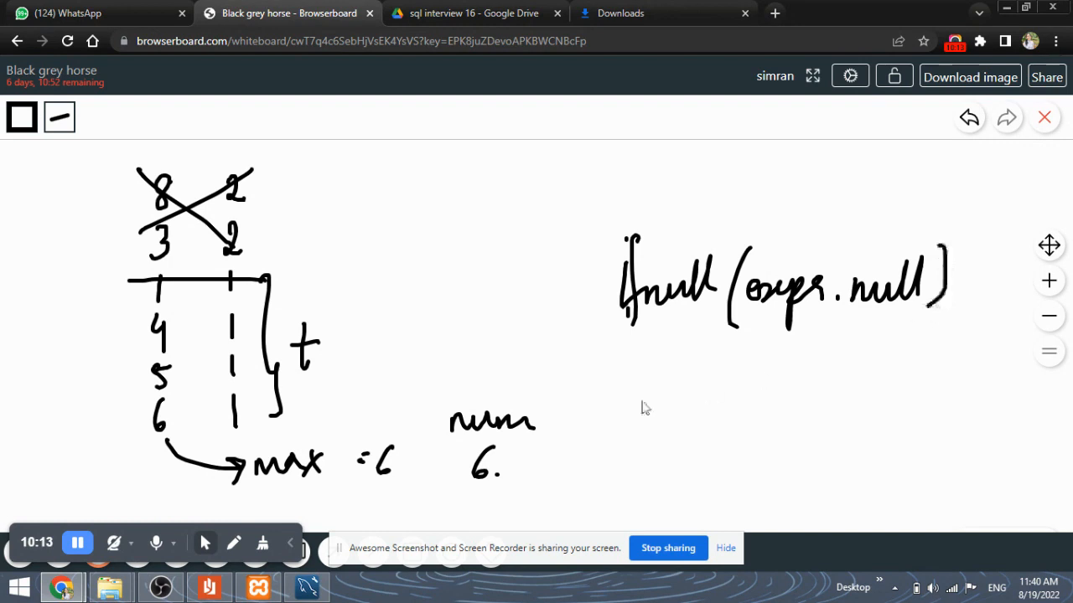
mouse_move(733, 352)
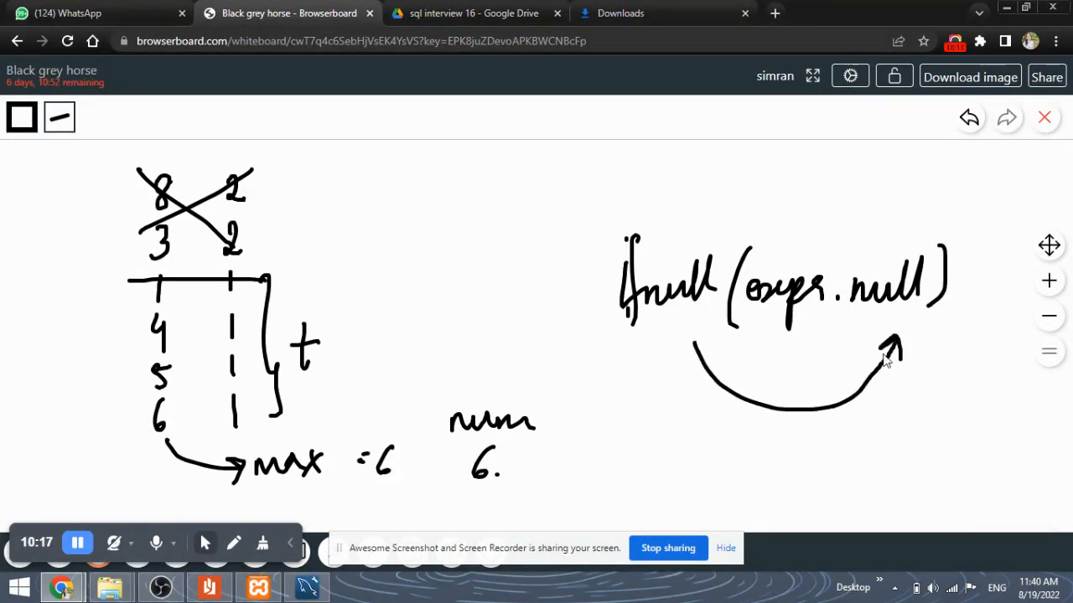
drag(729, 361, 775, 327)
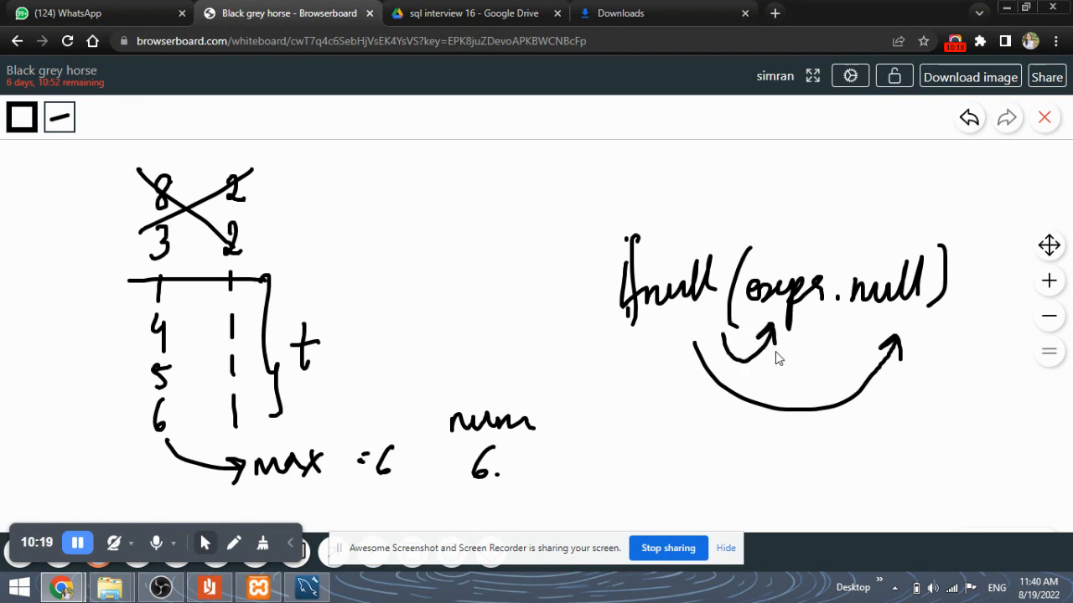
mouse_move(779, 346)
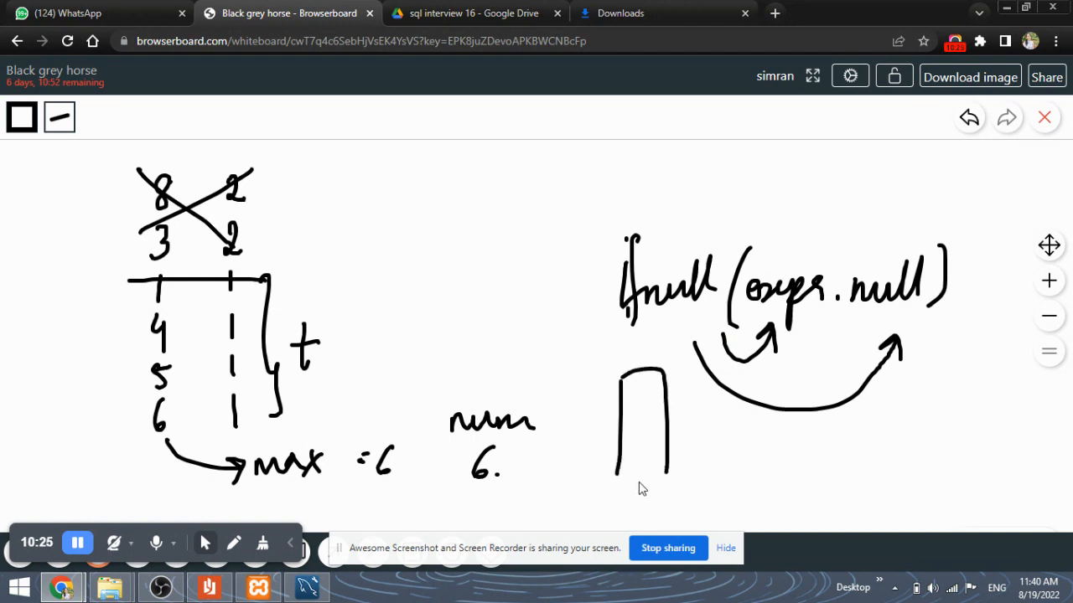
Step: Draw a result box marked null, a divider, and repeated 8, 3, 5 bracketed as error
drag(611, 482, 666, 477)
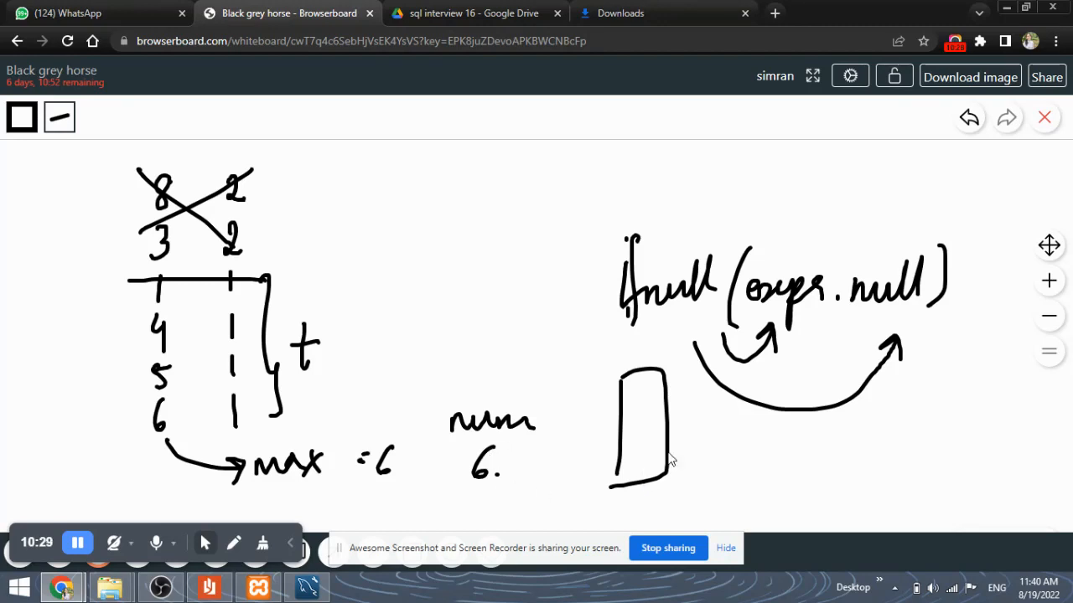
drag(723, 469, 767, 470)
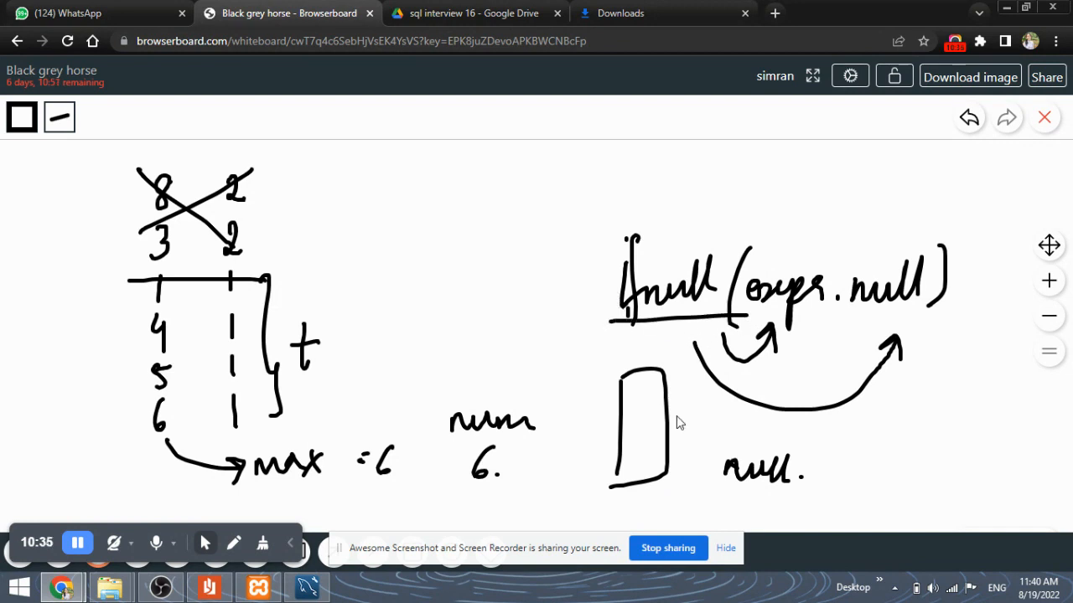
drag(662, 499, 712, 503)
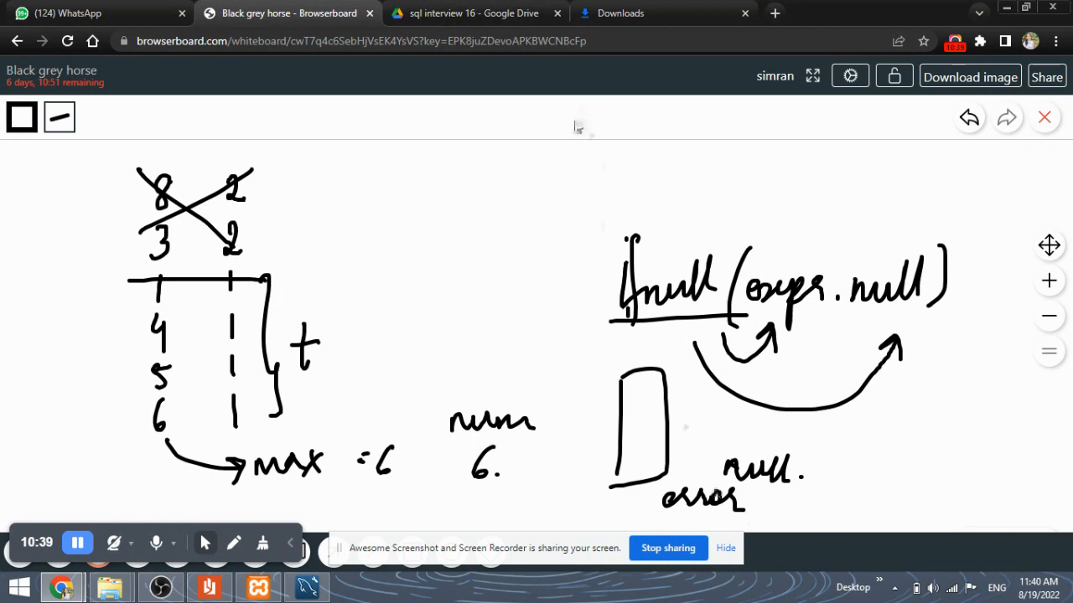
drag(528, 223, 513, 356)
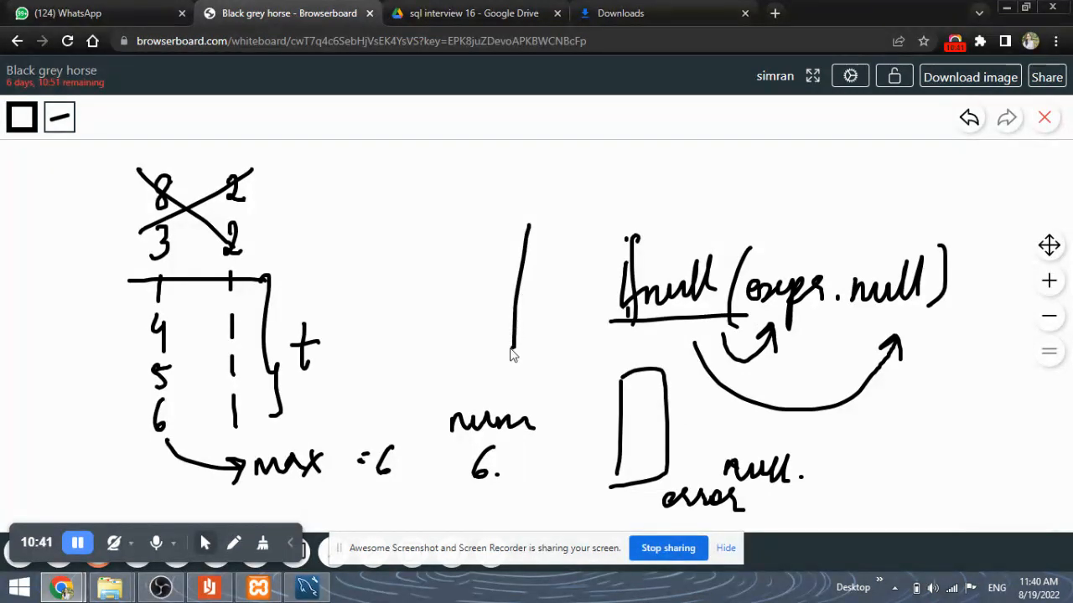
mouse_move(611, 420)
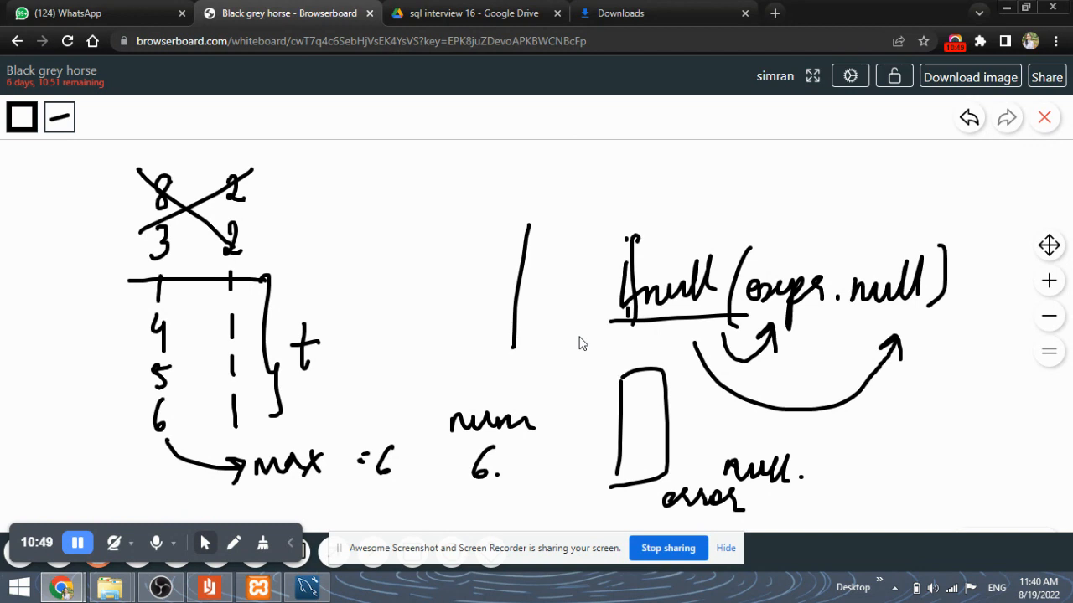
mouse_move(188, 95)
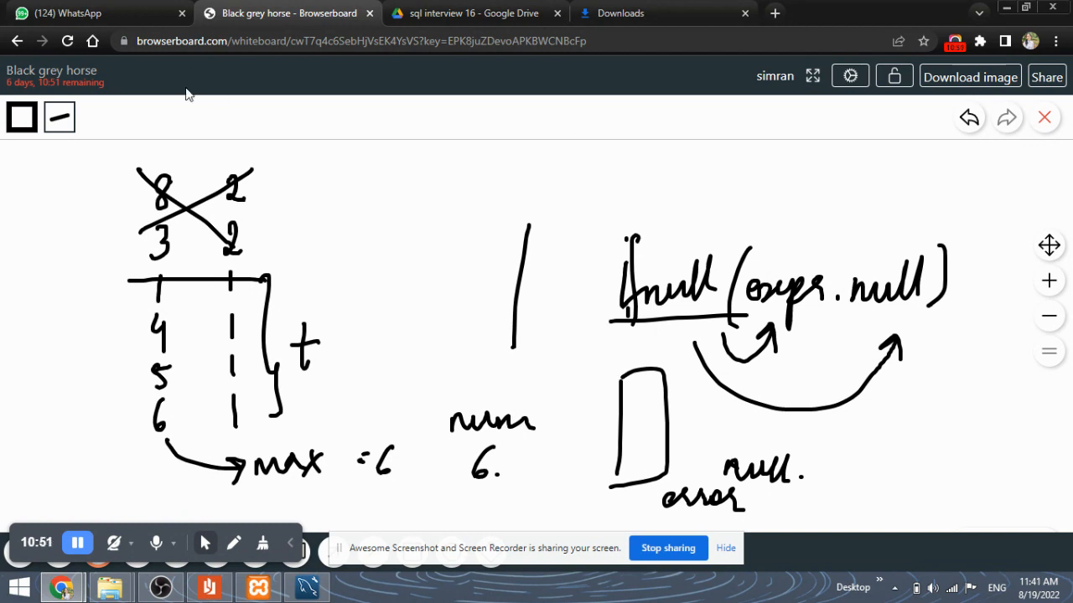
drag(350, 172, 352, 239)
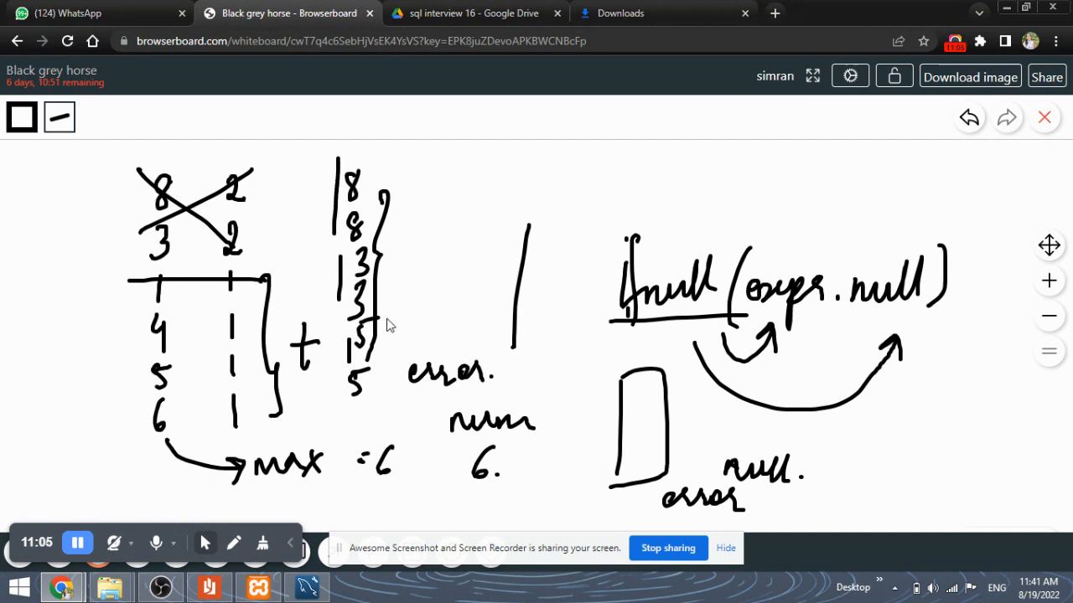
drag(419, 193, 465, 185)
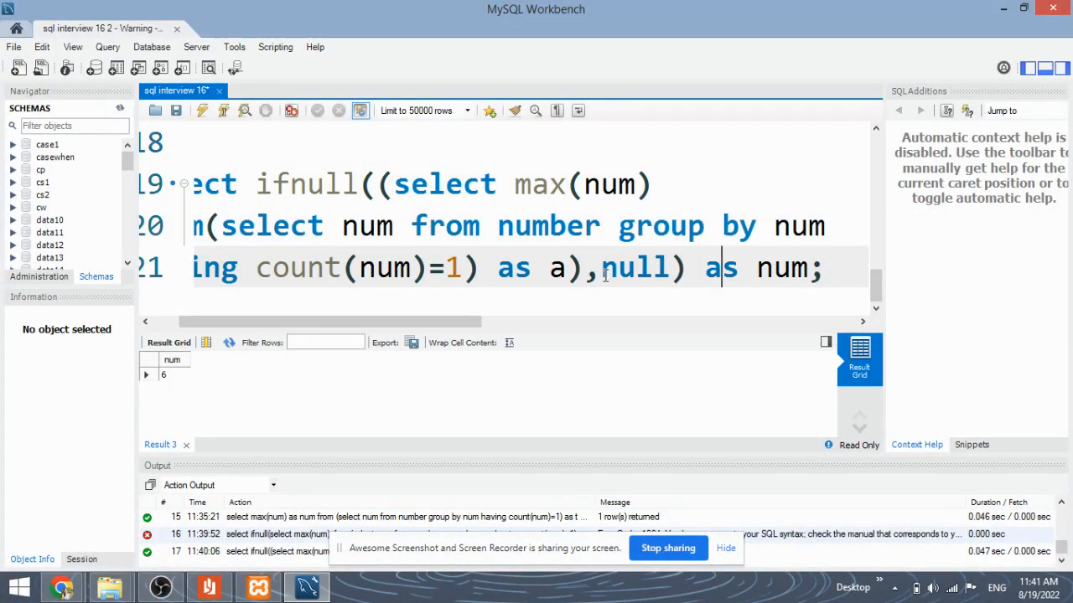
double_click(634, 268)
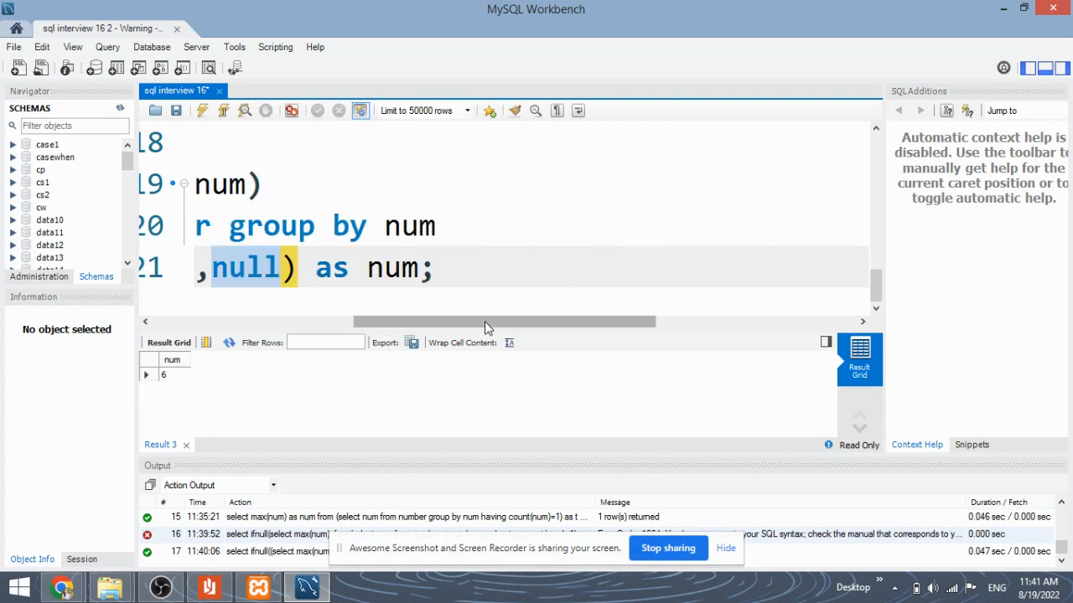
scroll(left, 3)
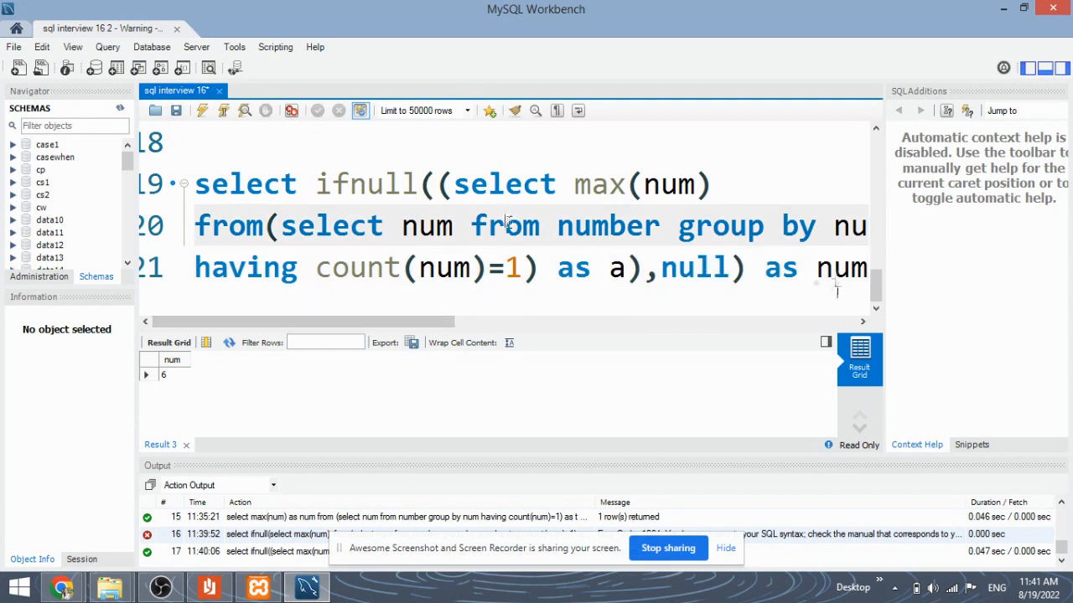
scroll(up, 3)
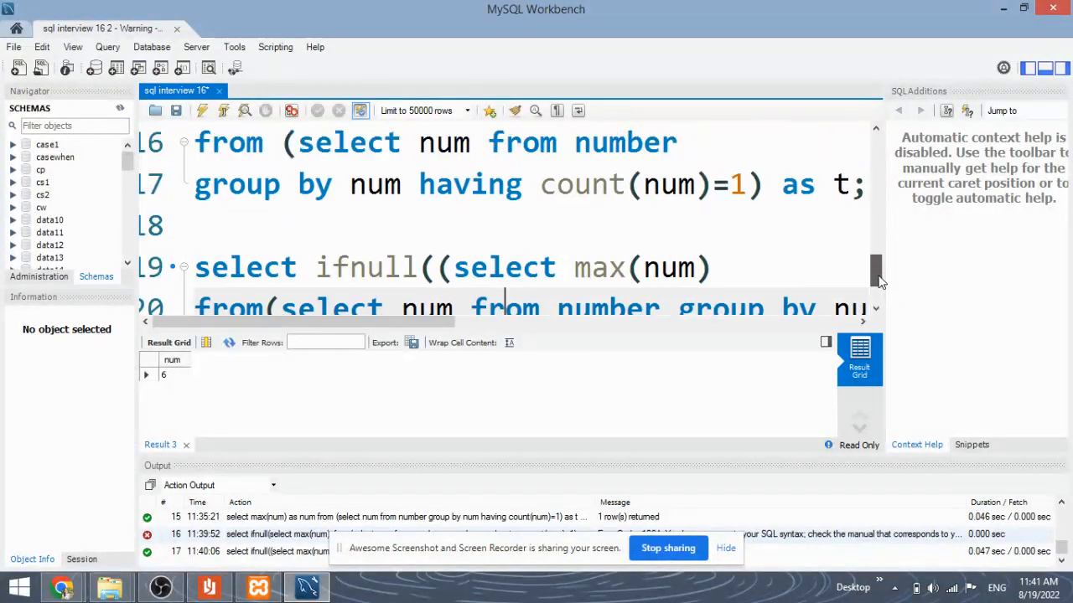
scroll(down, 3)
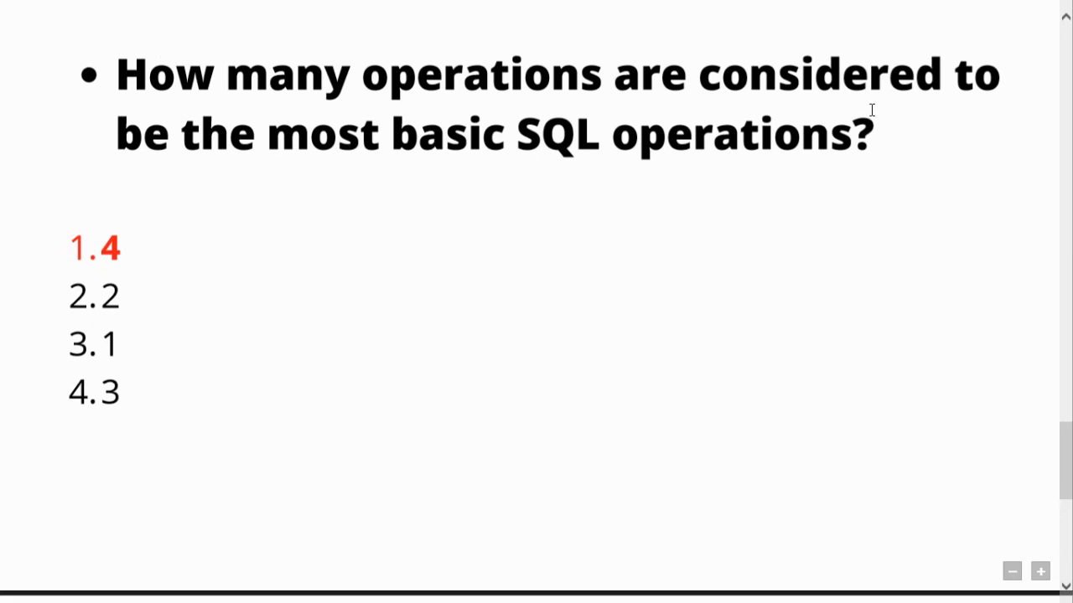
mouse_move(4, 54)
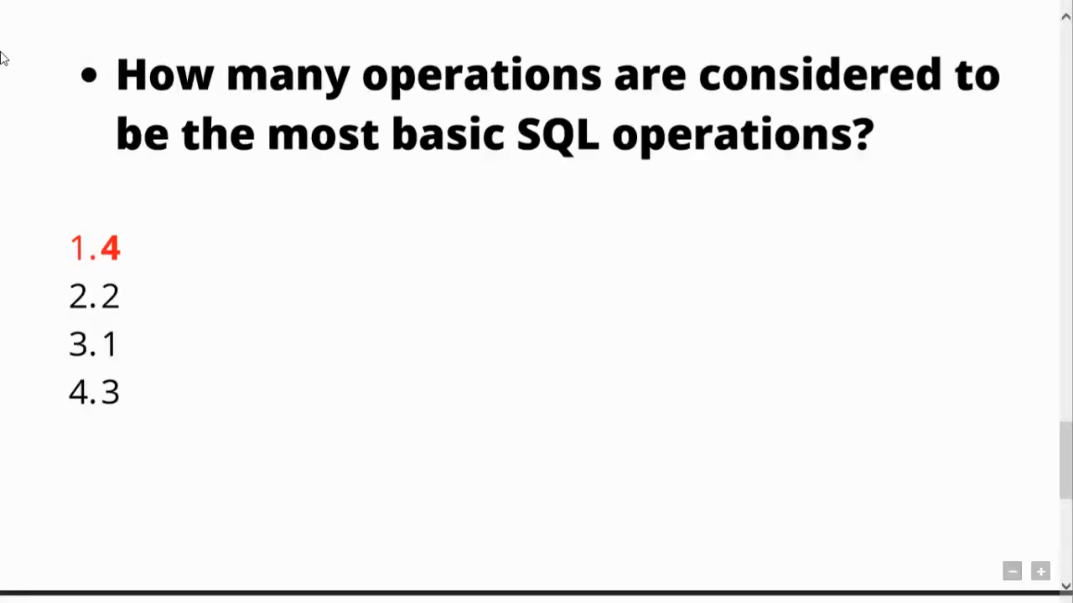
Step: Show the slide asking how many basic SQL operations there are, answer 4
double_click(106, 248)
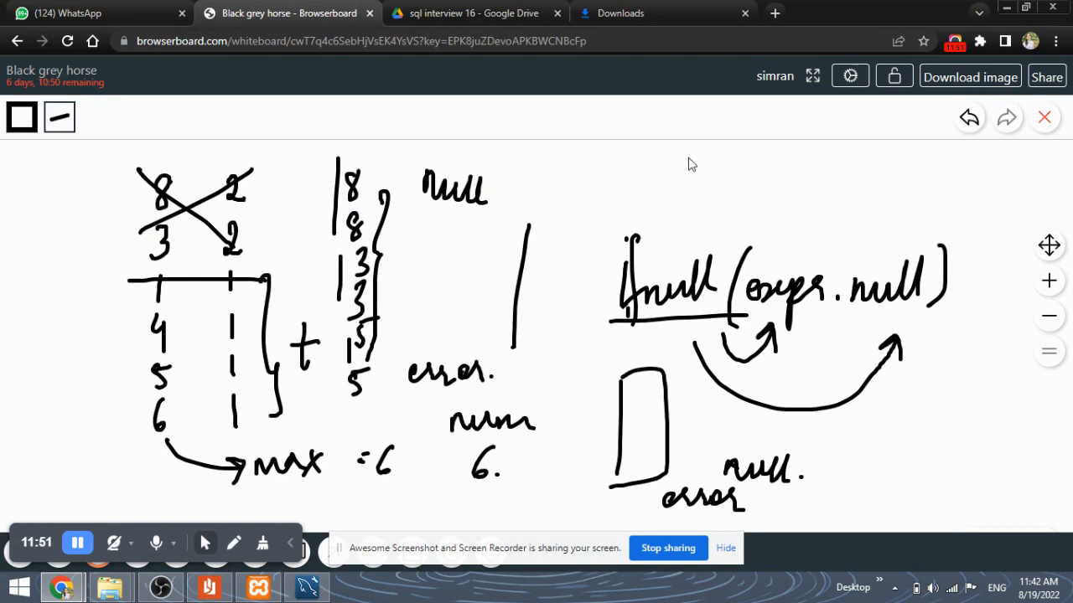
Step: Write CRUD with an arrow pointing to create, read, update and delete
drag(691, 164, 708, 216)
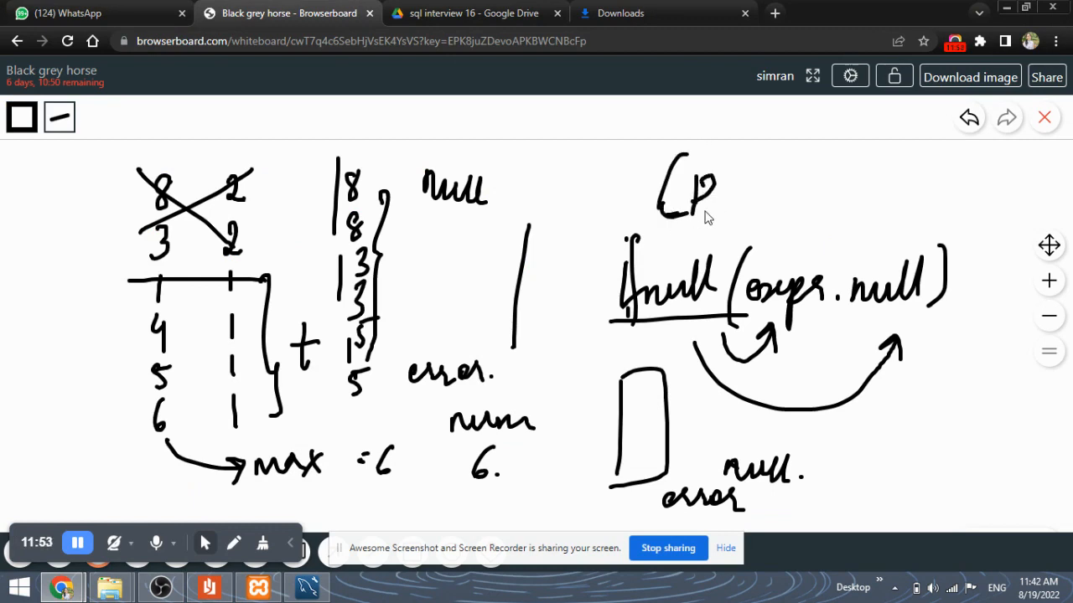
drag(691, 201, 784, 206)
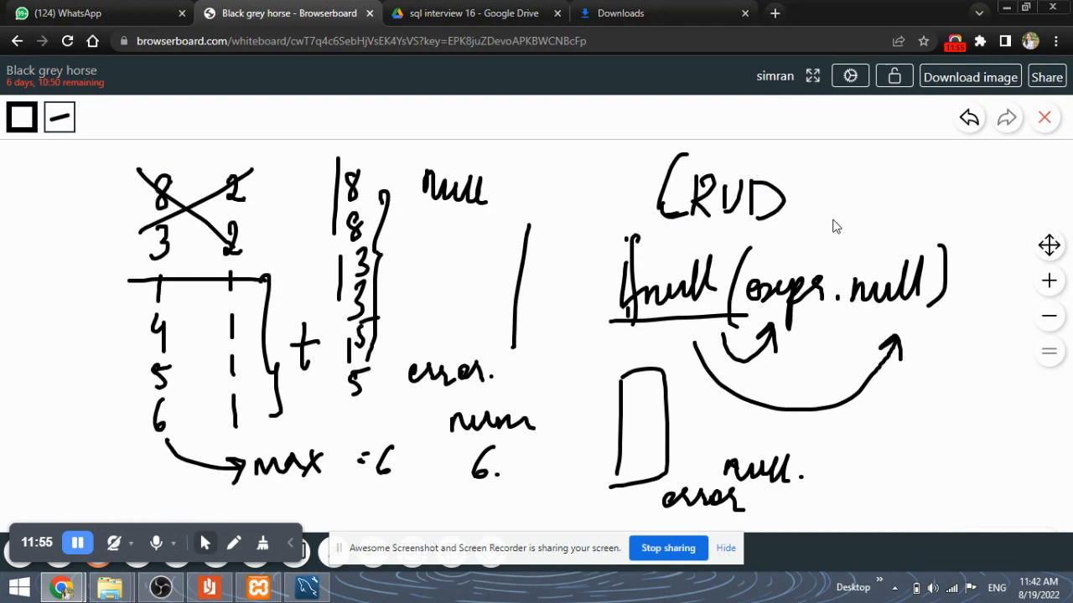
drag(805, 176, 880, 181)
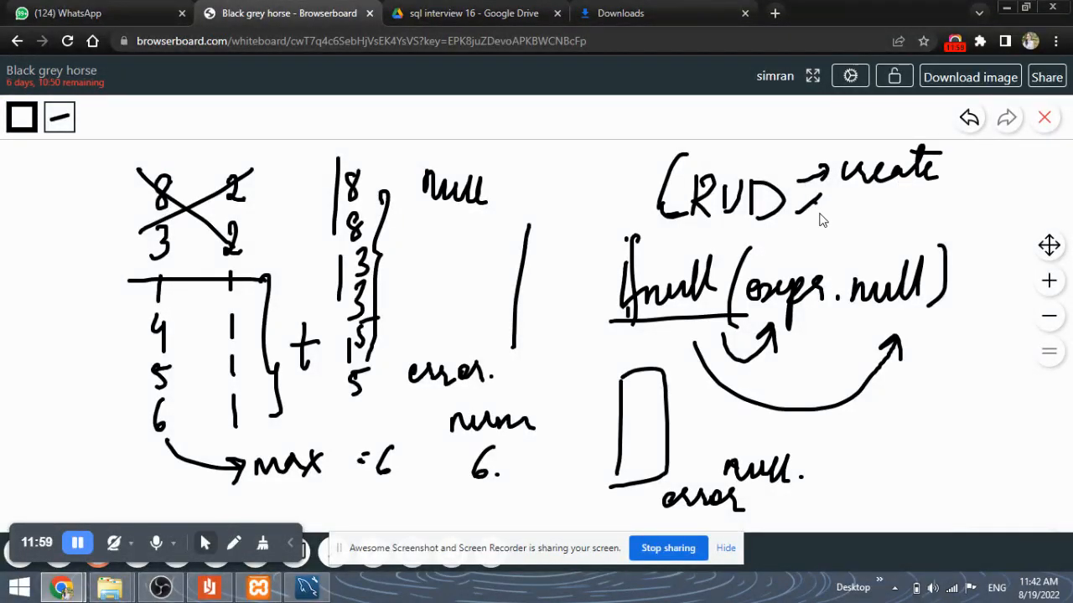
drag(826, 205, 922, 205)
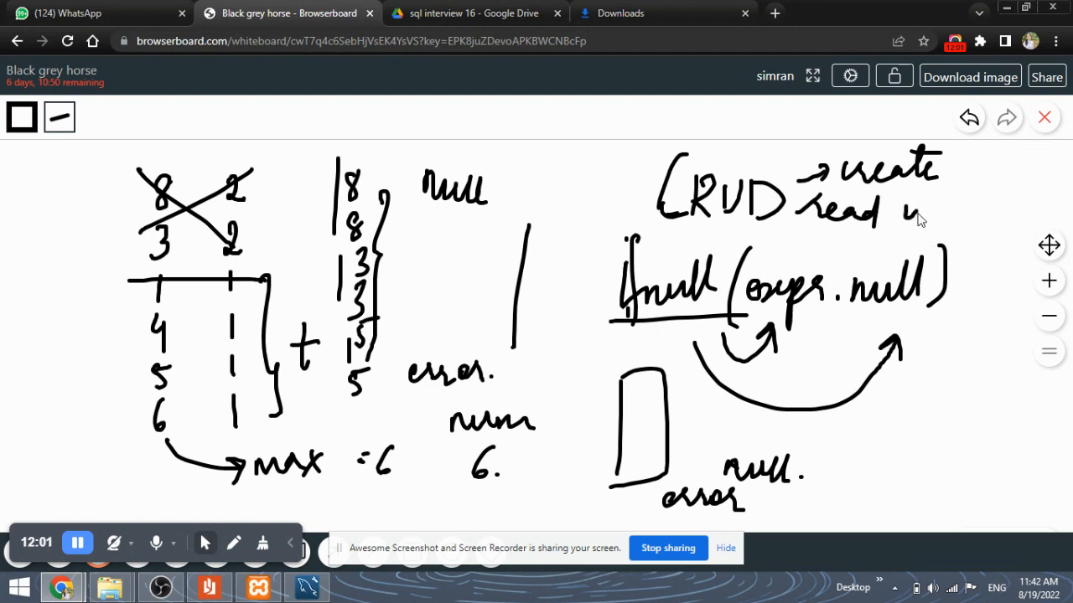
drag(909, 214, 1006, 213)
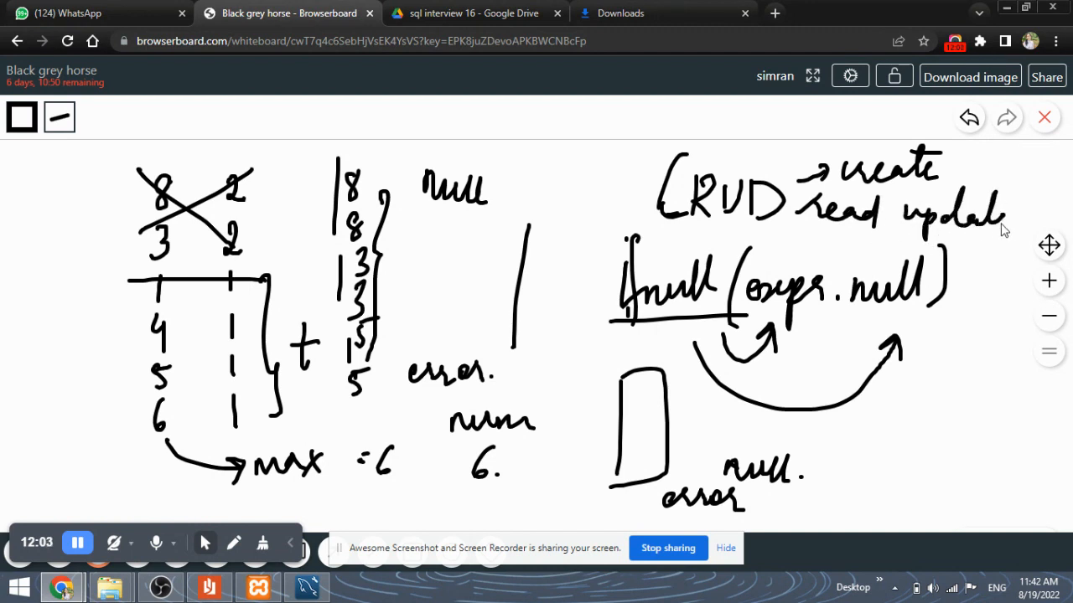
drag(788, 234, 847, 251)
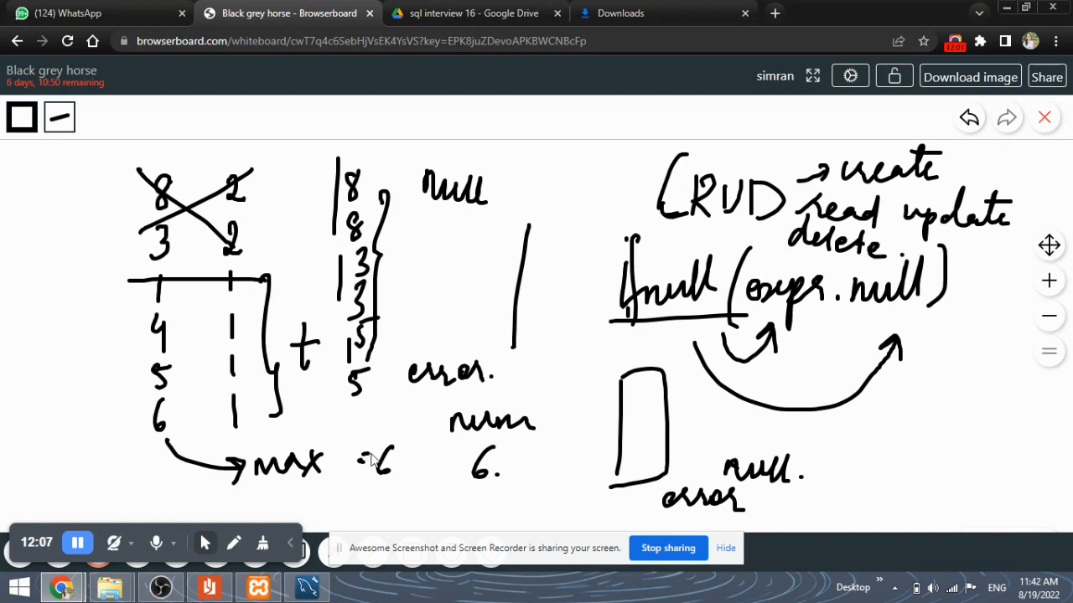
mouse_move(257, 587)
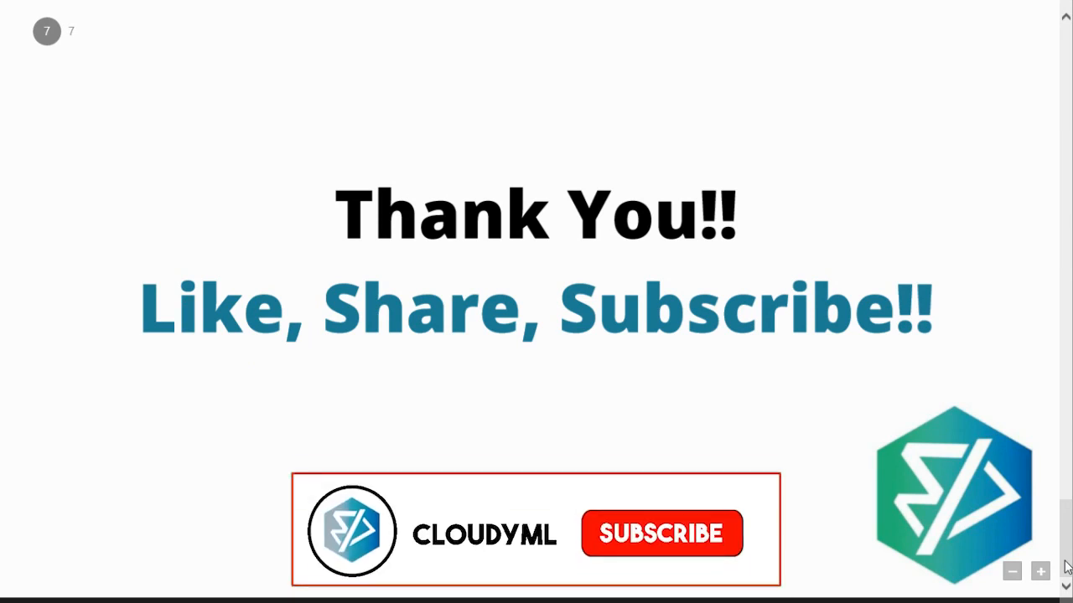
Step: Advance to the final Thank You slide asking to like, share and subscribe
click(662, 533)
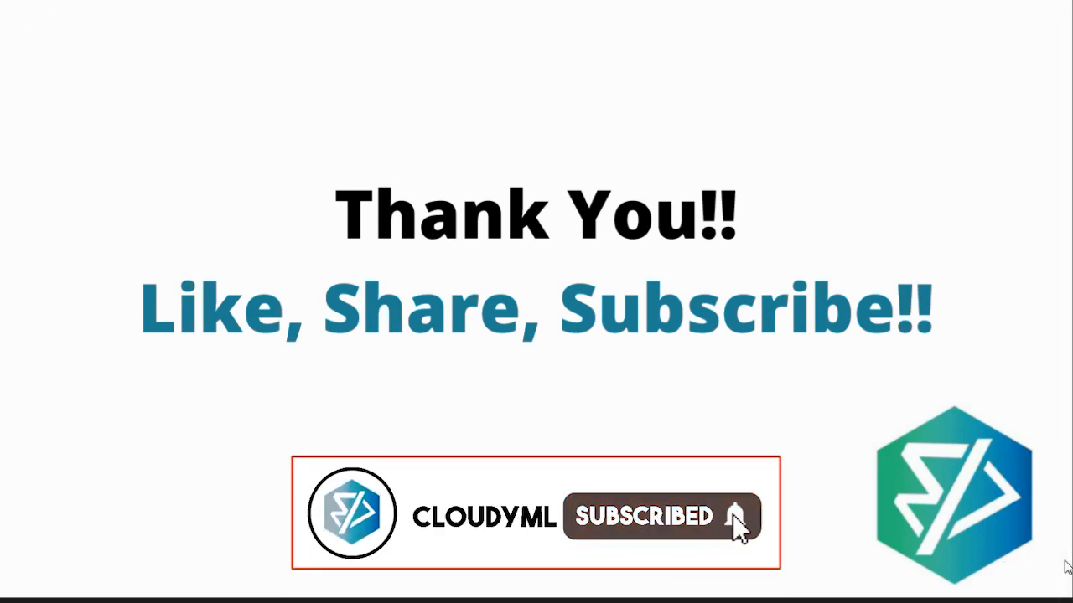